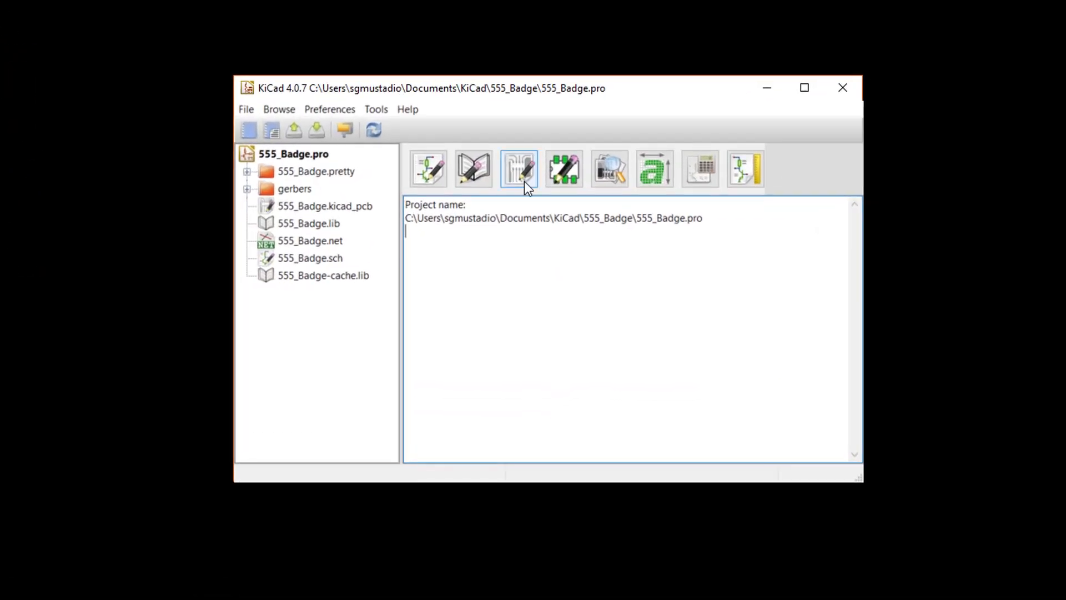
- Abandon the board editor's BOM export and open the 555_Badge schematic's Tools menu
{"action": "left_click", "coordinate": [519, 169]}
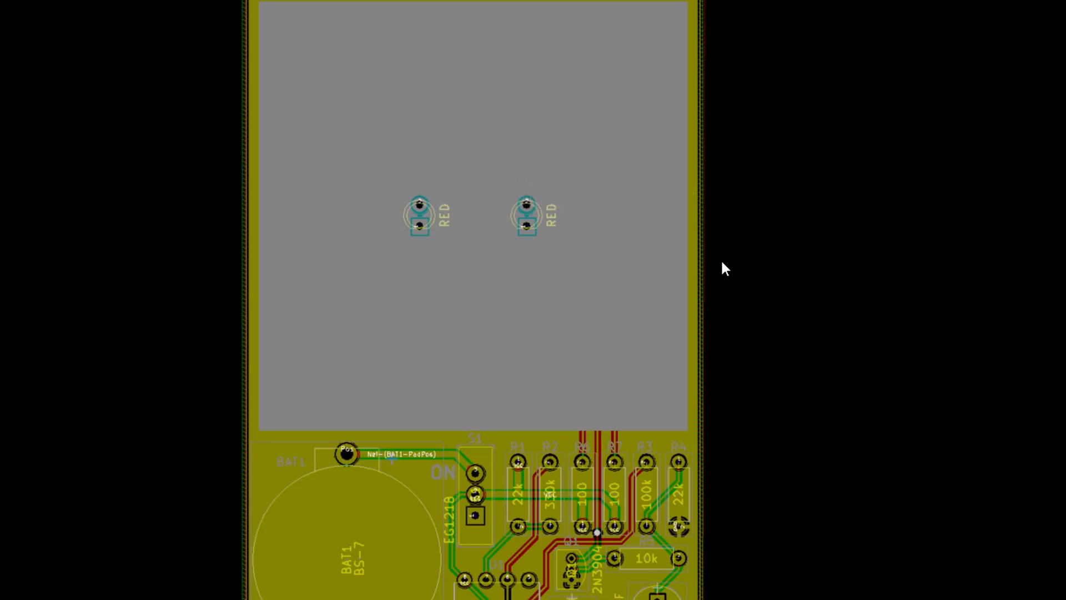
{"action": "left_click", "coordinate": [66, 28]}
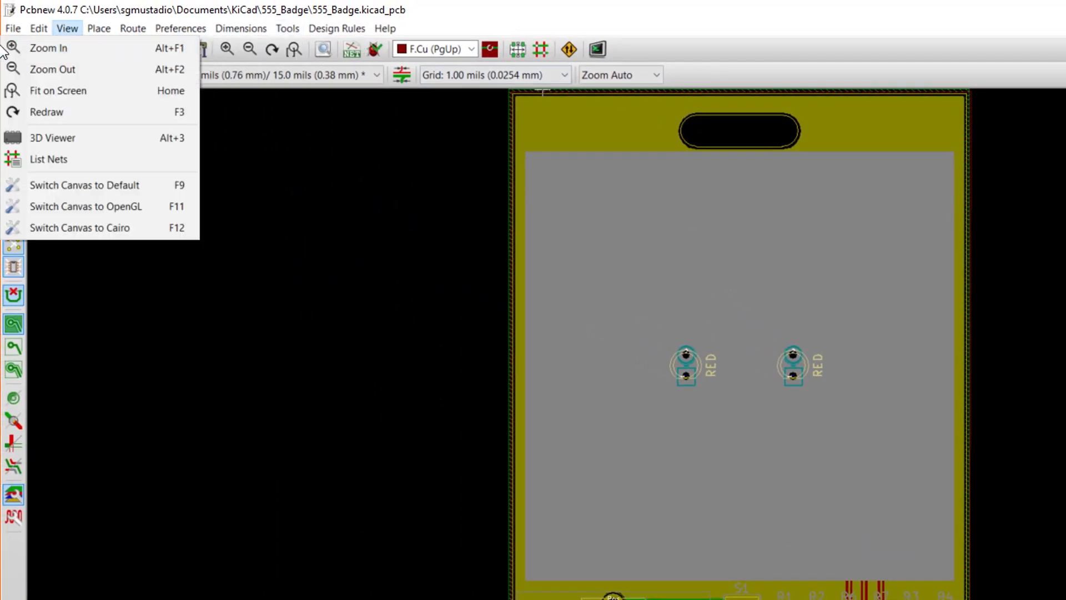
{"action": "left_click", "coordinate": [12, 28]}
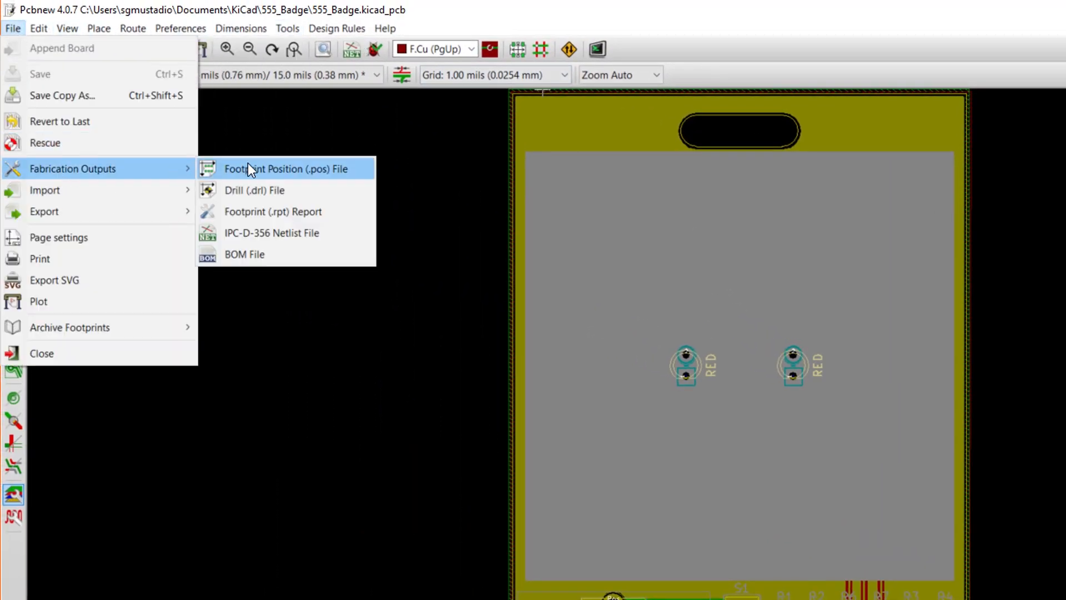
{"action": "left_click", "coordinate": [245, 253]}
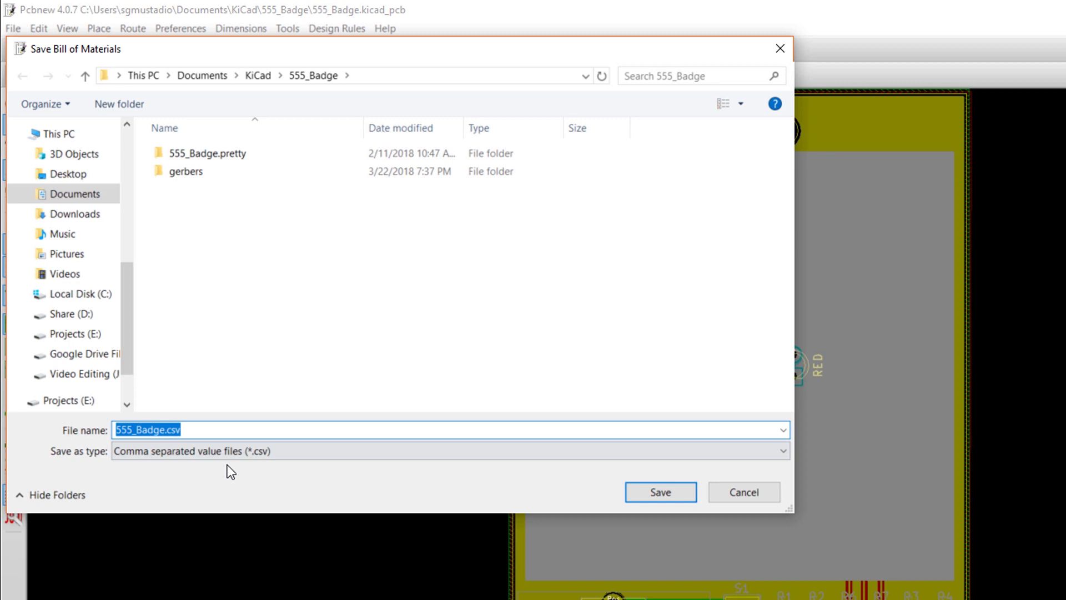
{"action": "mouse_move", "coordinate": [502, 488]}
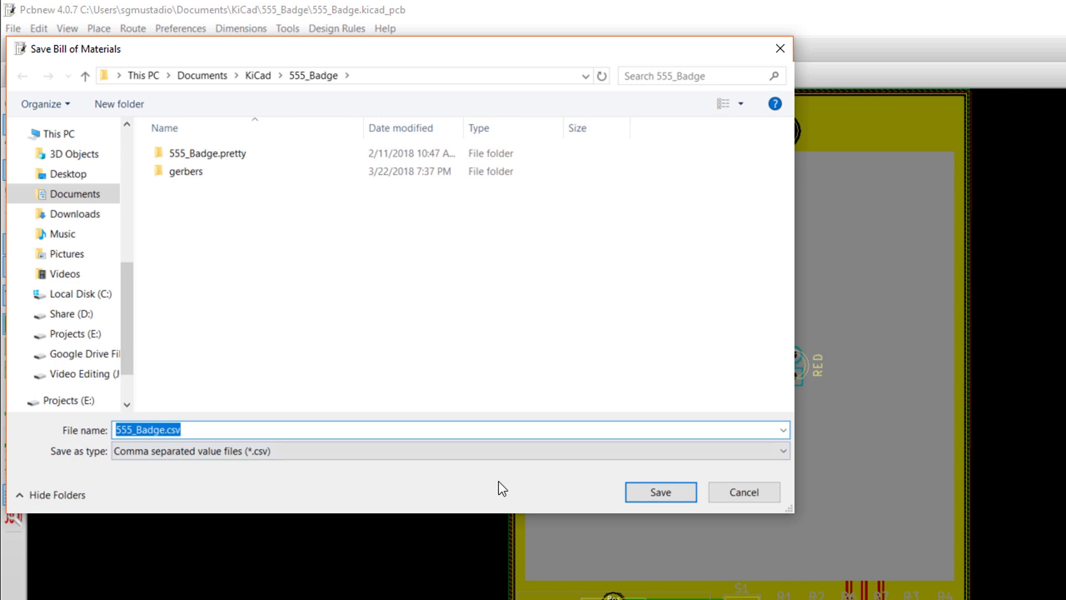
{"action": "left_click", "coordinate": [659, 491]}
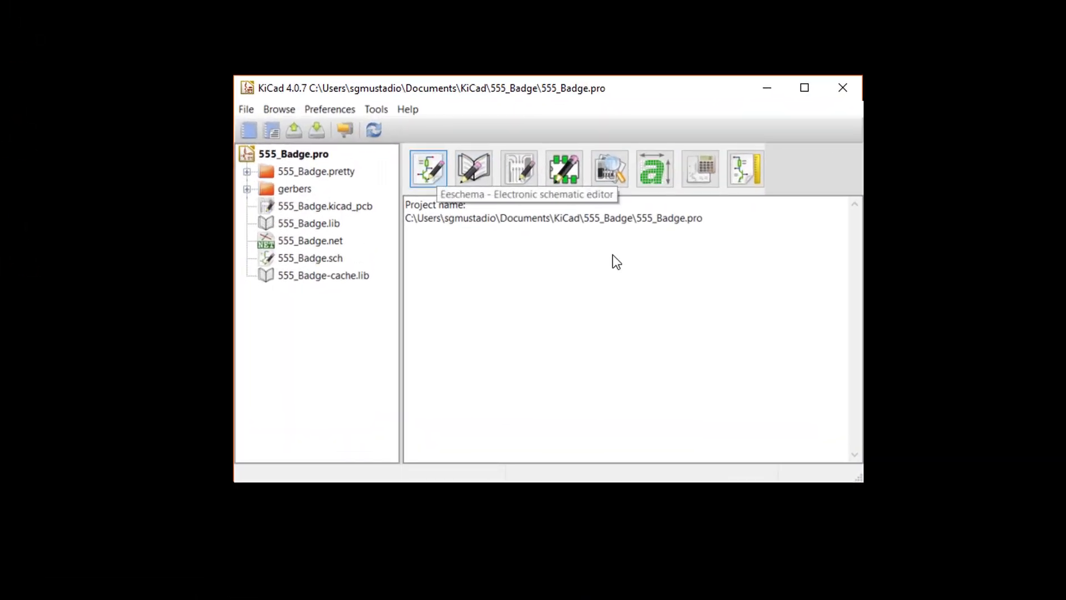
{"action": "left_click", "coordinate": [428, 168]}
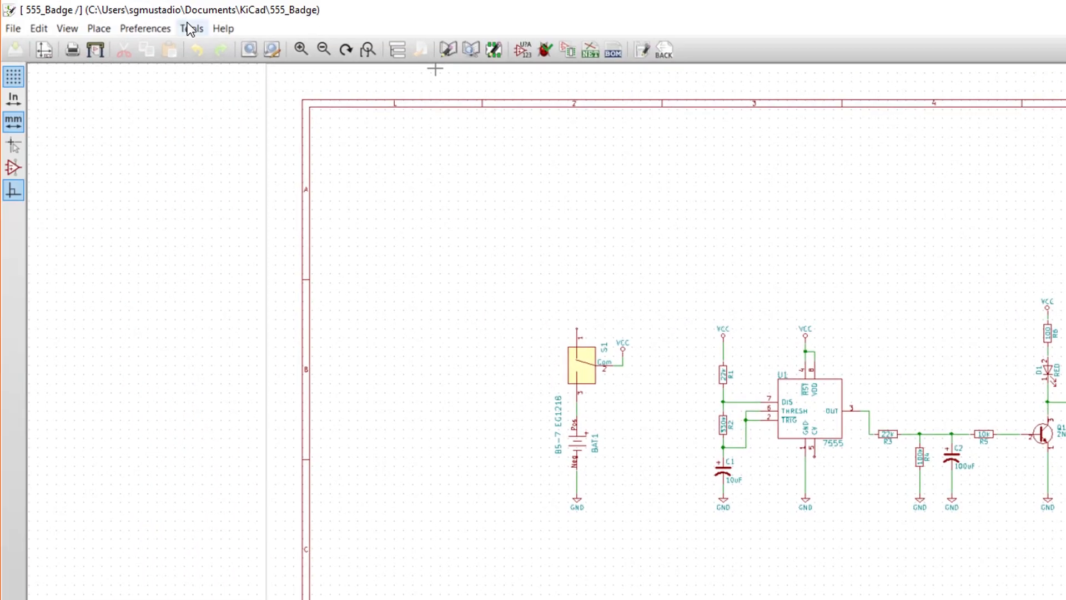
{"action": "left_click", "coordinate": [613, 49]}
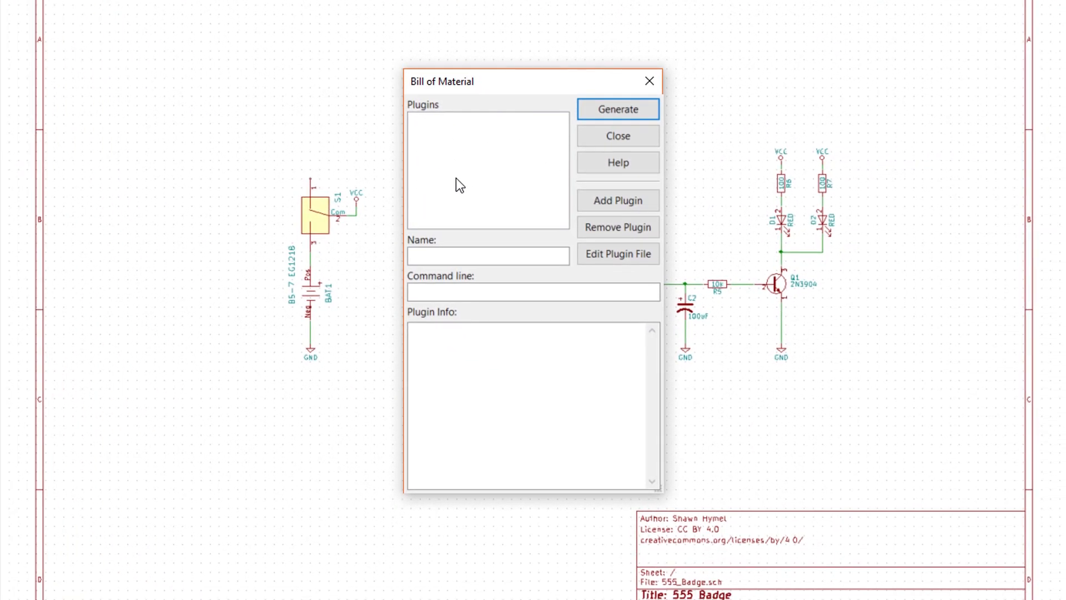
{"action": "mouse_move", "coordinate": [461, 197]}
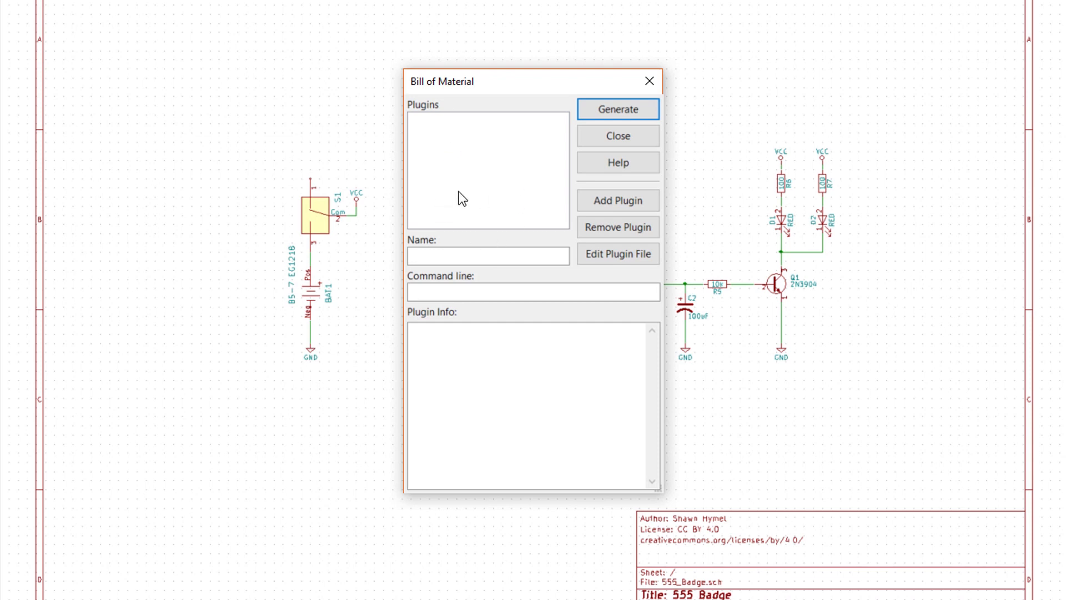
{"action": "mouse_move", "coordinate": [455, 173]}
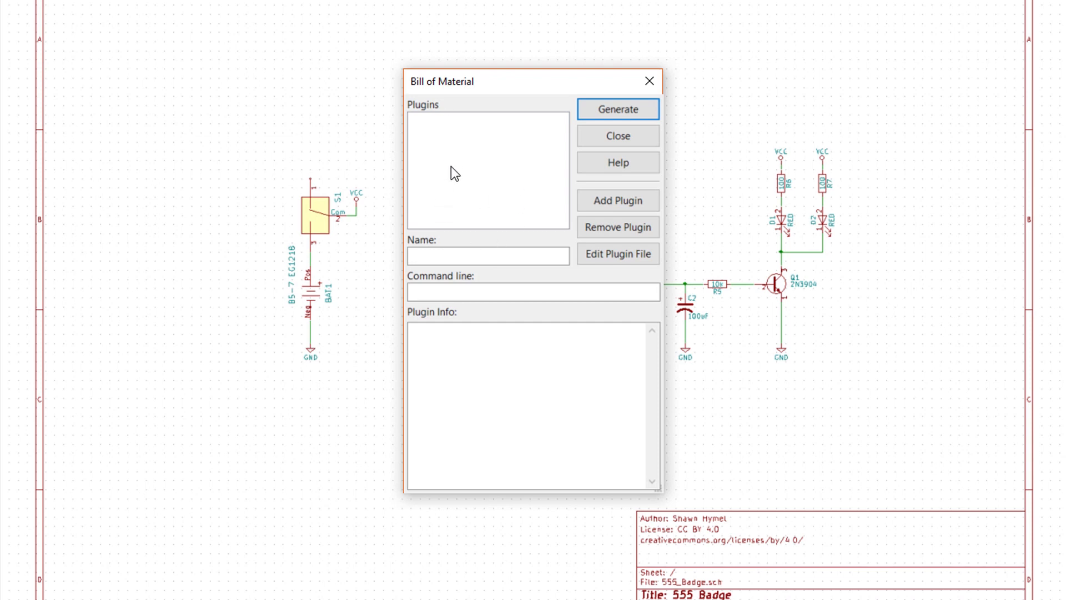
{"action": "mouse_move", "coordinate": [454, 221]}
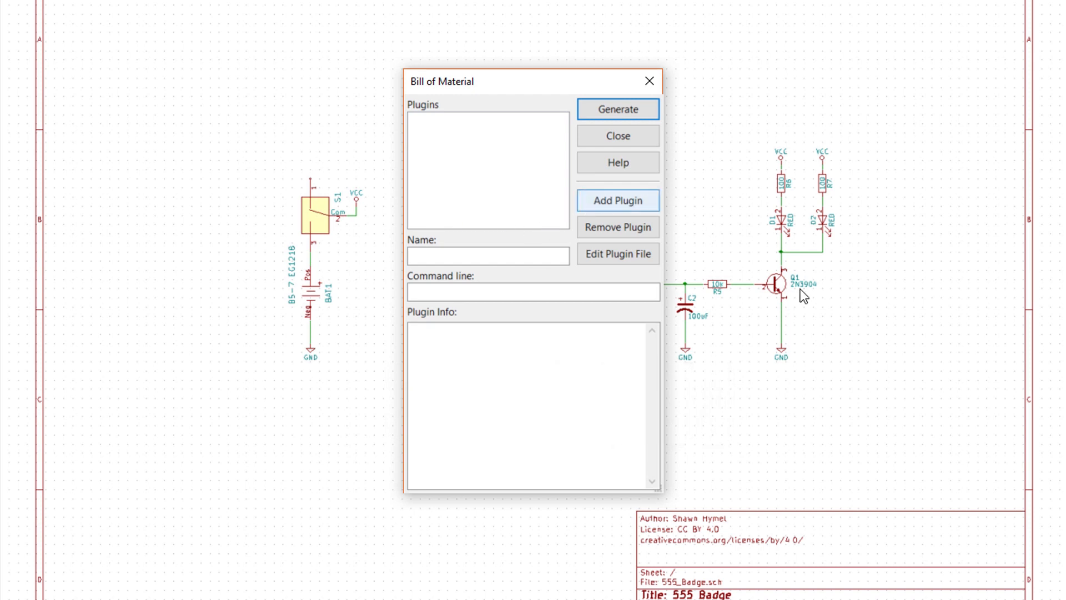
- Add a BOM plugin from KiCad\bin\scripting\plugins, choosing bom2grouped_csv.xsl
{"action": "left_click", "coordinate": [617, 200]}
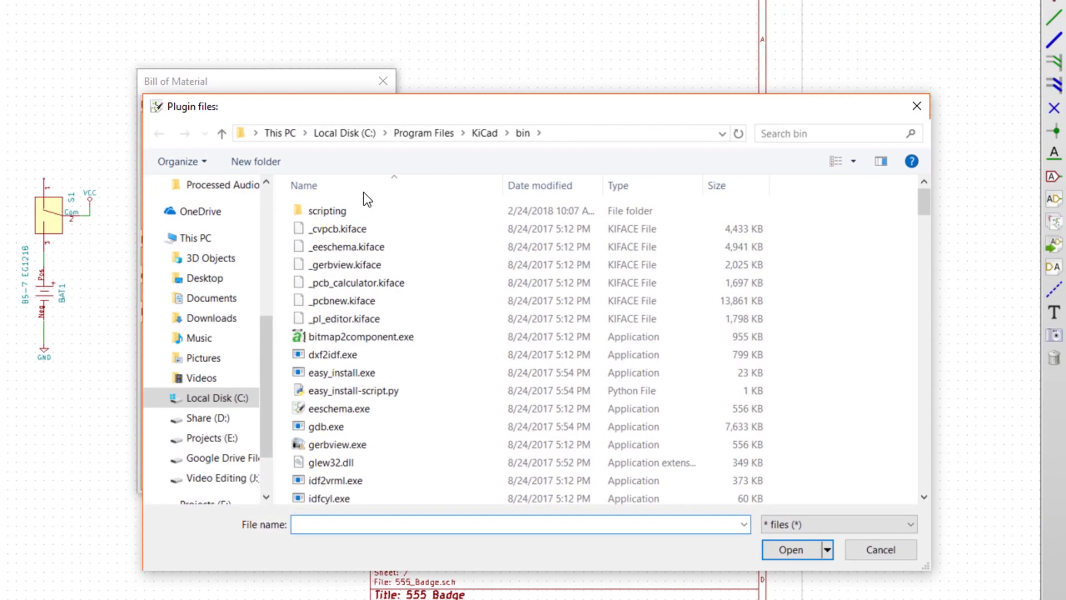
{"action": "mouse_move", "coordinate": [415, 157]}
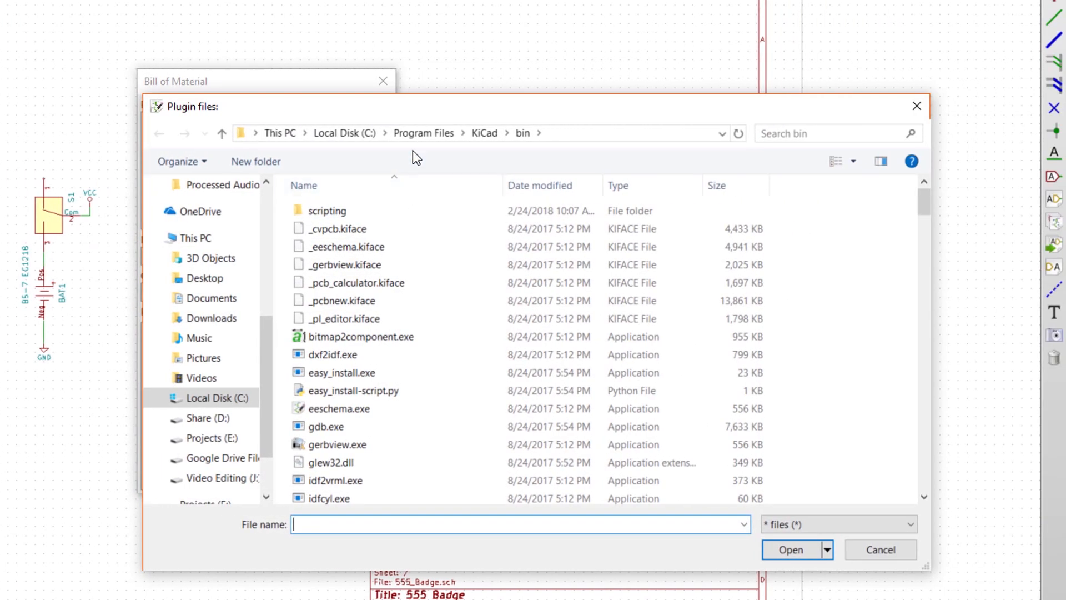
{"action": "left_click", "coordinate": [423, 133]}
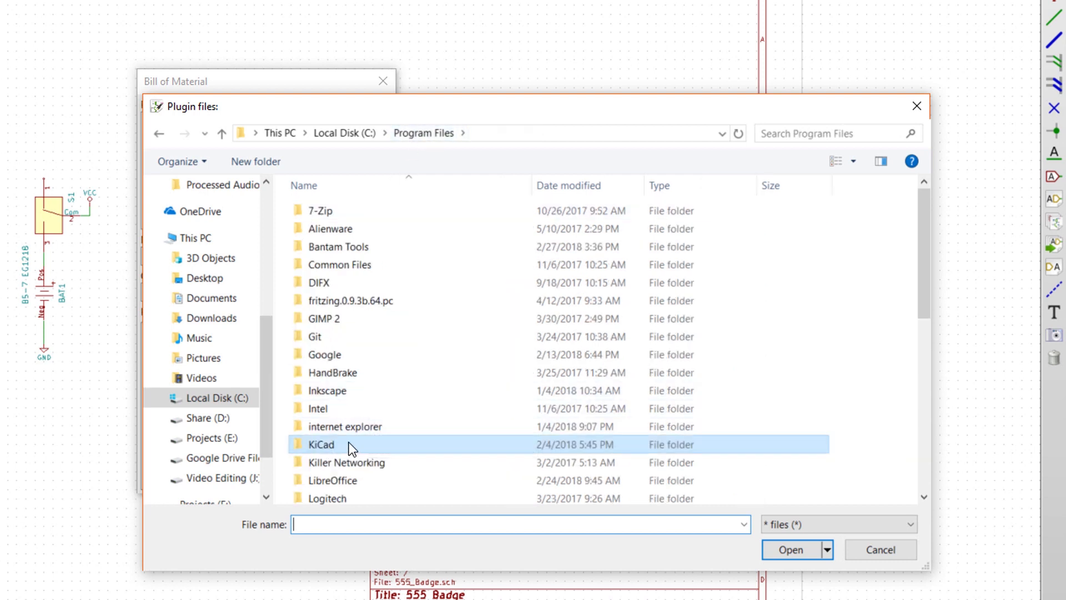
{"action": "double_click", "coordinate": [321, 444]}
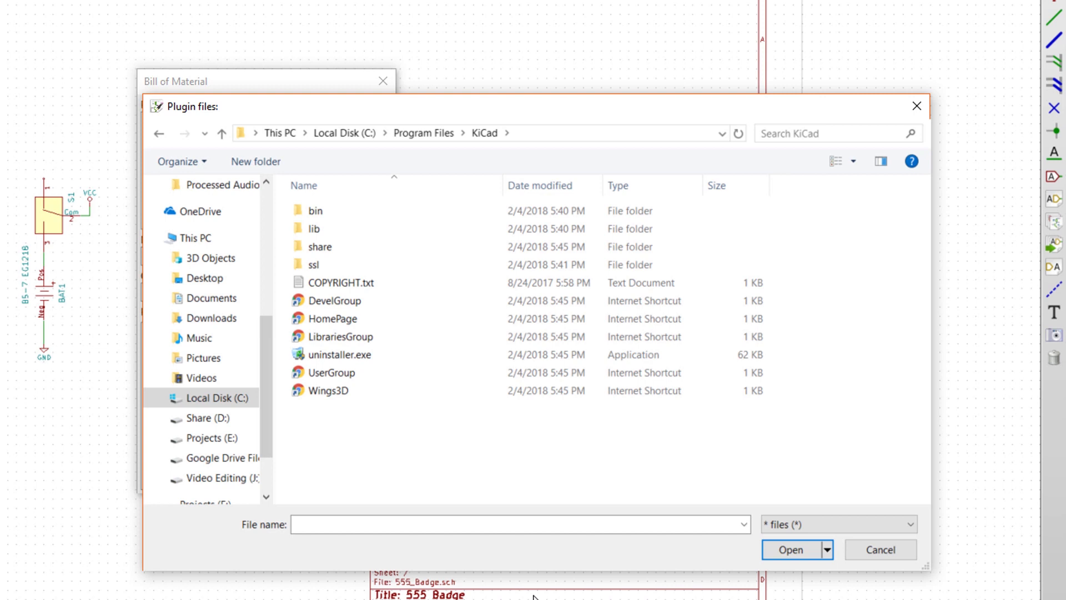
{"action": "mouse_move", "coordinate": [323, 454]}
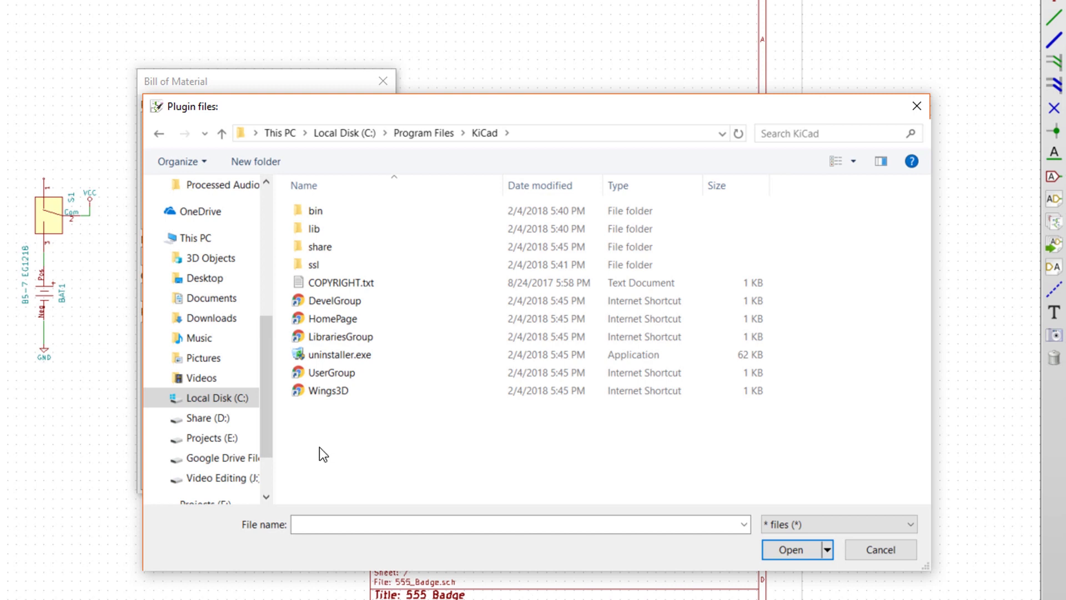
{"action": "left_click", "coordinate": [315, 211]}
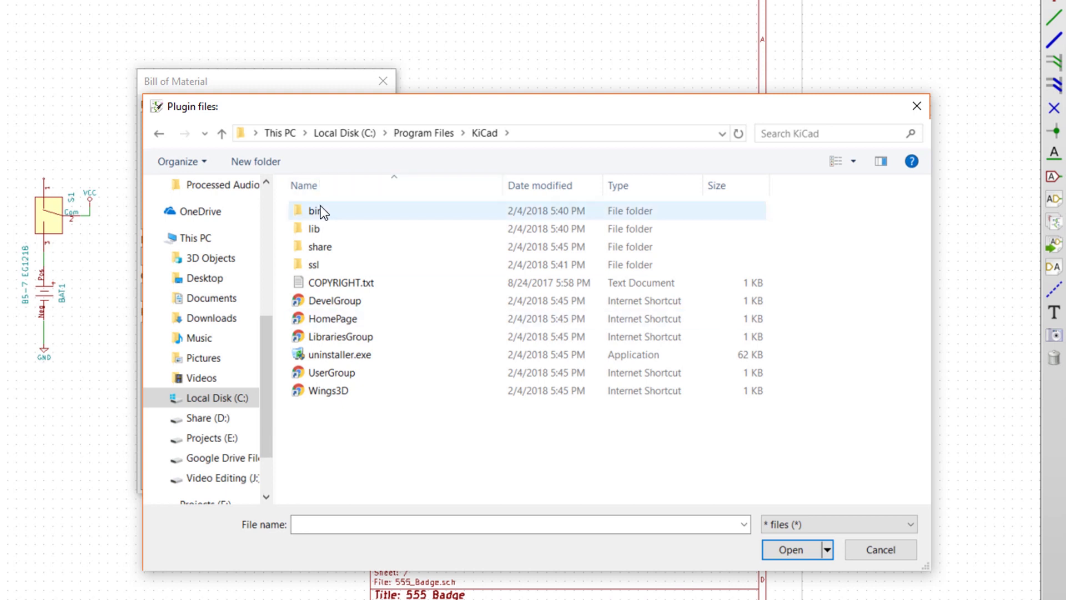
{"action": "double_click", "coordinate": [313, 211]}
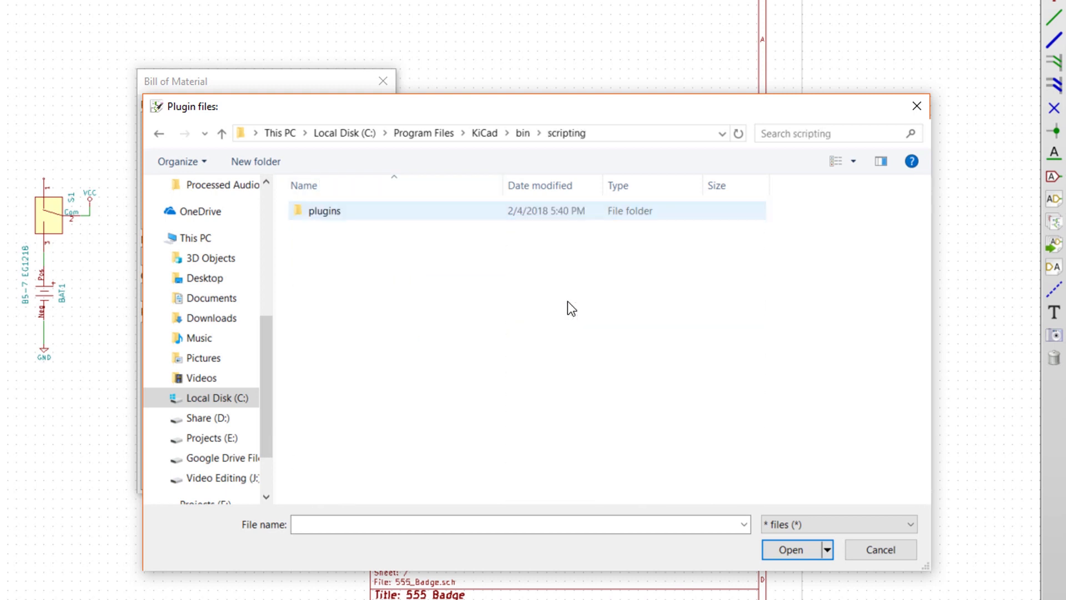
{"action": "double_click", "coordinate": [325, 211]}
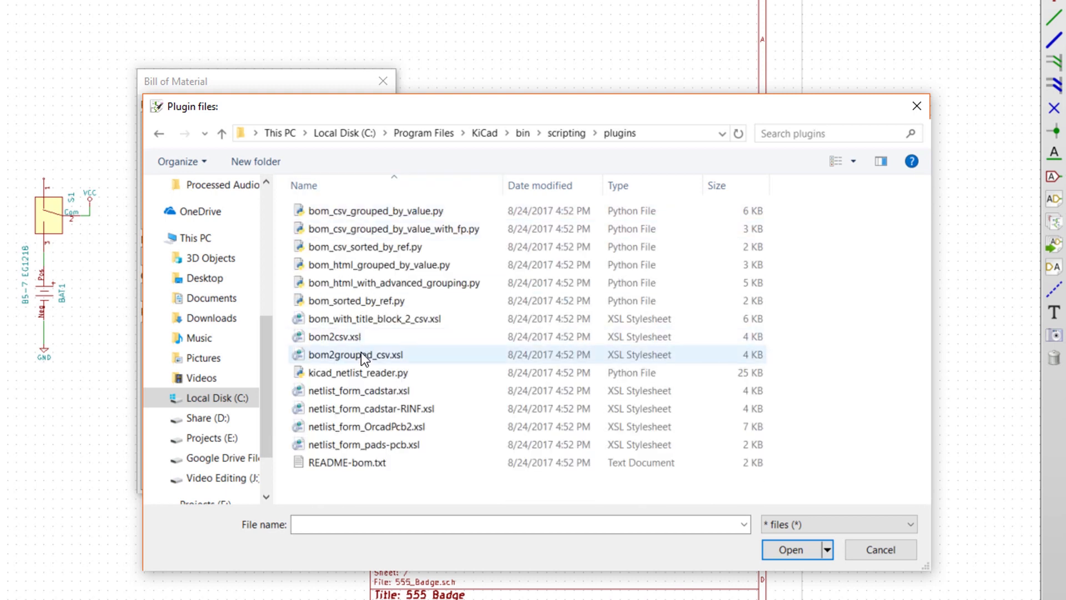
{"action": "left_click", "coordinate": [355, 354]}
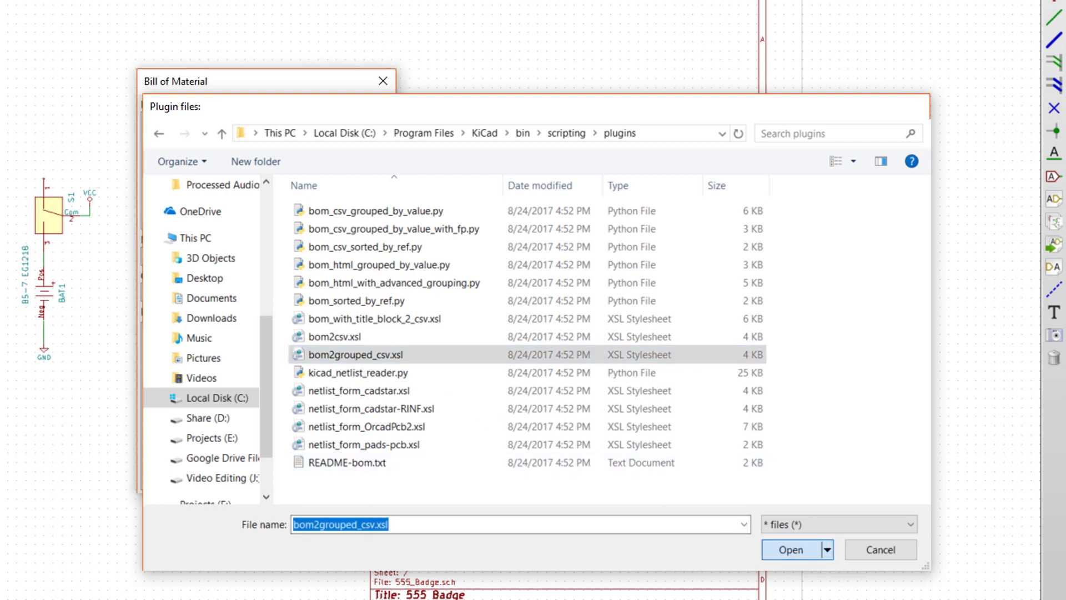
{"action": "left_click", "coordinate": [790, 549]}
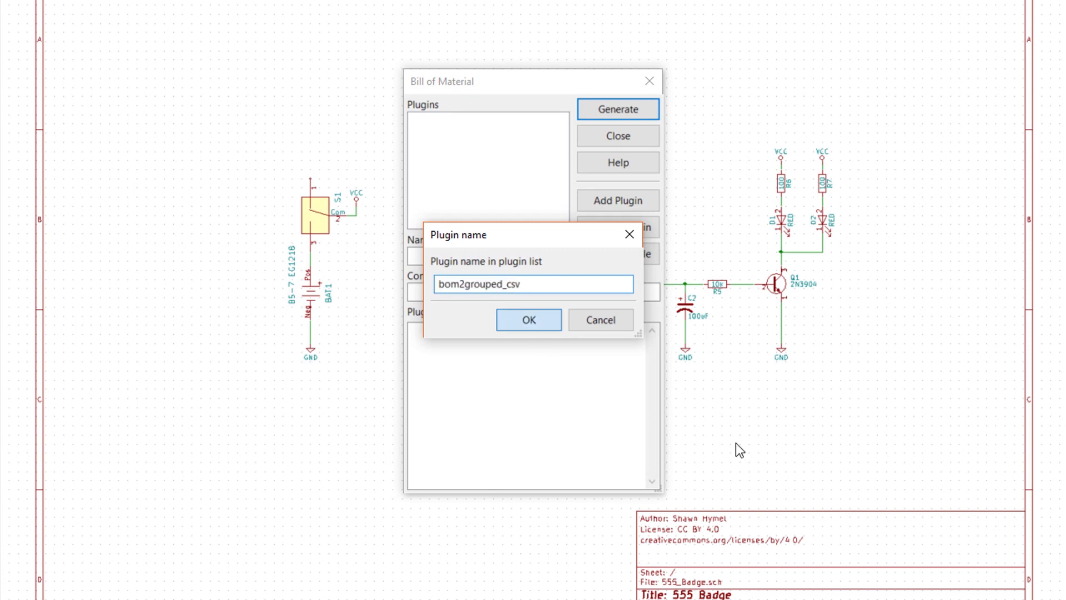
- Accept the bom2grouped_csv plugin name, generate the grouped BOM, and close the generator
{"action": "left_click", "coordinate": [528, 320]}
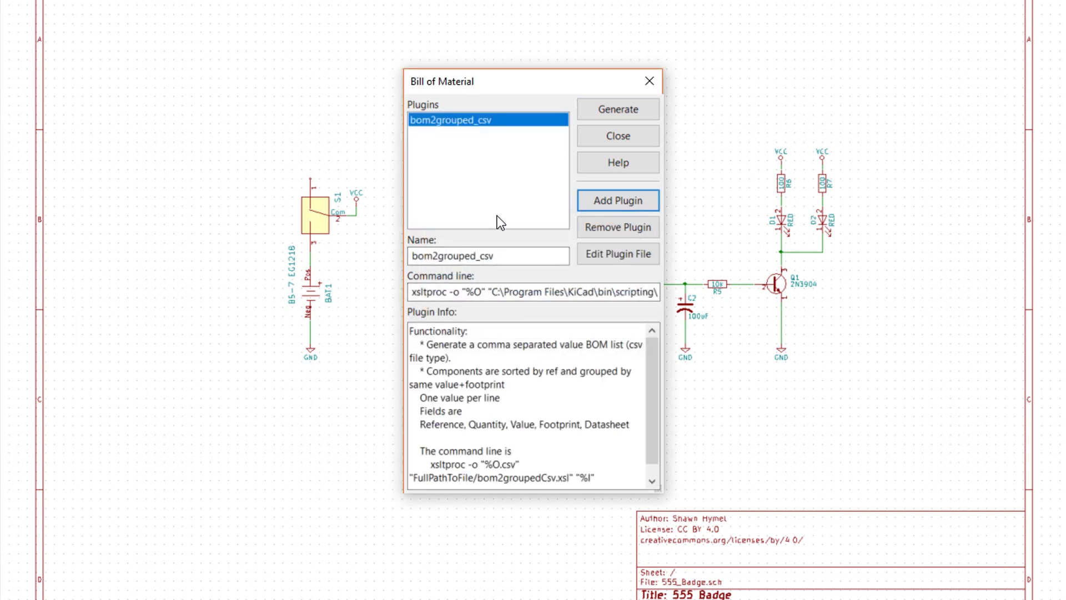
{"action": "mouse_move", "coordinate": [561, 325]}
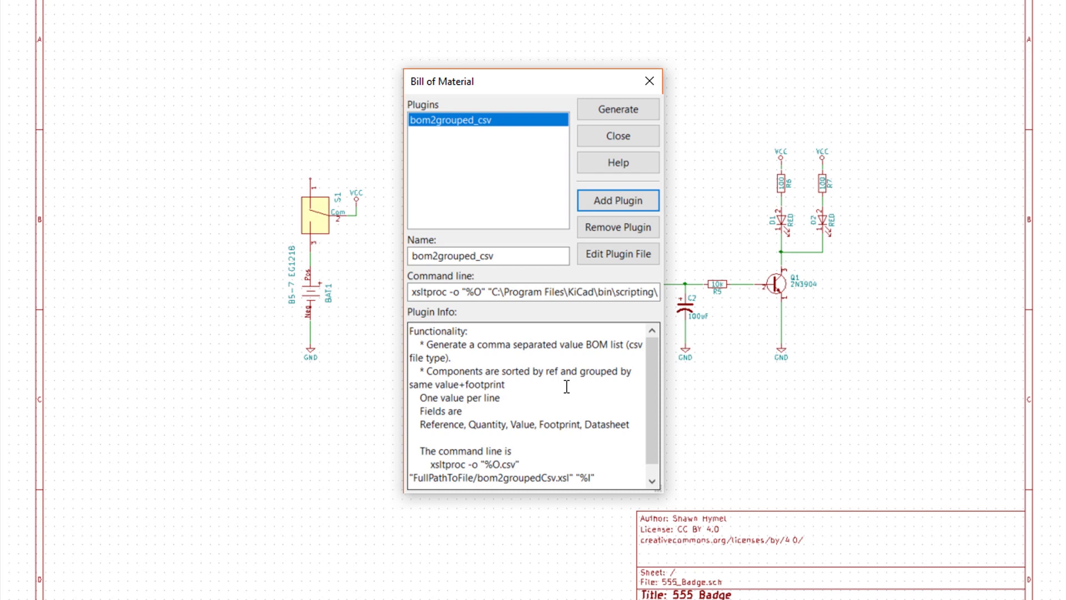
{"action": "left_click", "coordinate": [616, 109]}
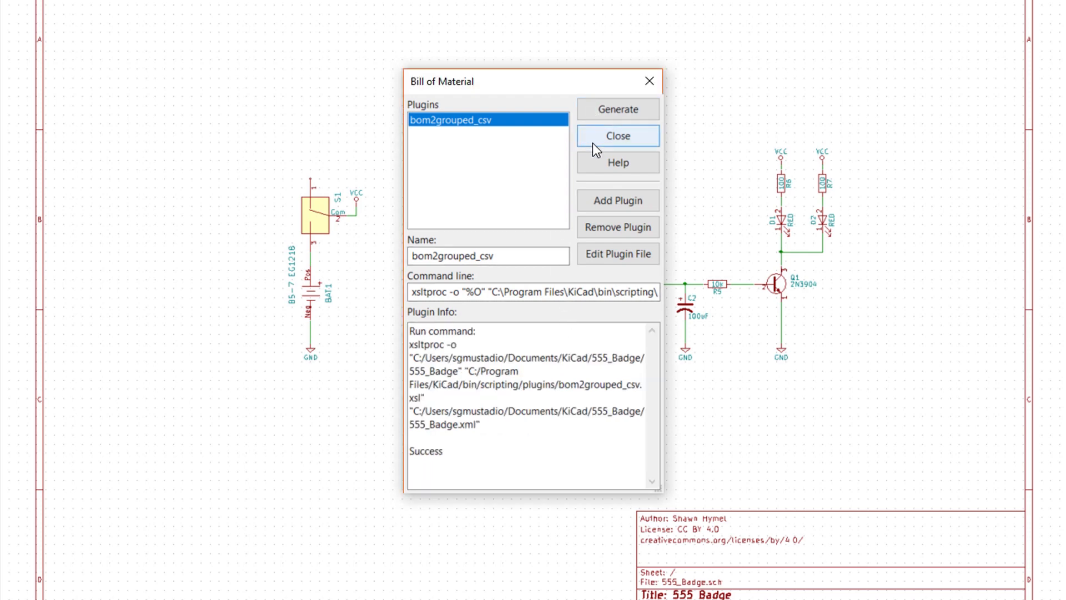
{"action": "left_click", "coordinate": [617, 135]}
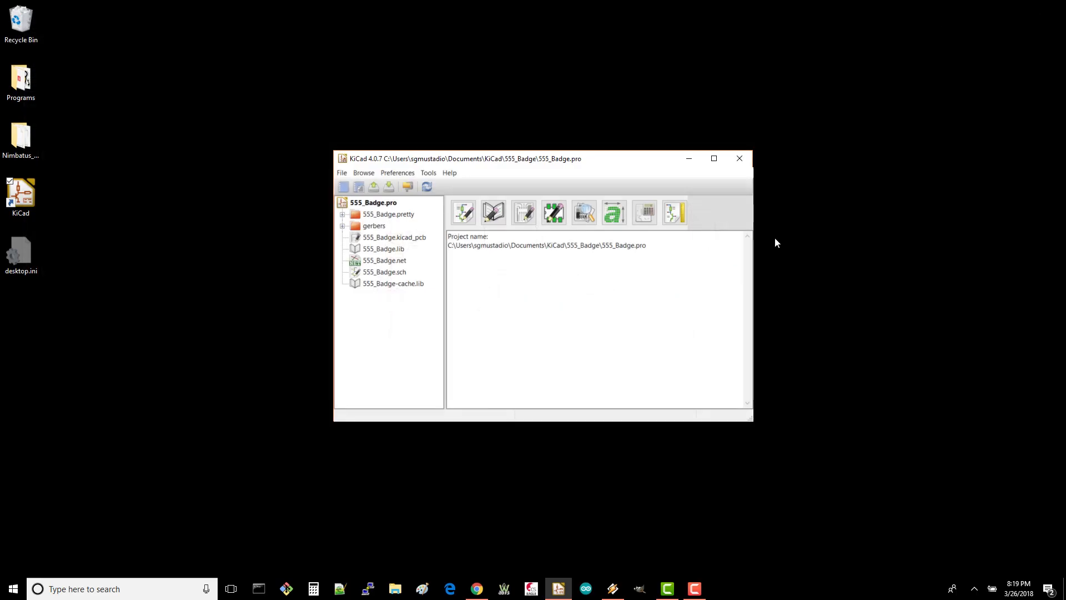
- Search Windows for 'libre' to launch LibreOffice Calc
{"action": "left_click", "coordinate": [739, 158]}
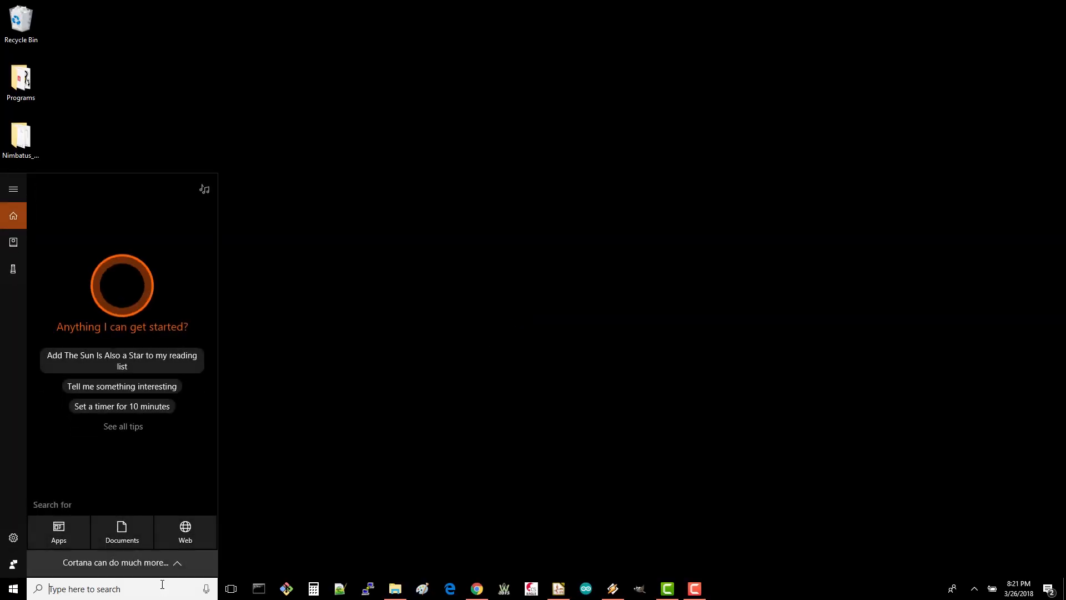
{"action": "type", "text": "libre"}
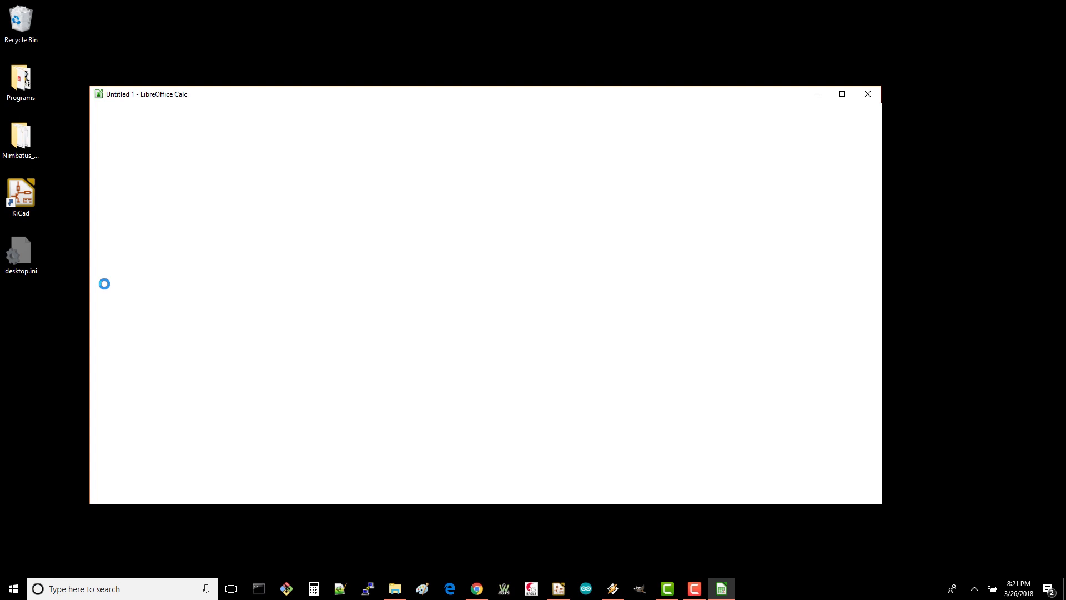
- Open the 555_Badge BOM file from Documents/KiCad/555_Badge
{"action": "left_click", "coordinate": [15, 34]}
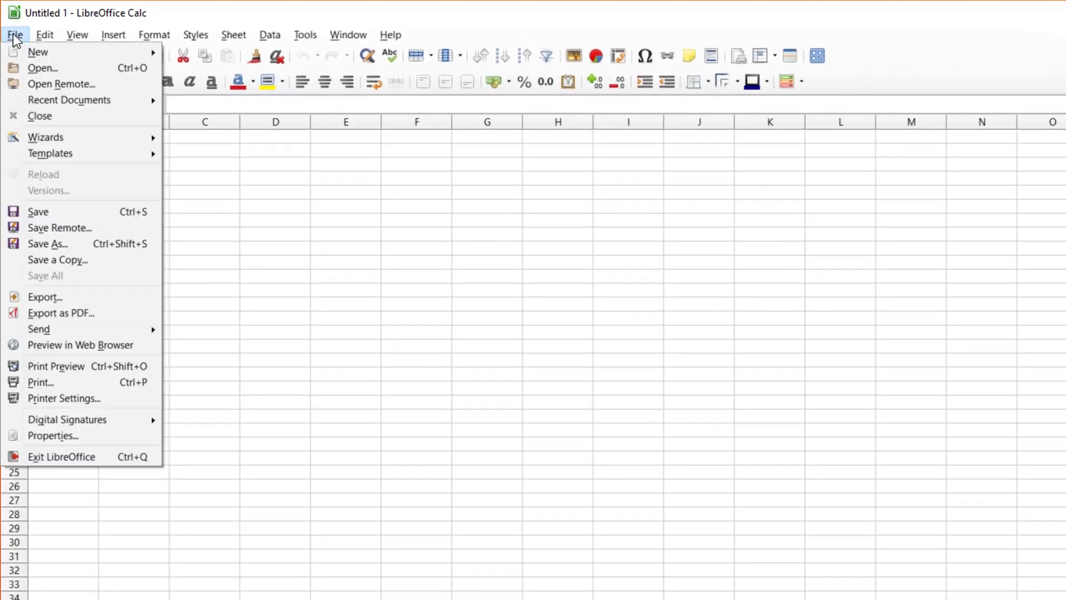
{"action": "left_click", "coordinate": [43, 67]}
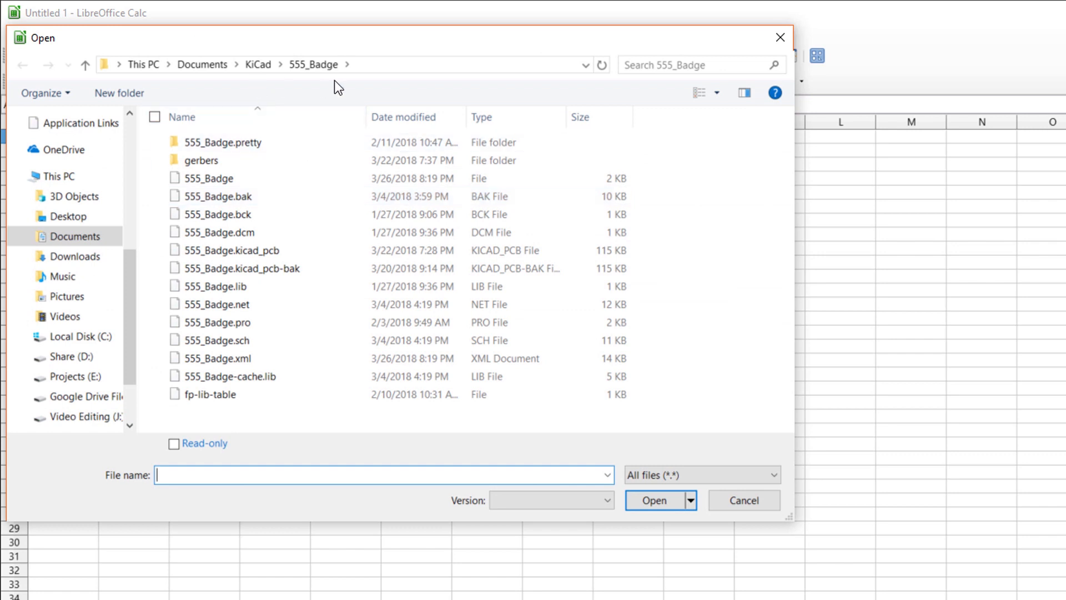
{"action": "left_click", "coordinate": [211, 178]}
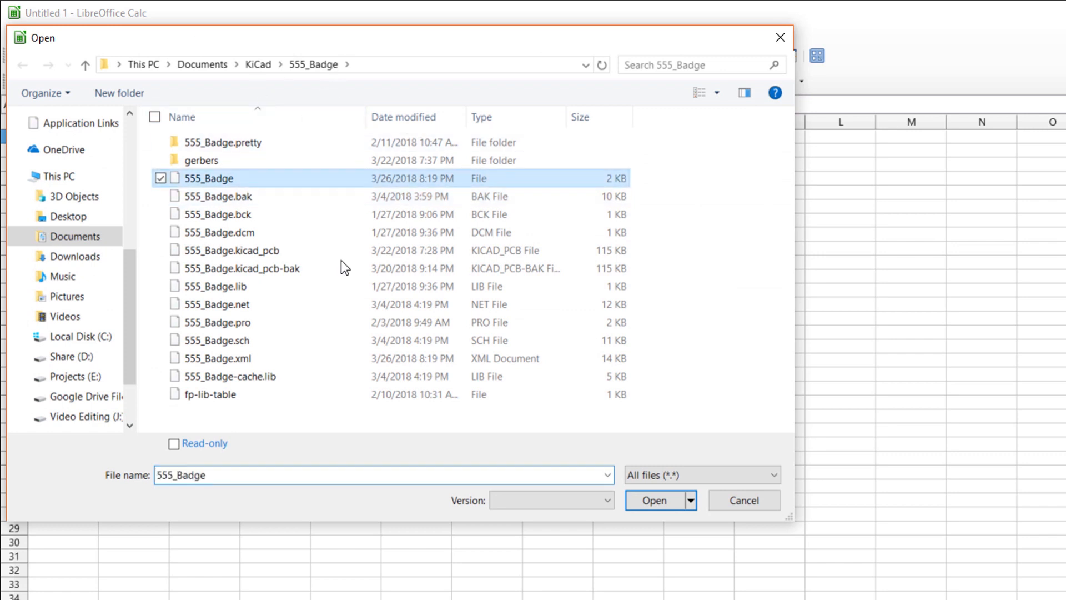
{"action": "mouse_move", "coordinate": [243, 191]}
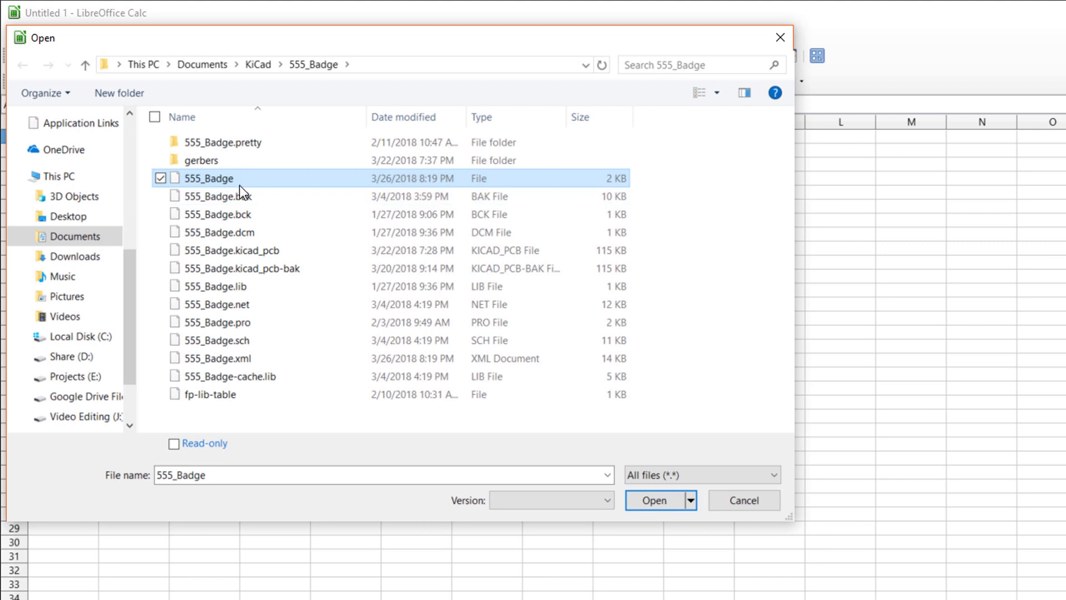
{"action": "mouse_move", "coordinate": [272, 187]}
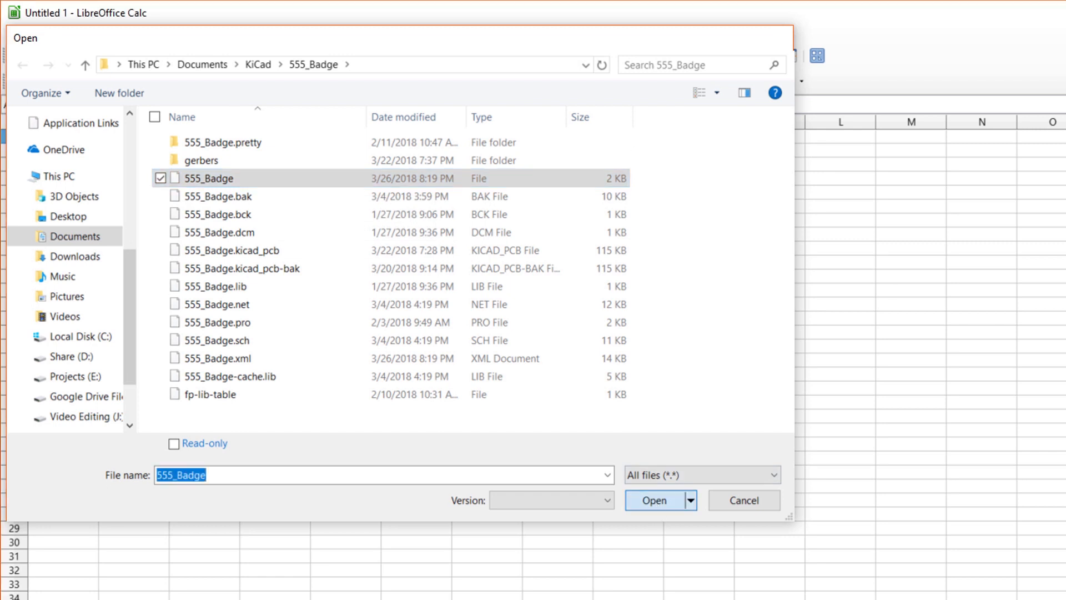
{"action": "left_click", "coordinate": [654, 500]}
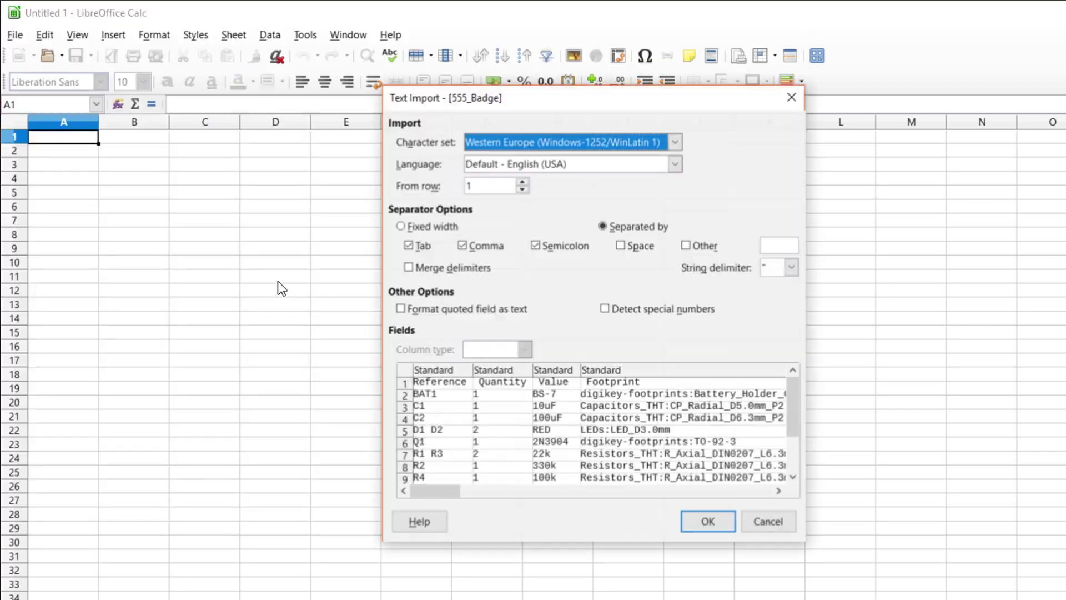
{"action": "mouse_move", "coordinate": [494, 395]}
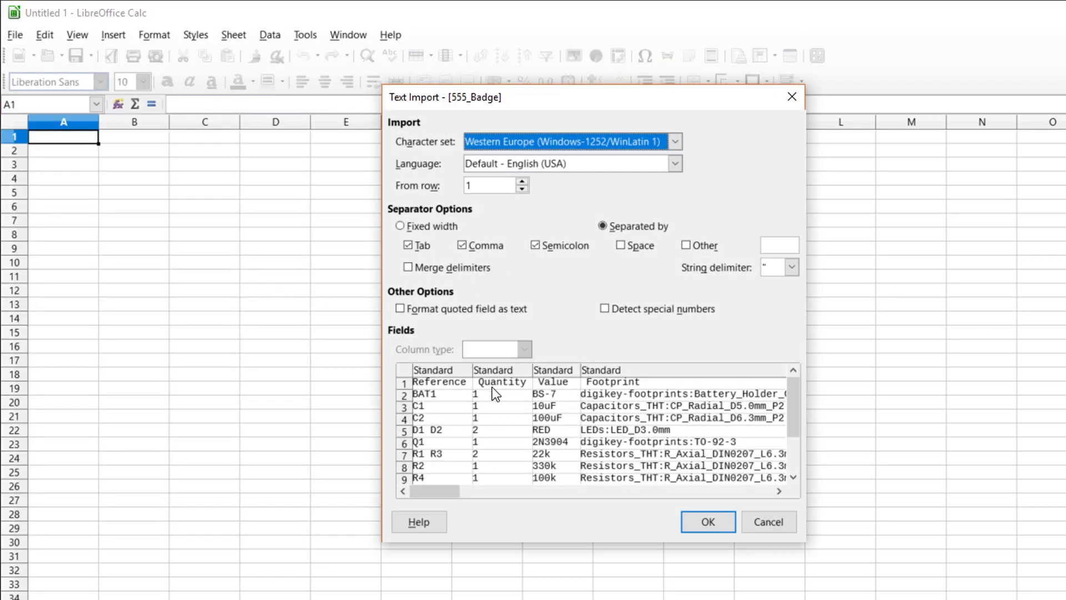
{"action": "mouse_move", "coordinate": [510, 408]}
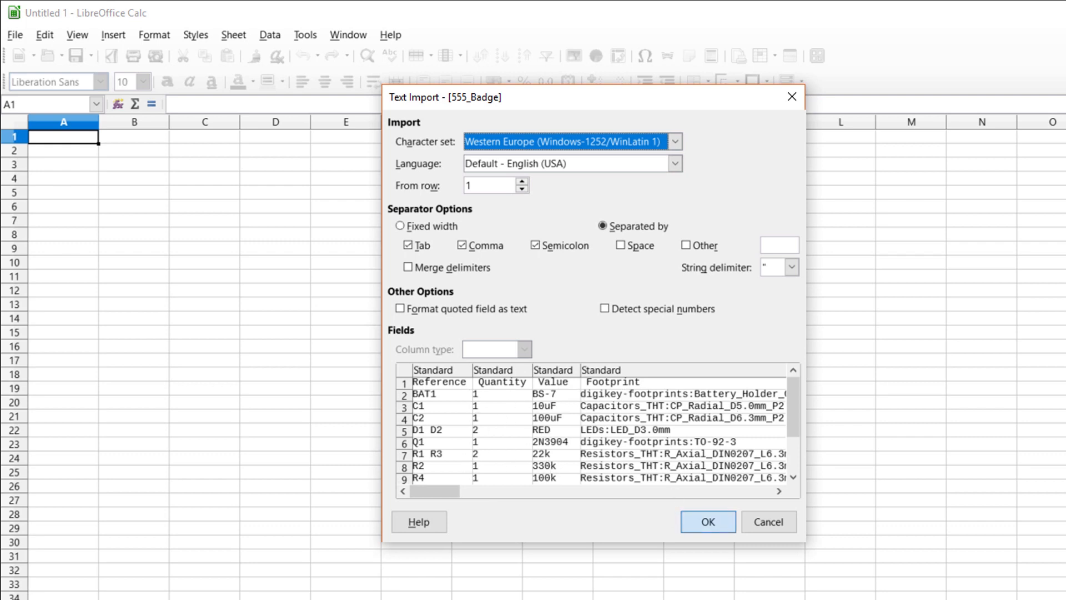
- Accept the Text Import with Tab, Comma and Semicolon separators checked
{"action": "left_click", "coordinate": [706, 522]}
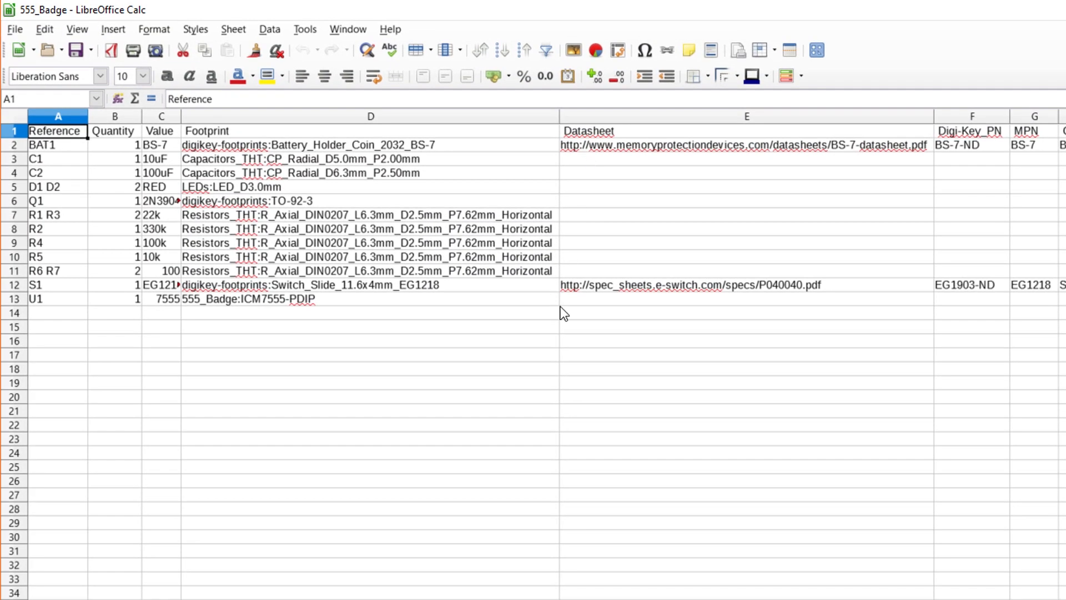
{"action": "mouse_move", "coordinate": [47, 200]}
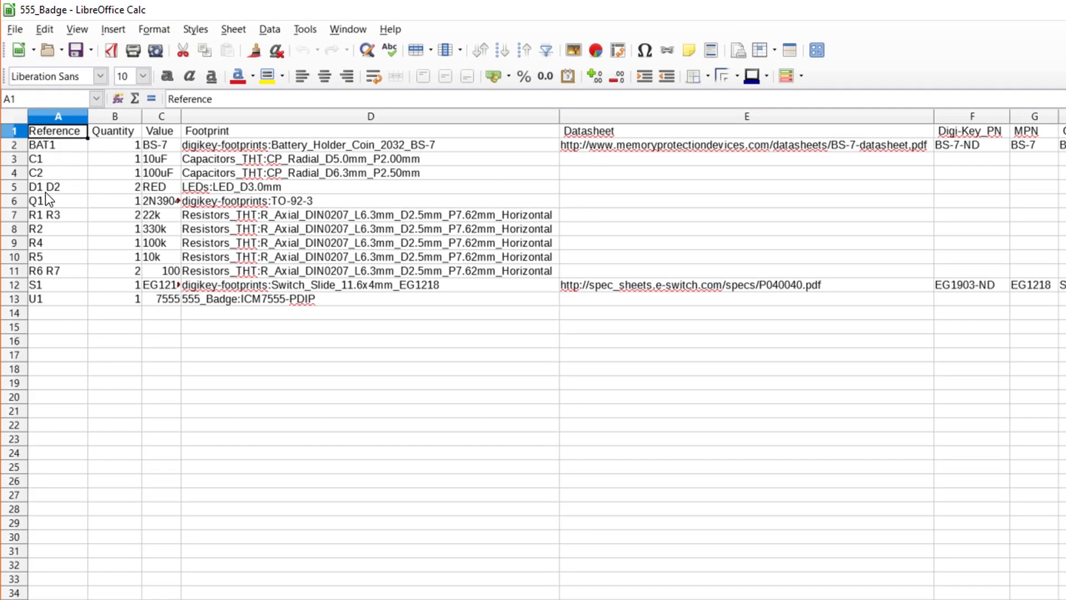
{"action": "mouse_move", "coordinate": [66, 225]}
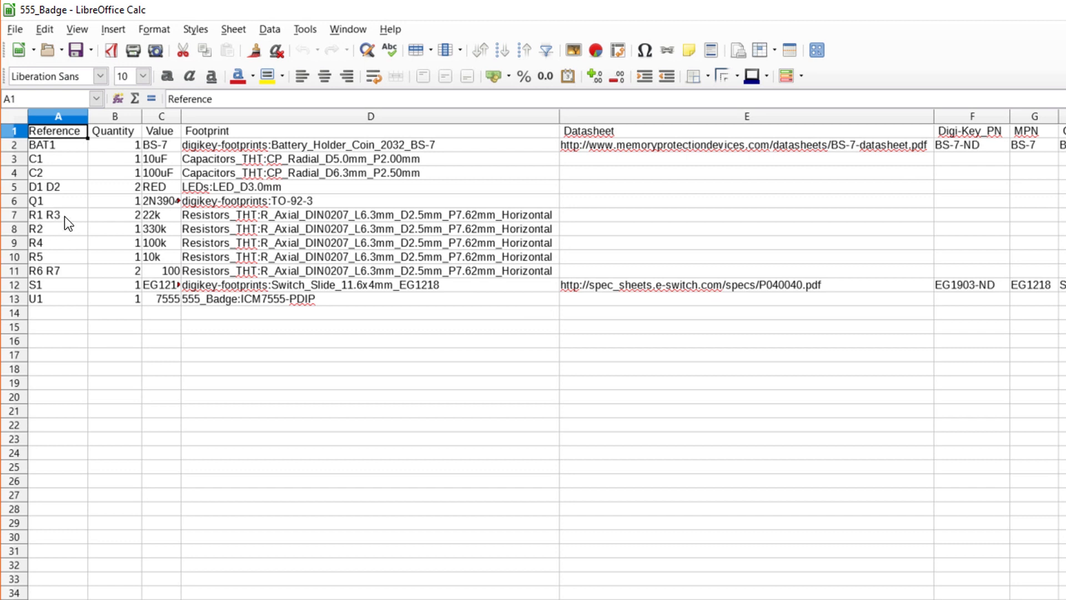
{"action": "mouse_move", "coordinate": [43, 279]}
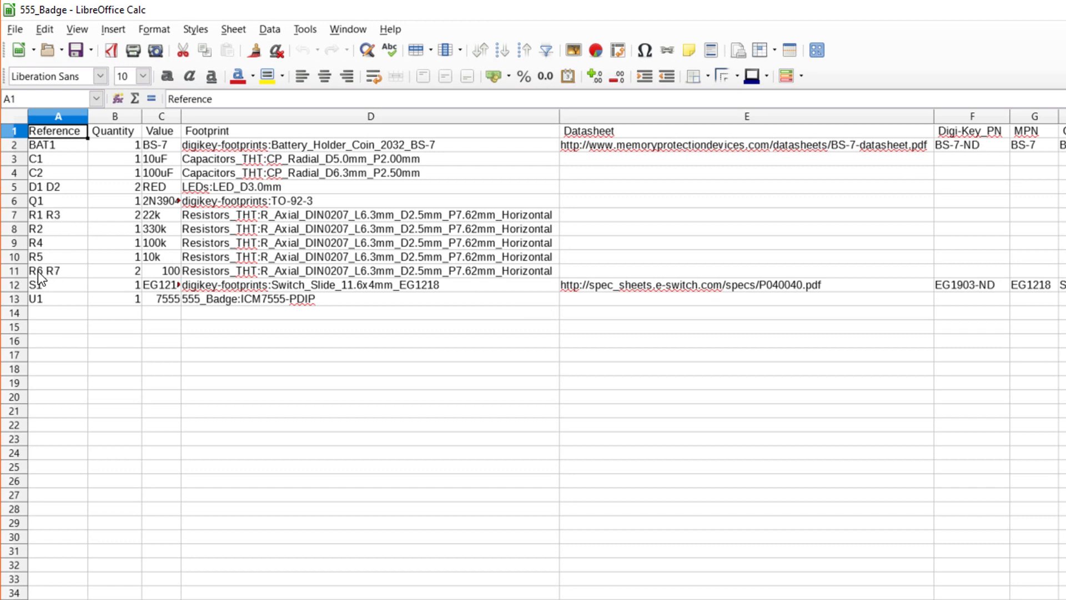
{"action": "mouse_move", "coordinate": [72, 281]}
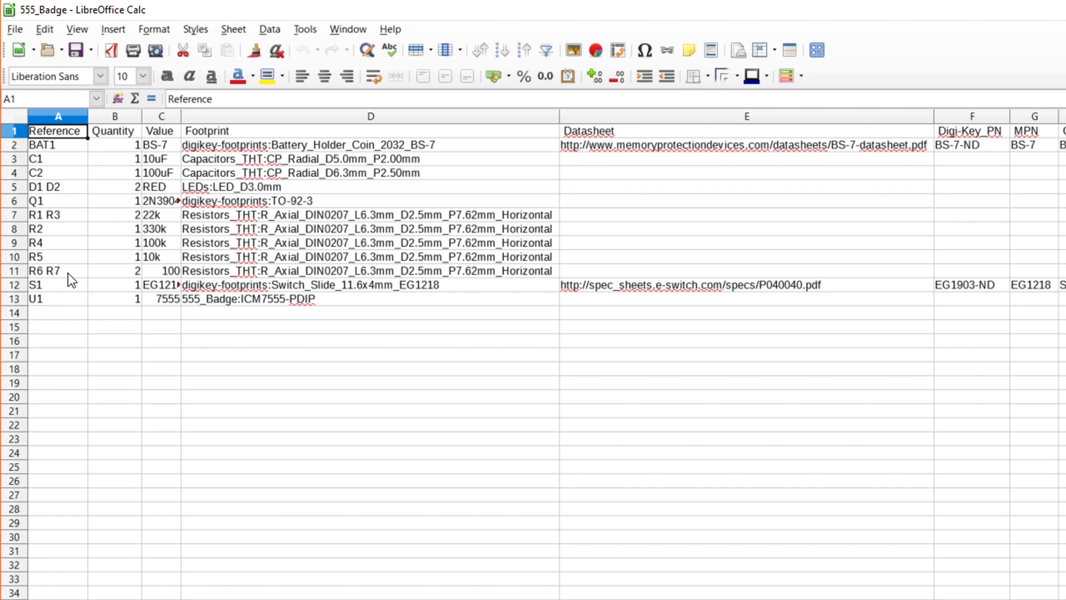
{"action": "mouse_move", "coordinate": [178, 230]}
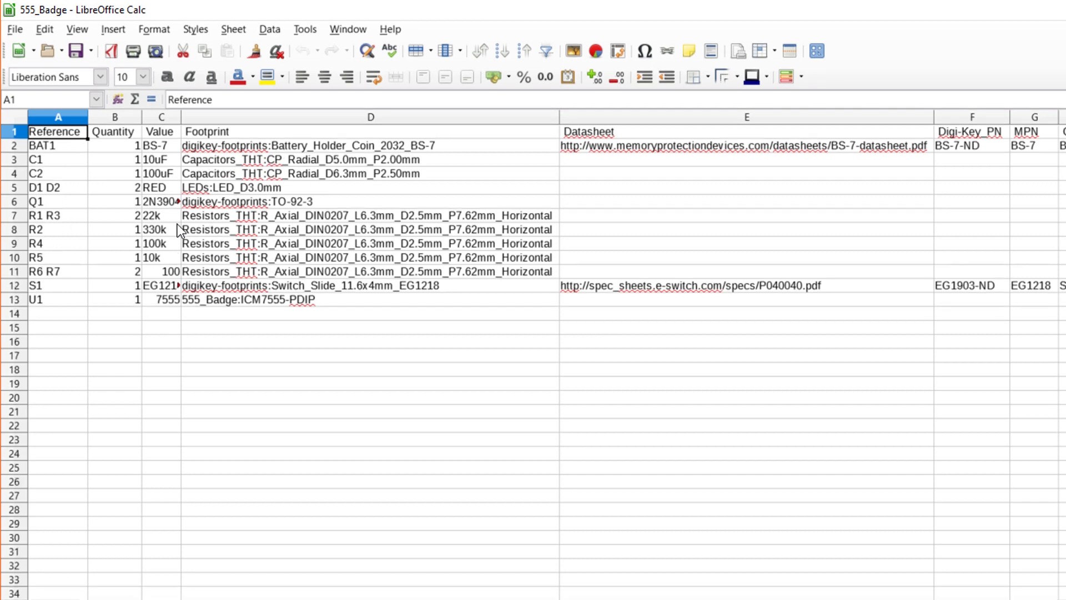
{"action": "mouse_move", "coordinate": [189, 340]}
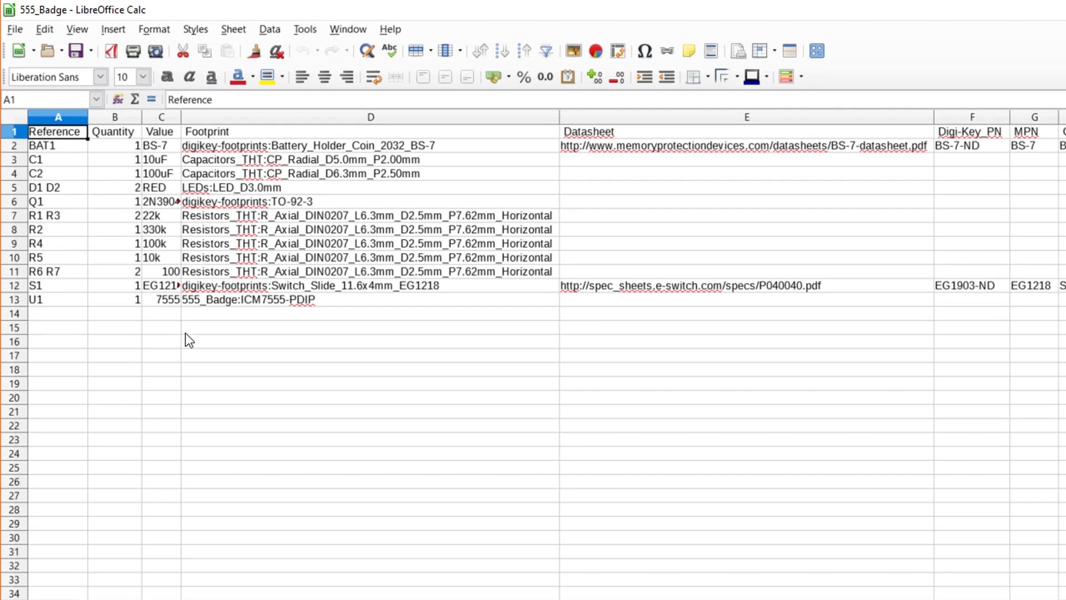
{"action": "mouse_move", "coordinate": [74, 332]}
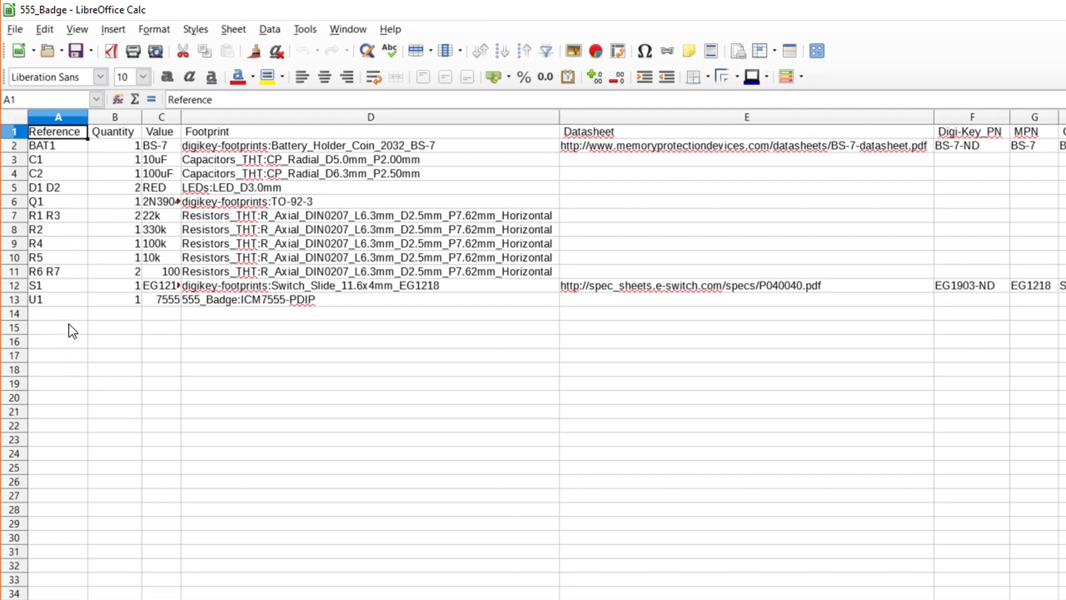
{"action": "mouse_move", "coordinate": [86, 218]}
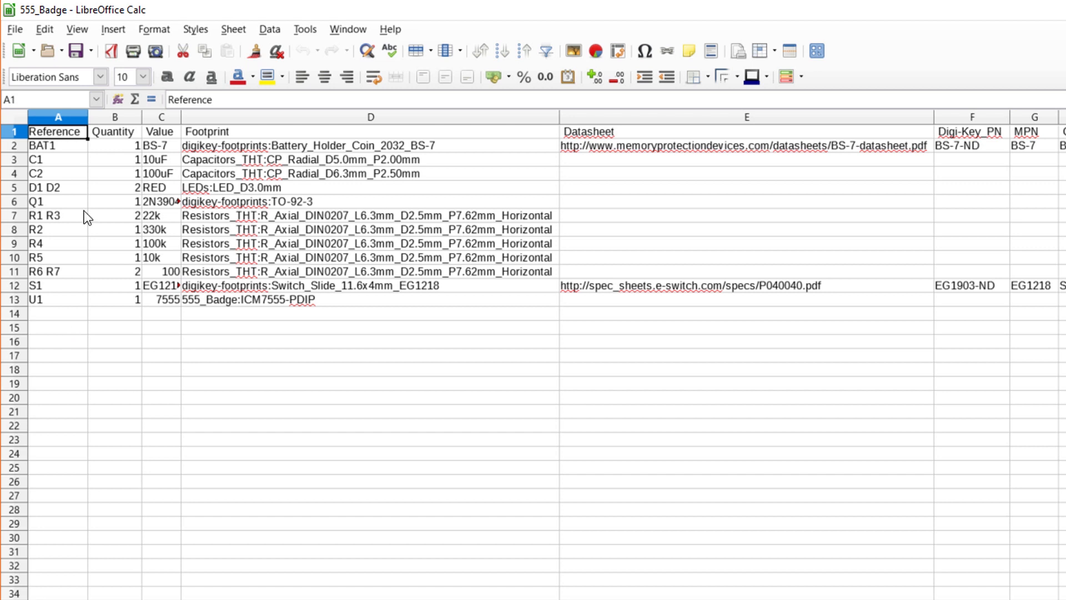
- Insert a Battery row with quantity 1 directly below BAT1
{"action": "left_click", "coordinate": [58, 145]}
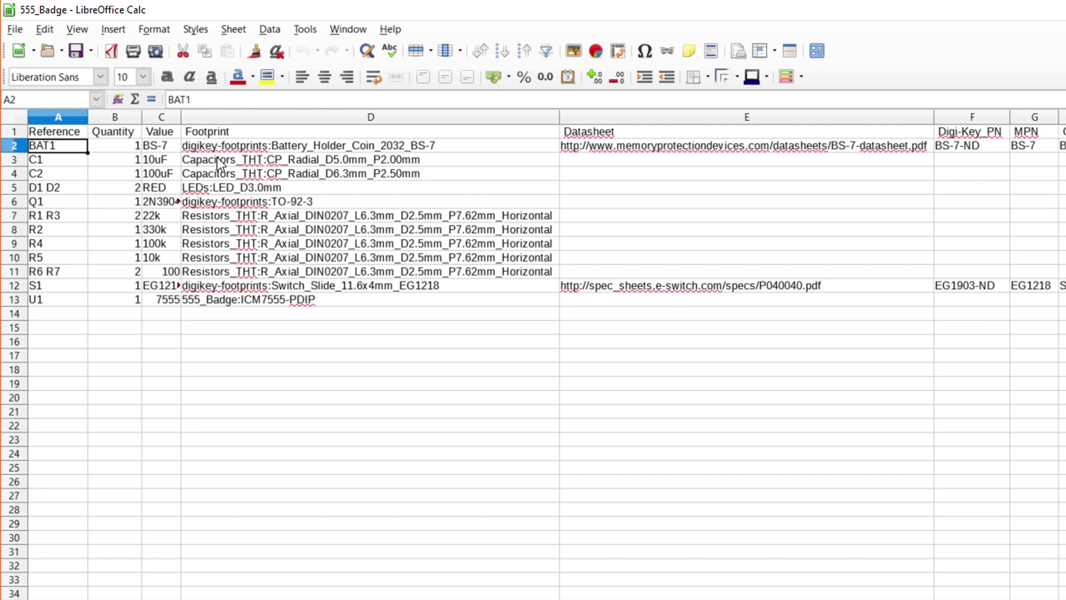
{"action": "right_click", "coordinate": [14, 159]}
{"action": "type", "text": "Battery"}
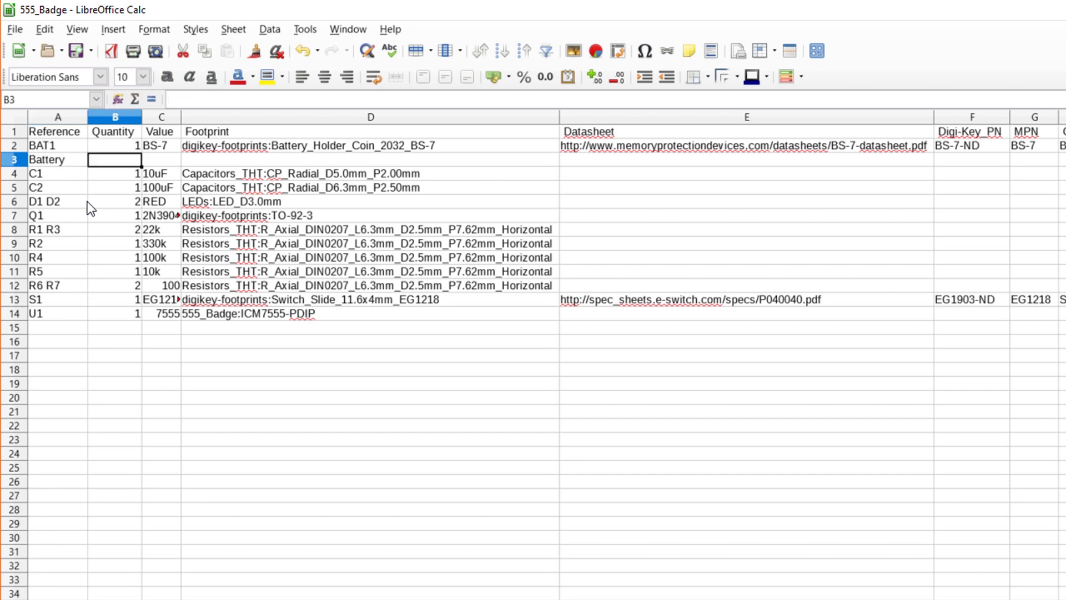
{"action": "type", "text": "1"}
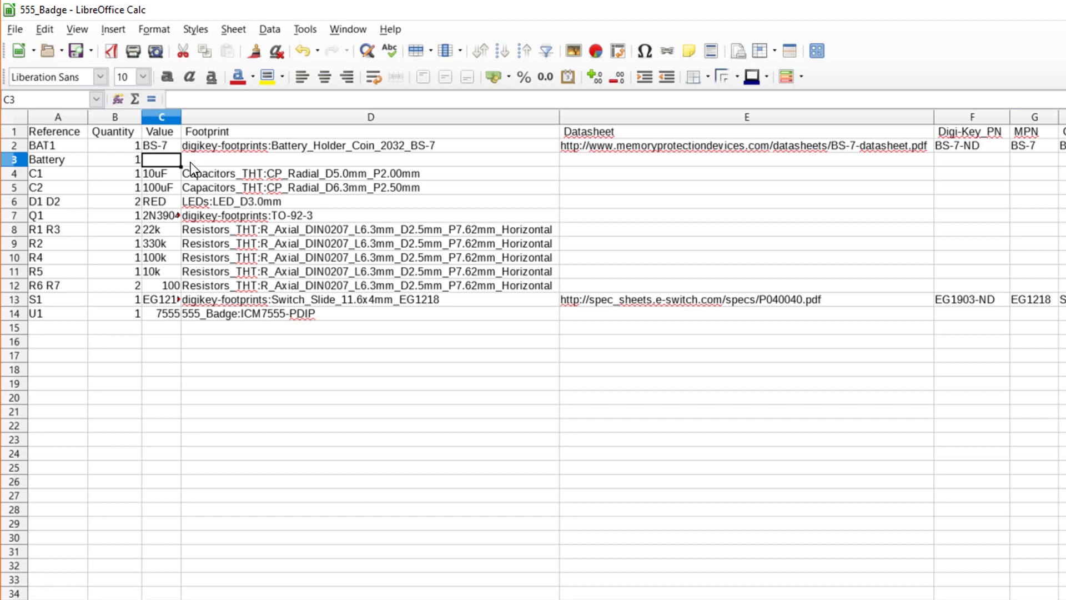
{"action": "mouse_move", "coordinate": [416, 173]}
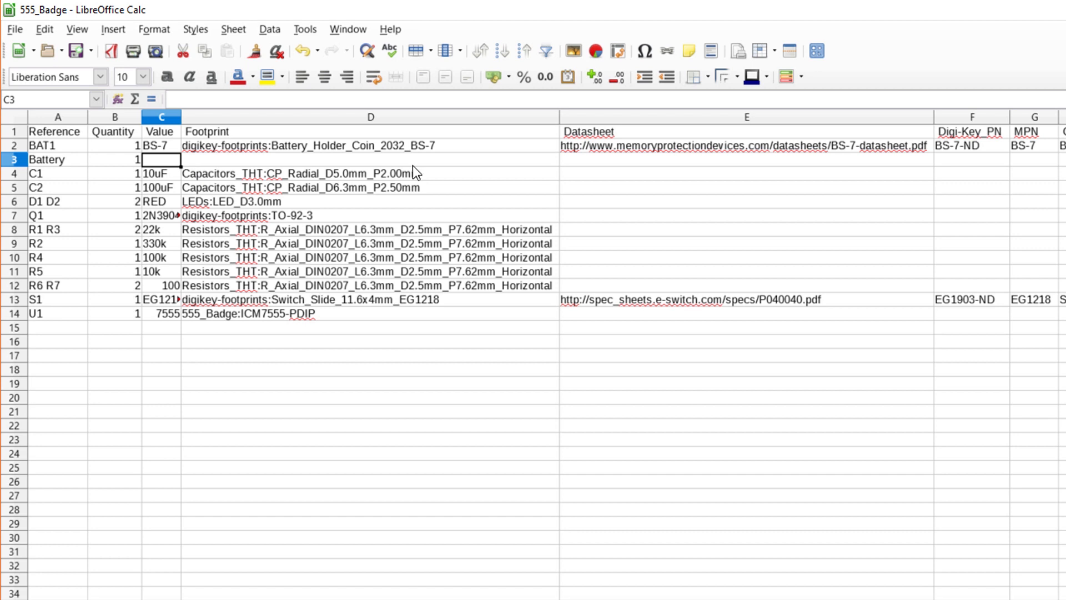
{"action": "left_click", "coordinate": [746, 116]}
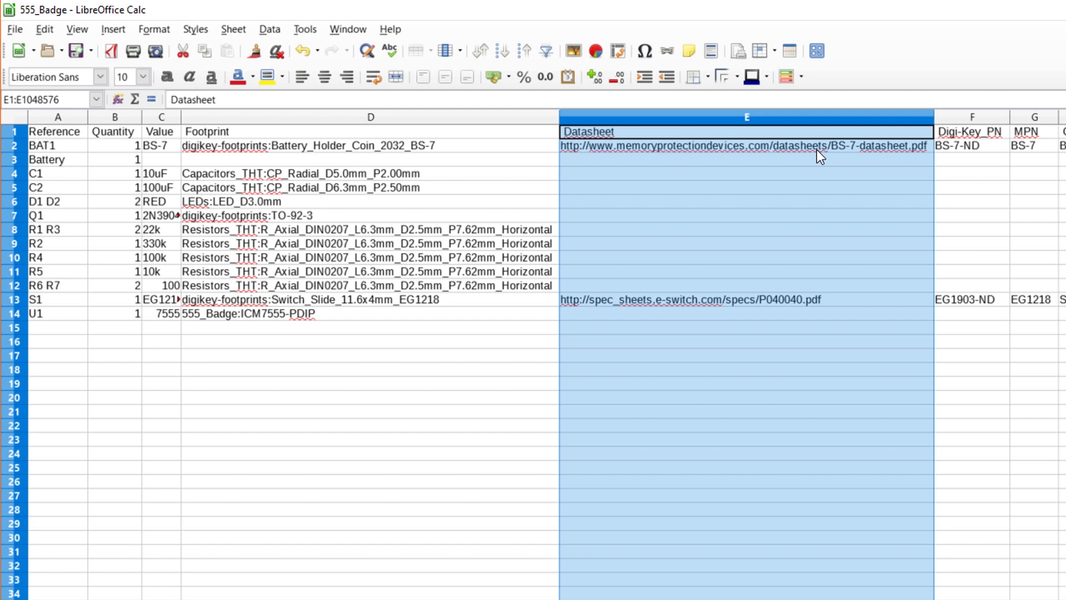
- Delete the Datasheet and Digi-Key_PN columns
{"action": "right_click", "coordinate": [747, 117]}
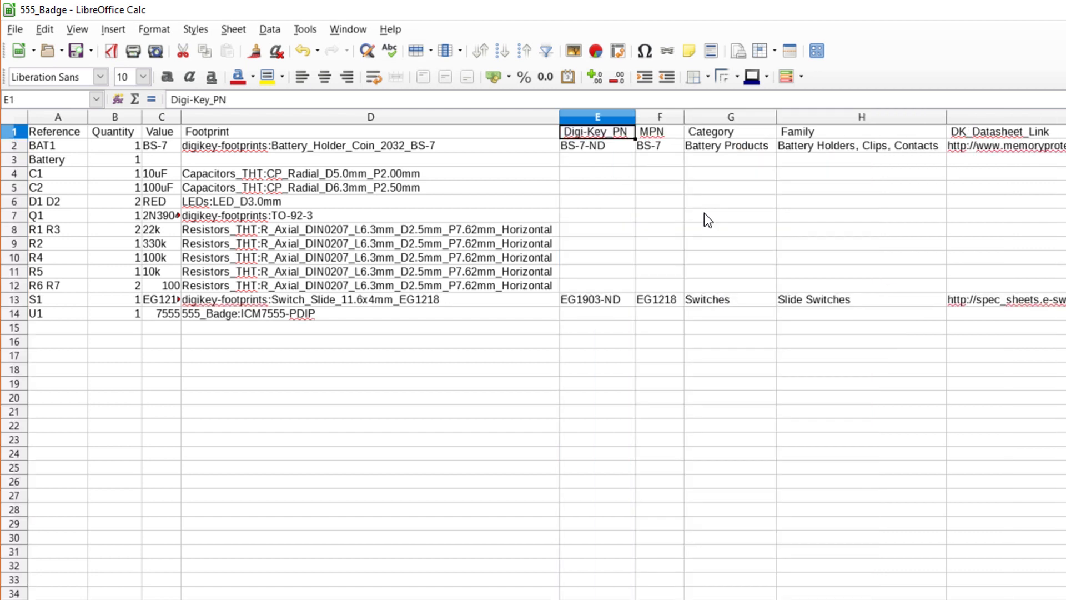
{"action": "mouse_move", "coordinate": [588, 158]}
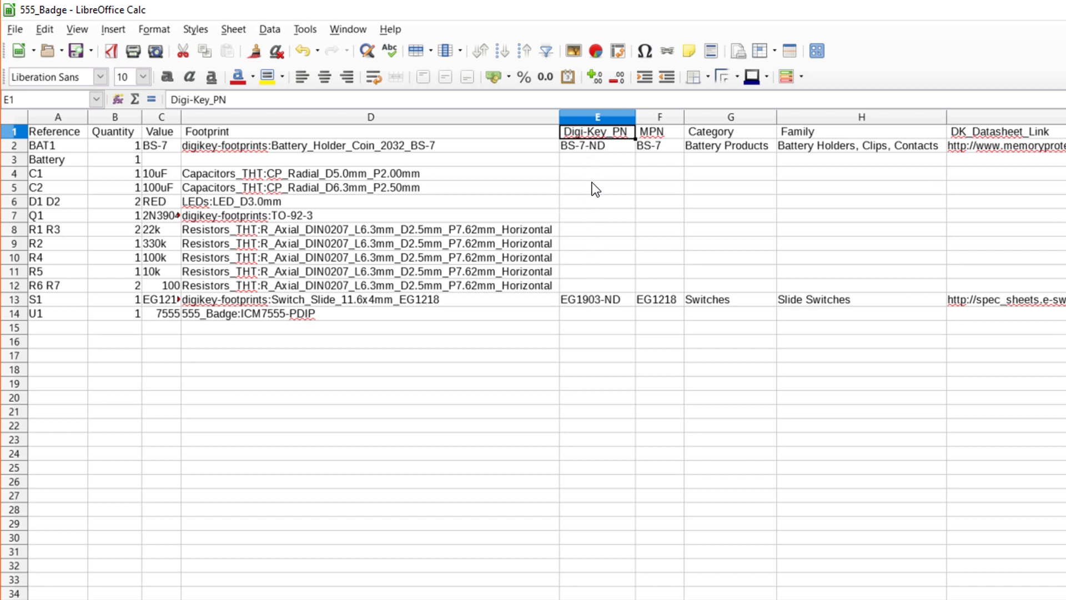
{"action": "mouse_move", "coordinate": [597, 338]}
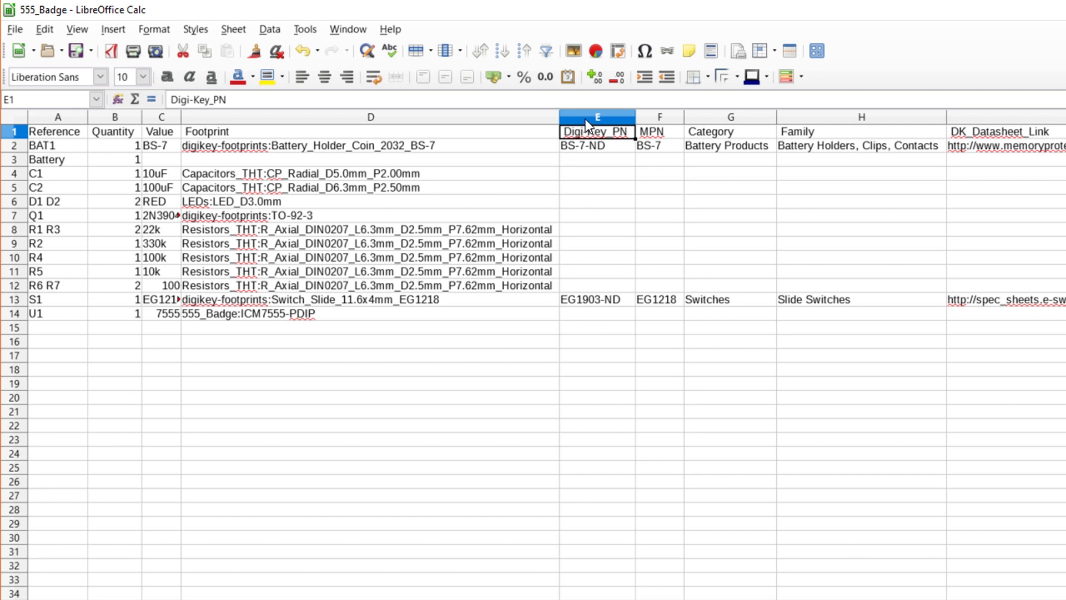
{"action": "right_click", "coordinate": [597, 116]}
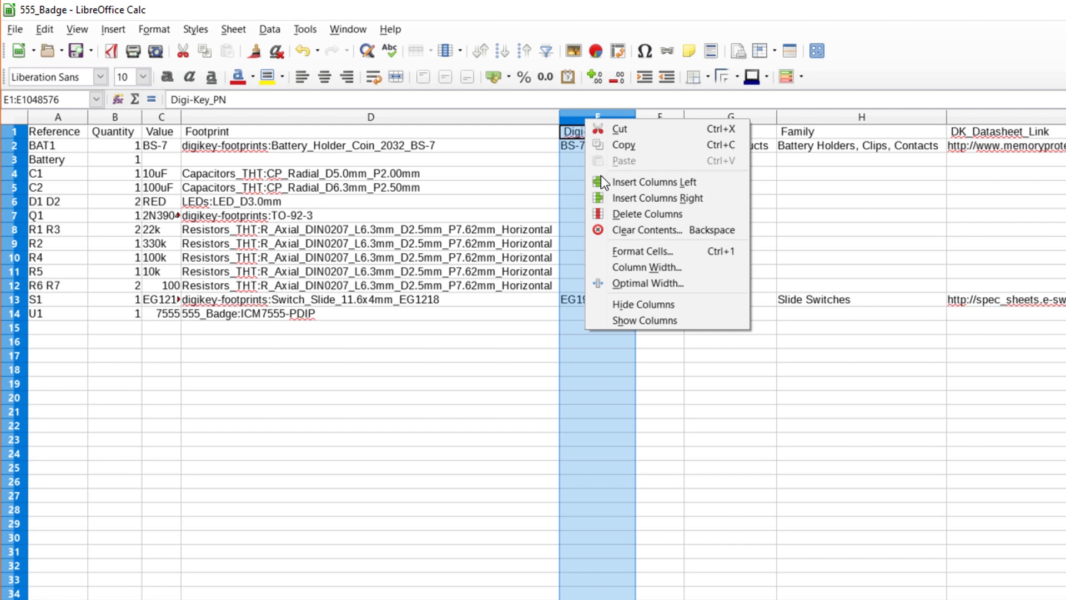
{"action": "left_click", "coordinate": [647, 214]}
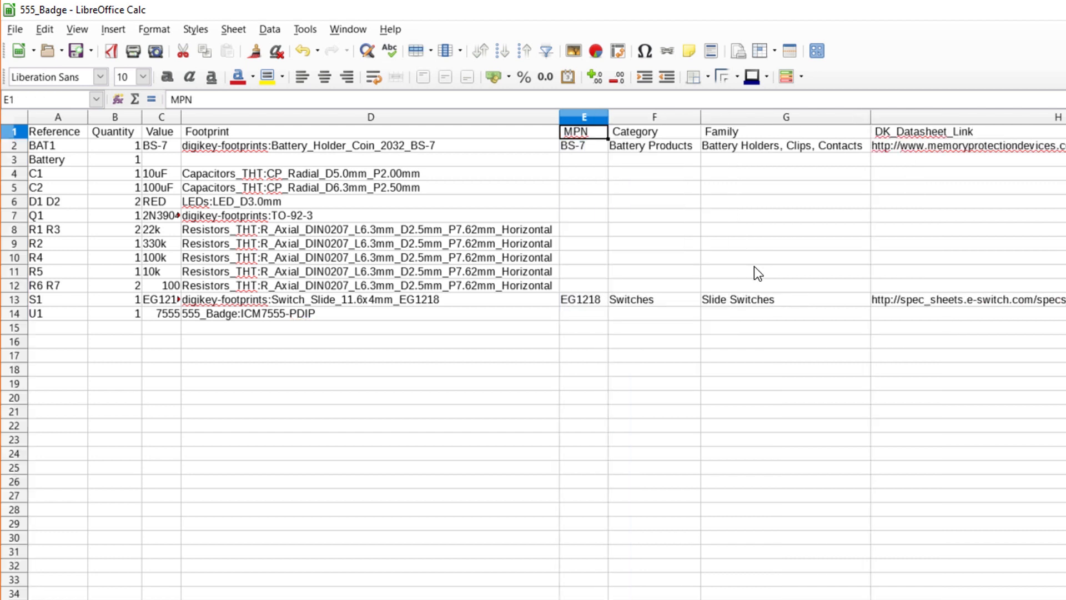
{"action": "mouse_move", "coordinate": [577, 199]}
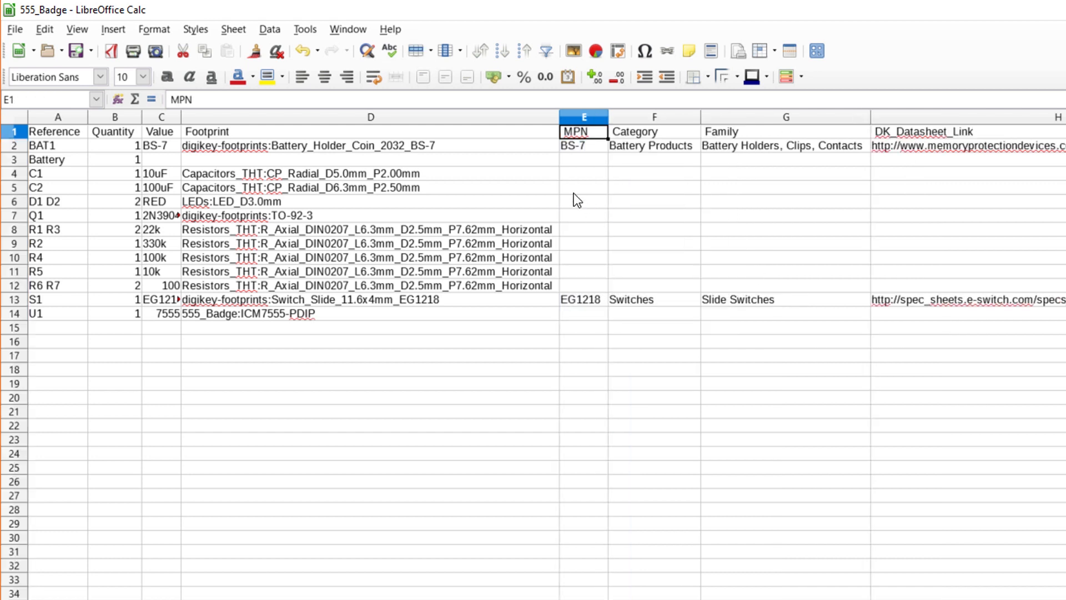
{"action": "mouse_move", "coordinate": [570, 261]}
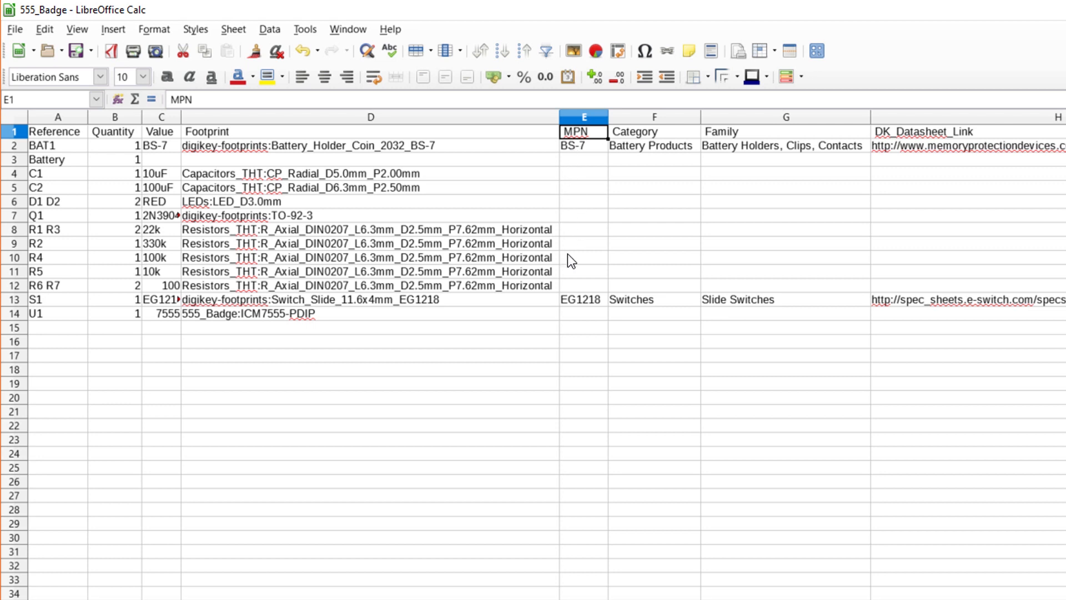
{"action": "mouse_move", "coordinate": [583, 250]}
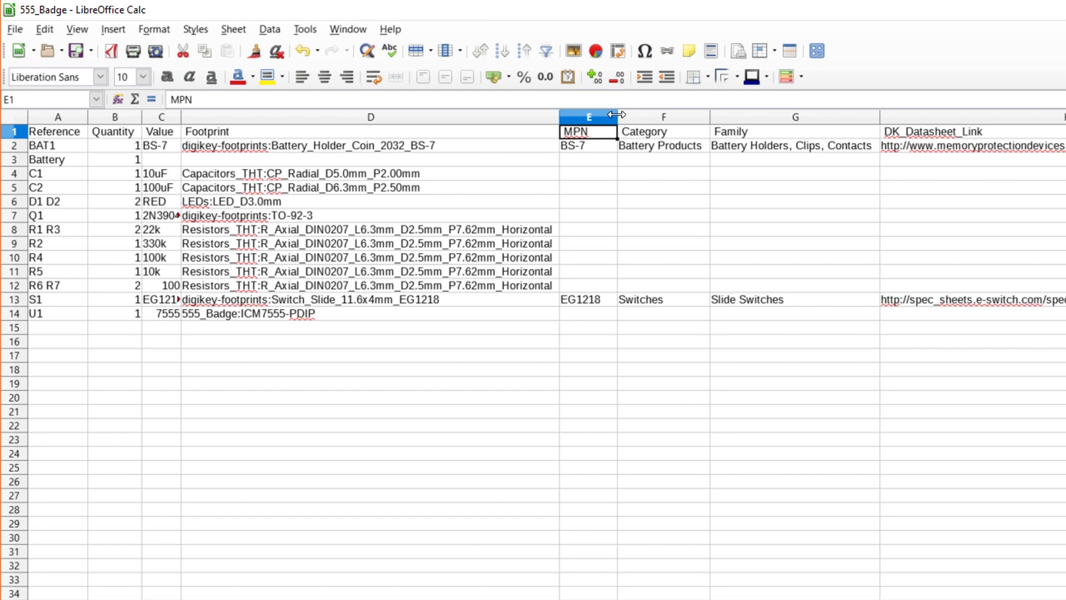
{"action": "mouse_move", "coordinate": [578, 249]}
{"action": "type", "text": "Tot"}
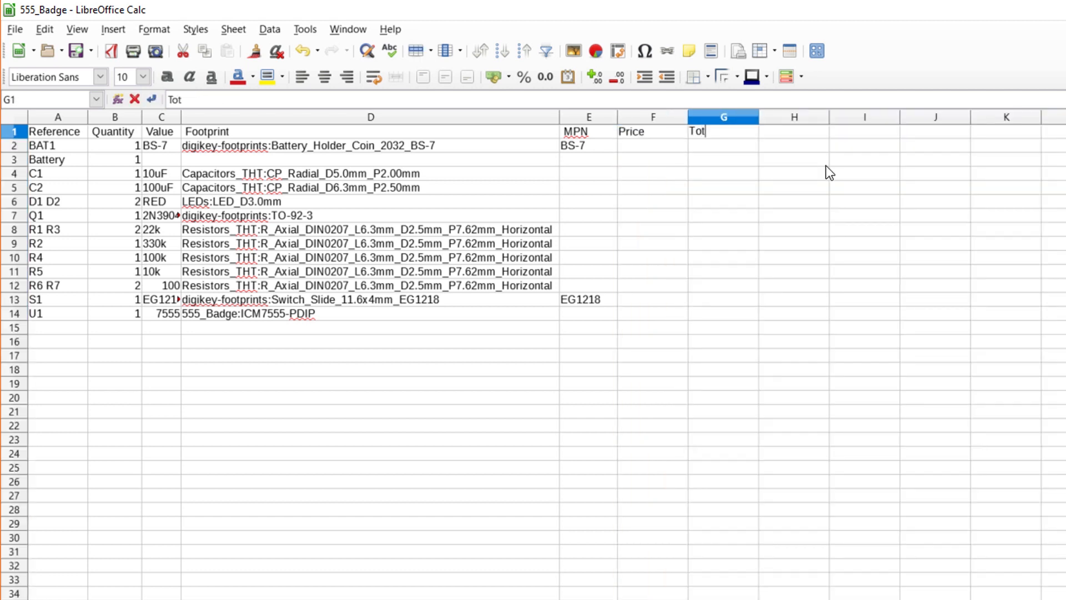
- Add Total Price and Part Page headings, then enter BS-7 as BAT1's MPN
{"action": "type", "text": "al Price"}
{"action": "left_click", "coordinate": [794, 131]}
{"action": "type", "text": "Part"}
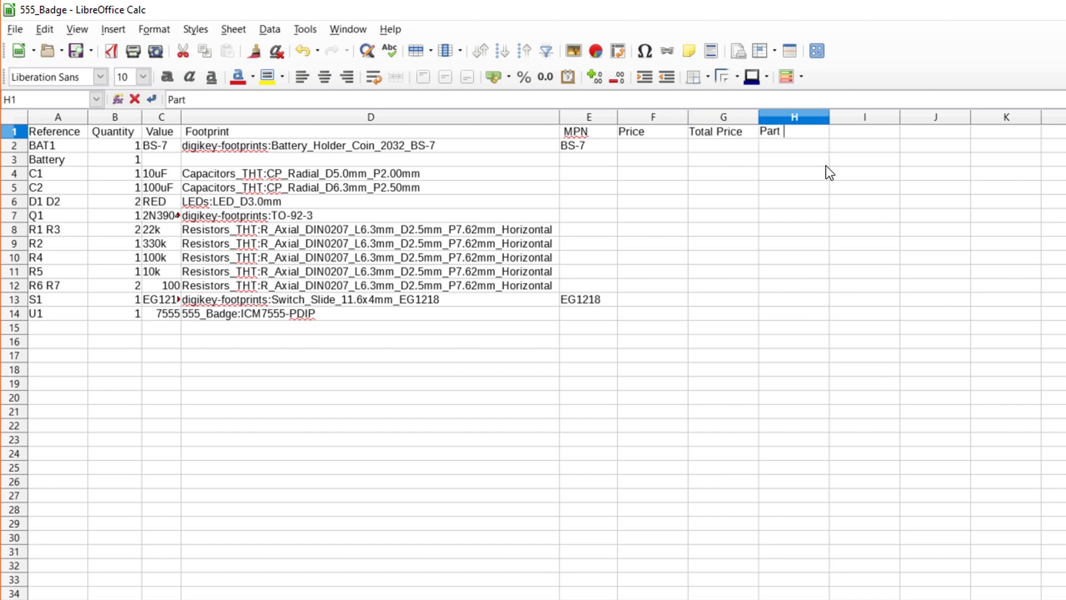
{"action": "type", "text": " Page"}
{"action": "key", "text": "Return"}
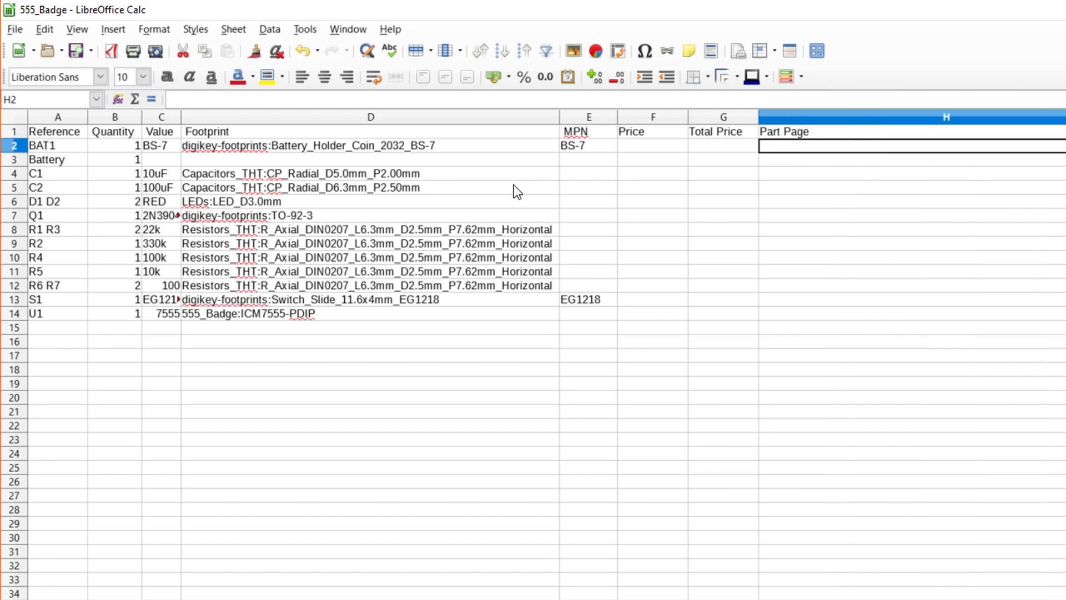
{"action": "left_click", "coordinate": [58, 145]}
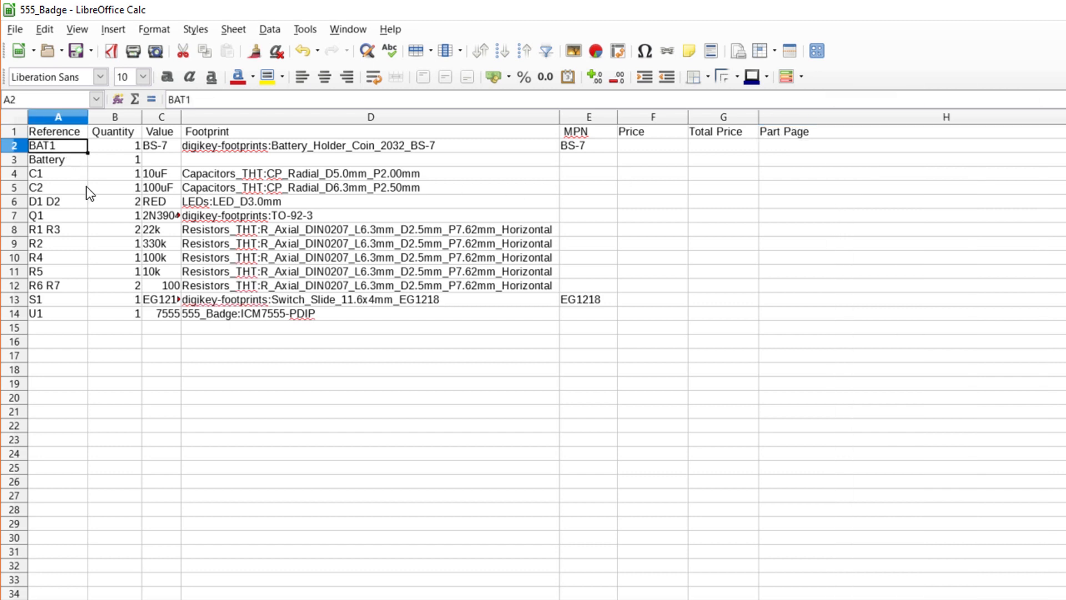
{"action": "mouse_move", "coordinate": [487, 151]}
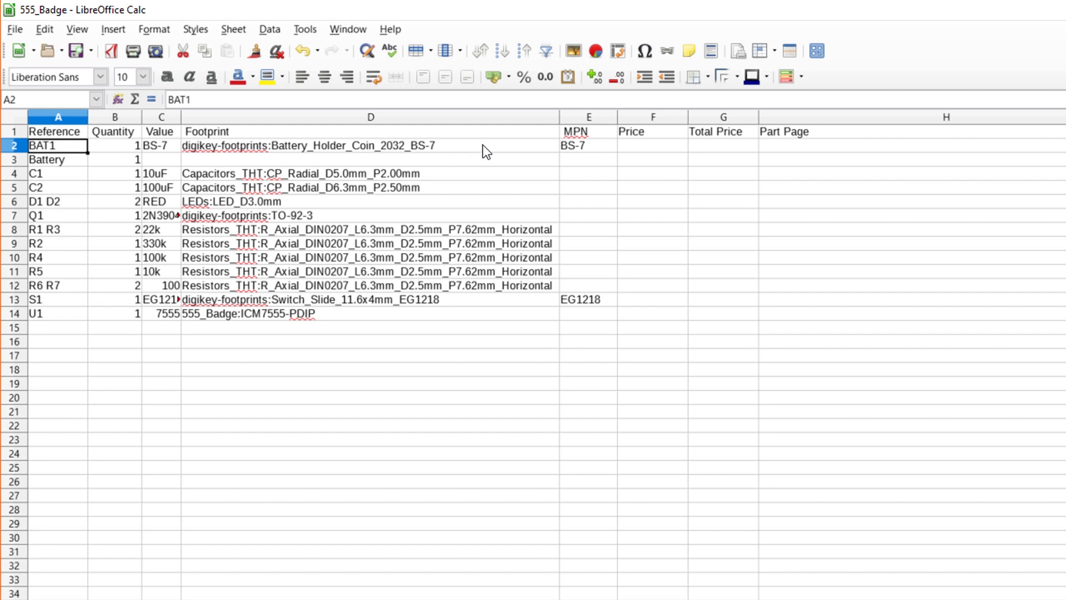
{"action": "left_click", "coordinate": [577, 144]}
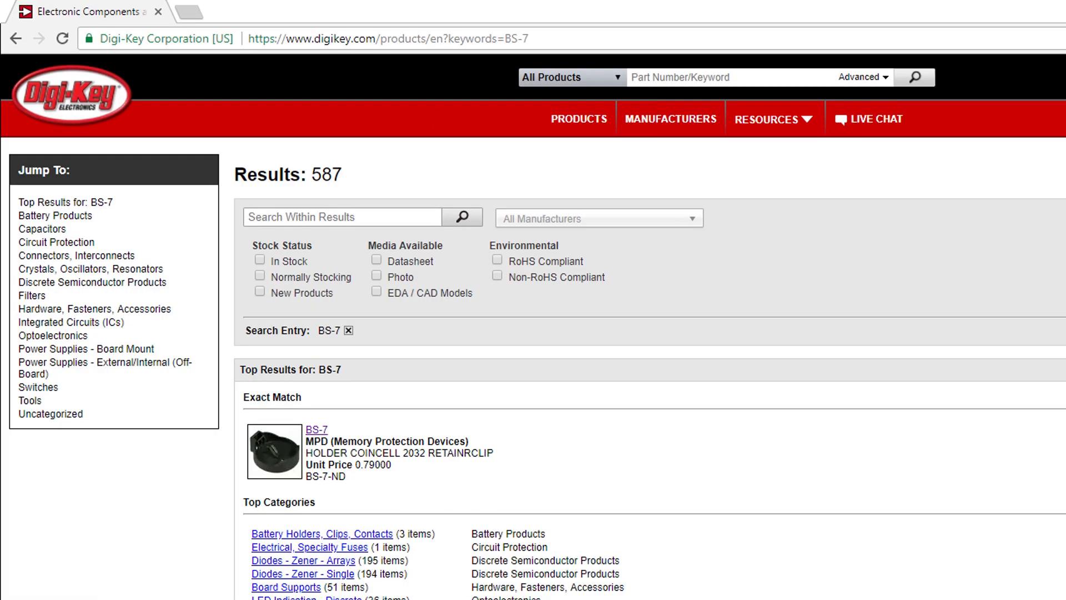
- Open Digi-Key's BS-7 exact-match product page for the 2032 coin cell holder
{"action": "left_click", "coordinate": [316, 430]}
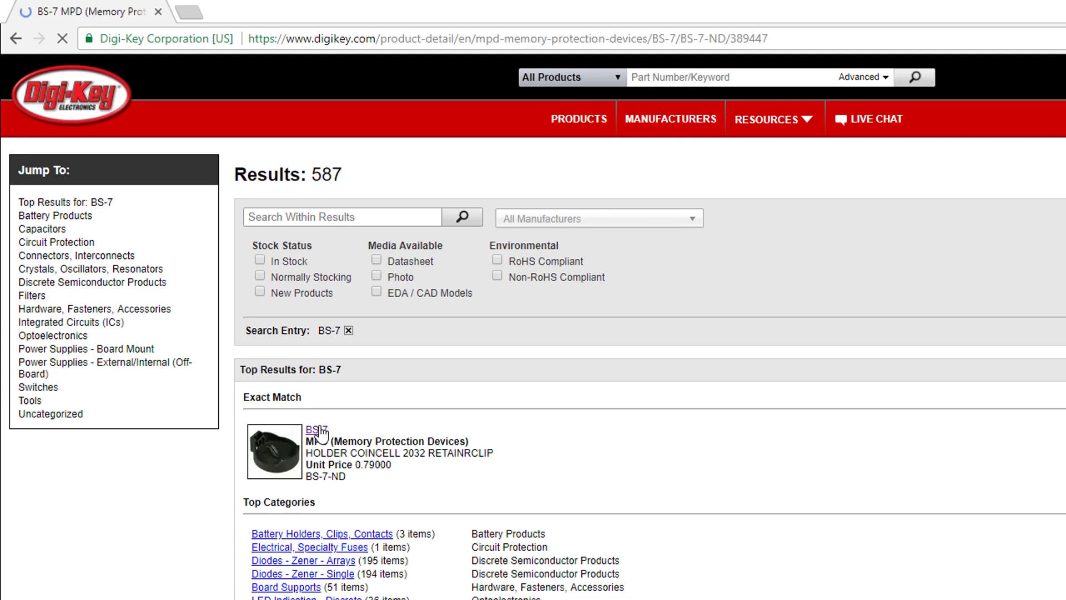
{"action": "left_click", "coordinate": [312, 429]}
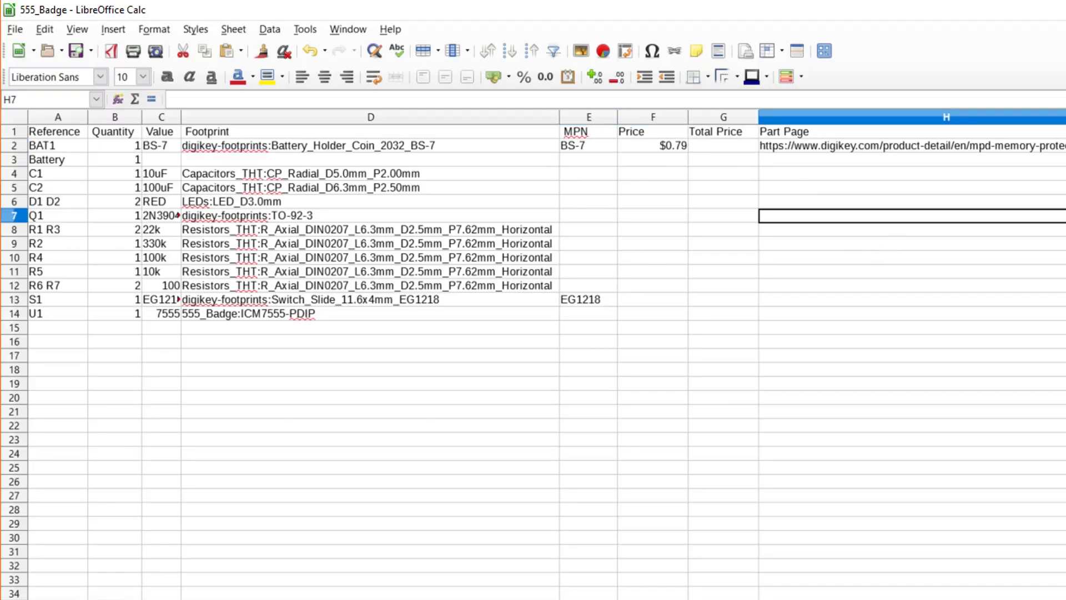
- Enter =B2*F2 in G2 and fill the Total Price formula down all rows
{"action": "left_click", "coordinate": [723, 145]}
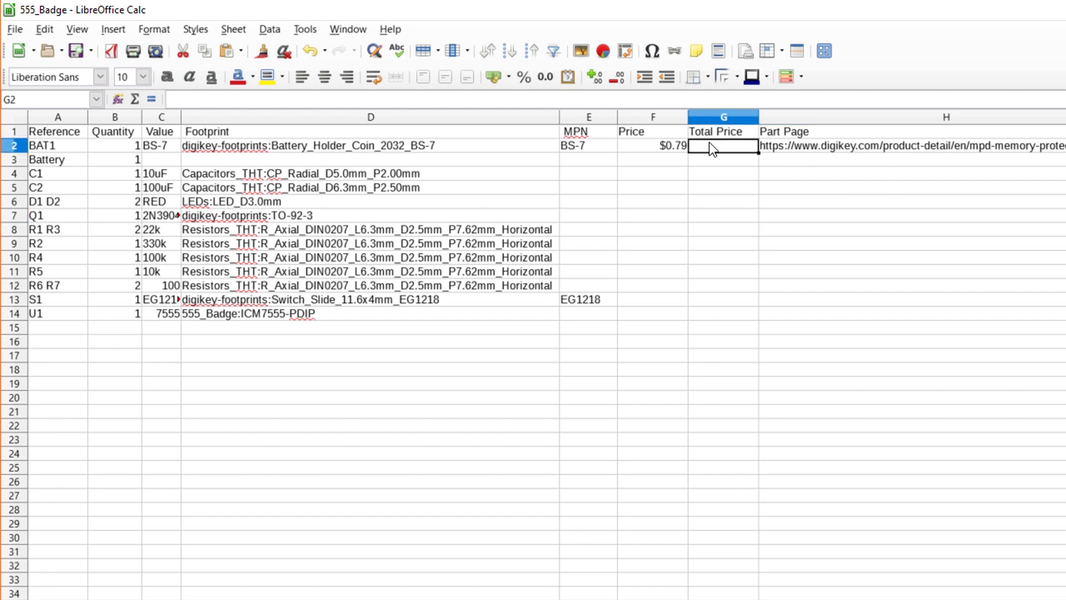
{"action": "type", "text": "=B2"}
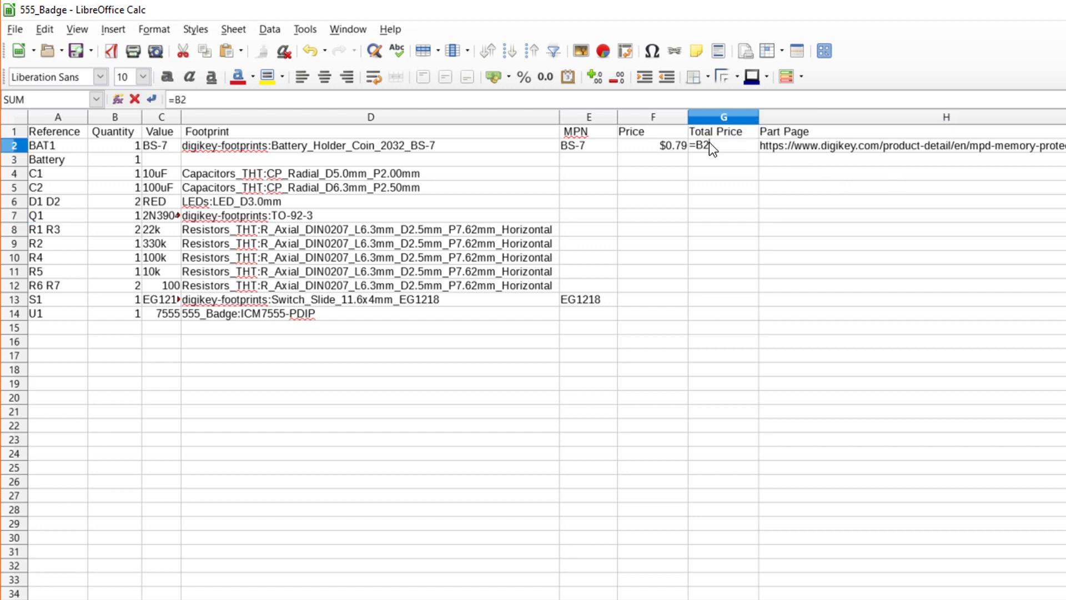
{"action": "type", "text": "*F"}
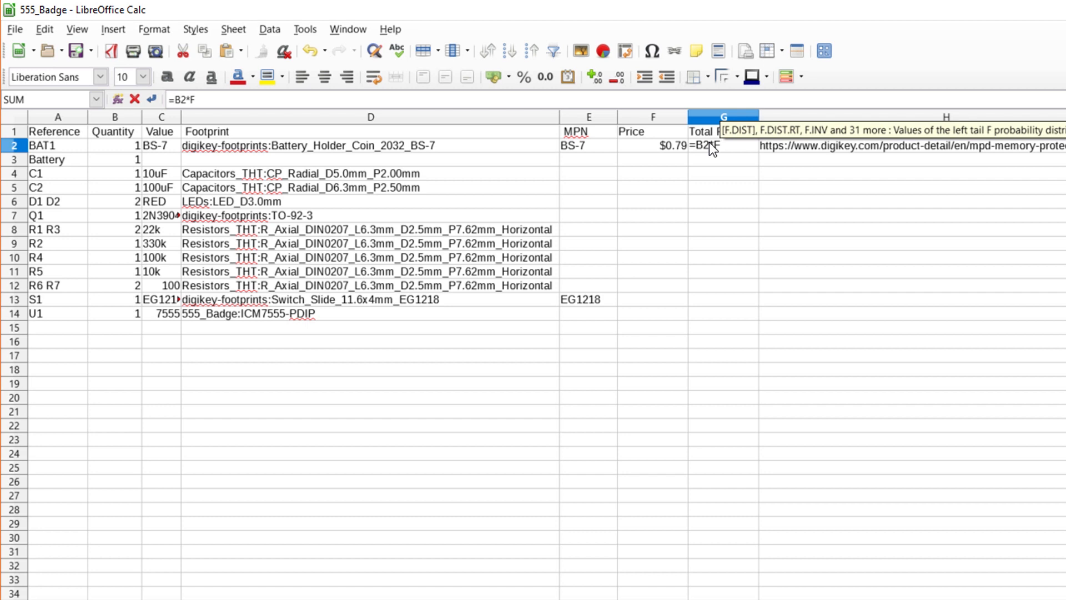
{"action": "key", "text": "Return"}
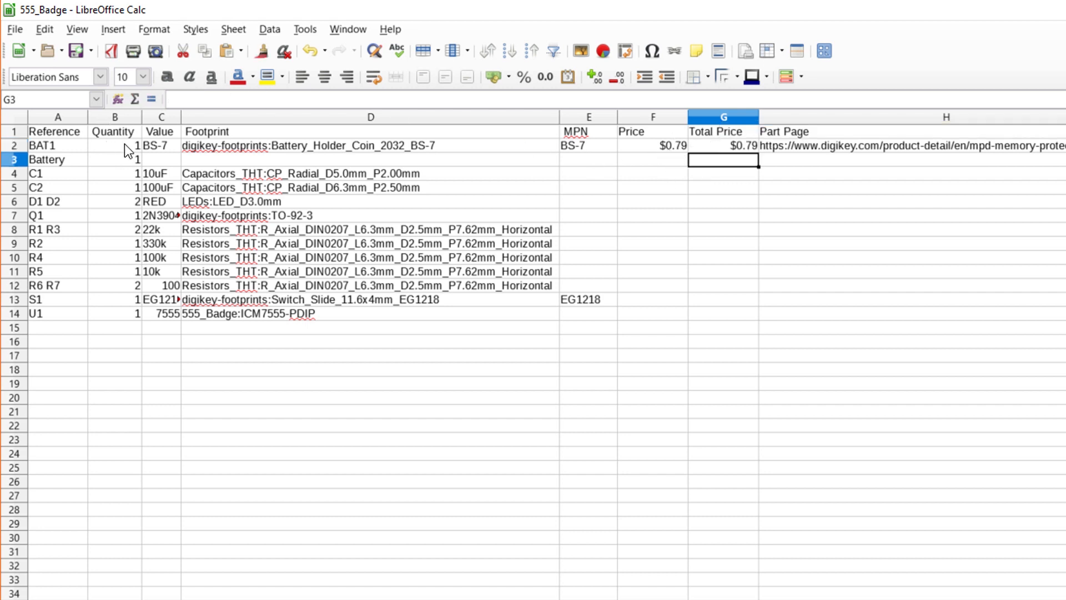
{"action": "mouse_move", "coordinate": [739, 151]}
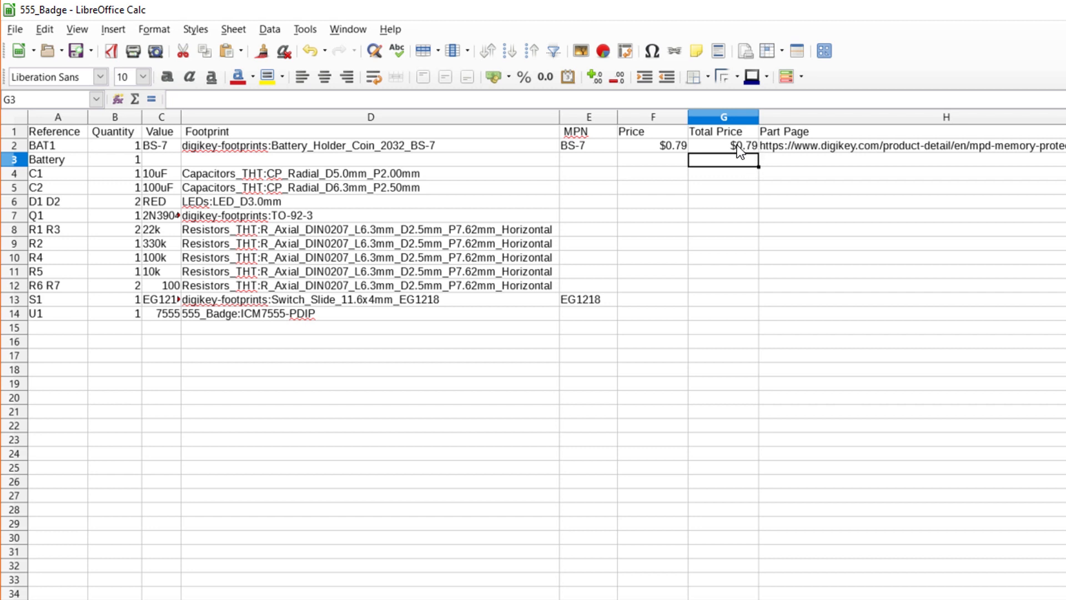
{"action": "mouse_move", "coordinate": [726, 155]}
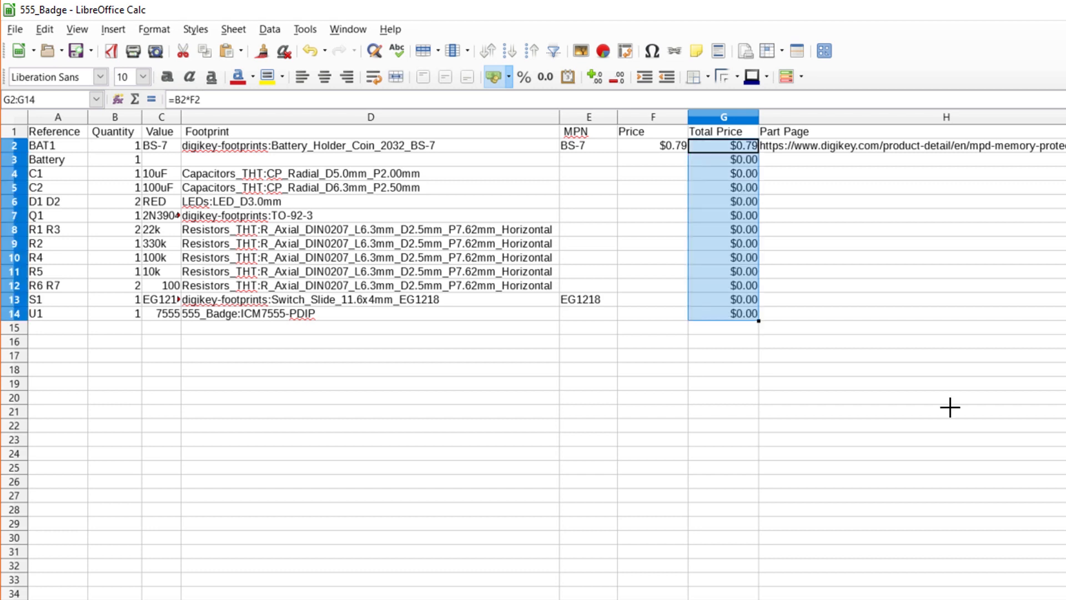
{"action": "mouse_move", "coordinate": [680, 164]}
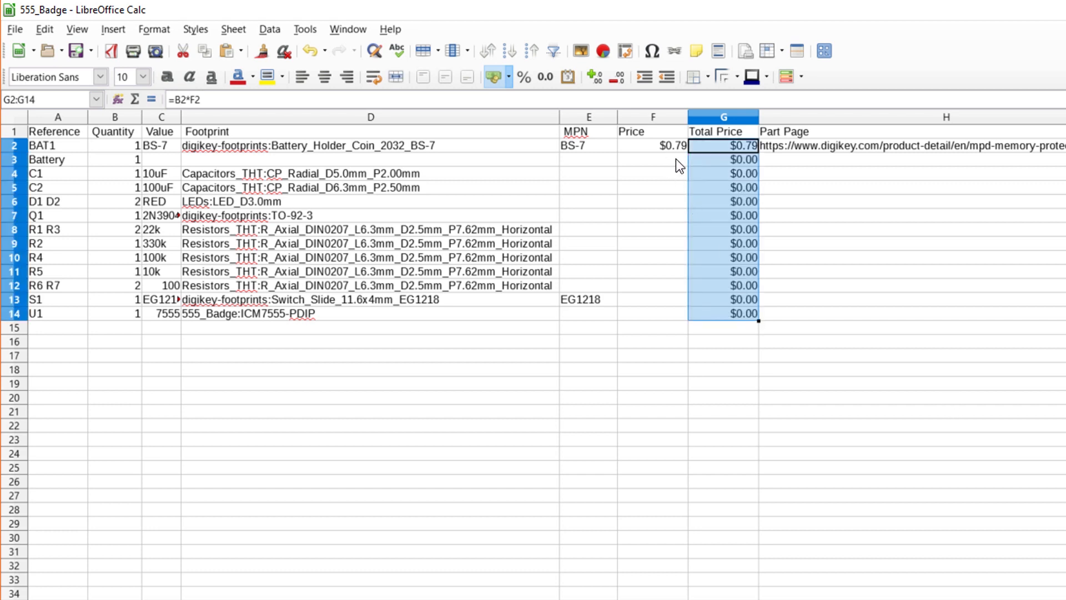
{"action": "left_click", "coordinate": [723, 201]}
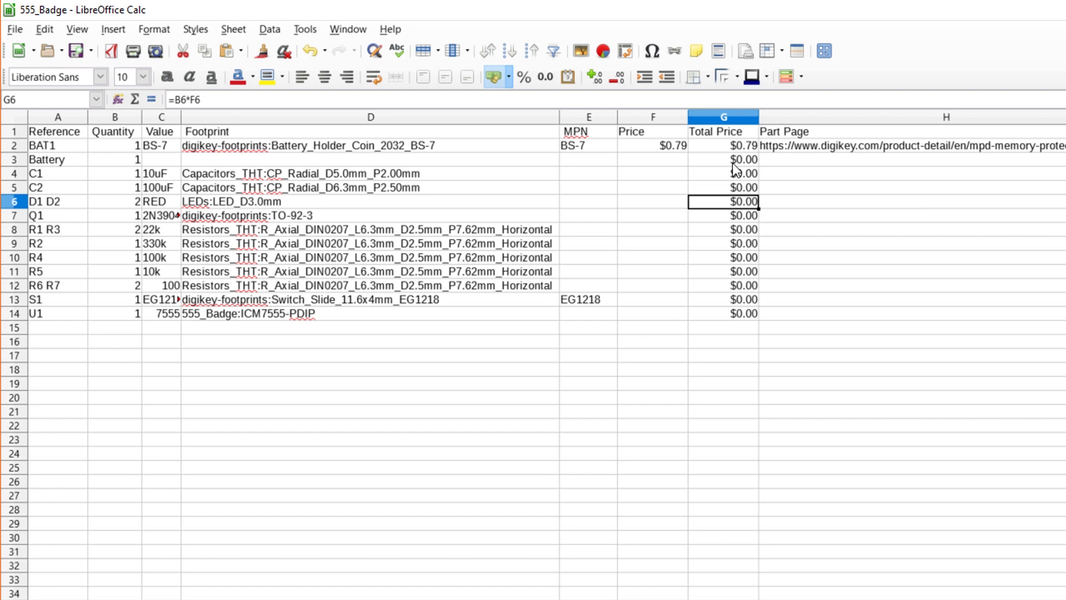
- Turn BAT1's BS-7 part page address in H2 into a hyperlink
{"action": "left_click", "coordinate": [911, 145]}
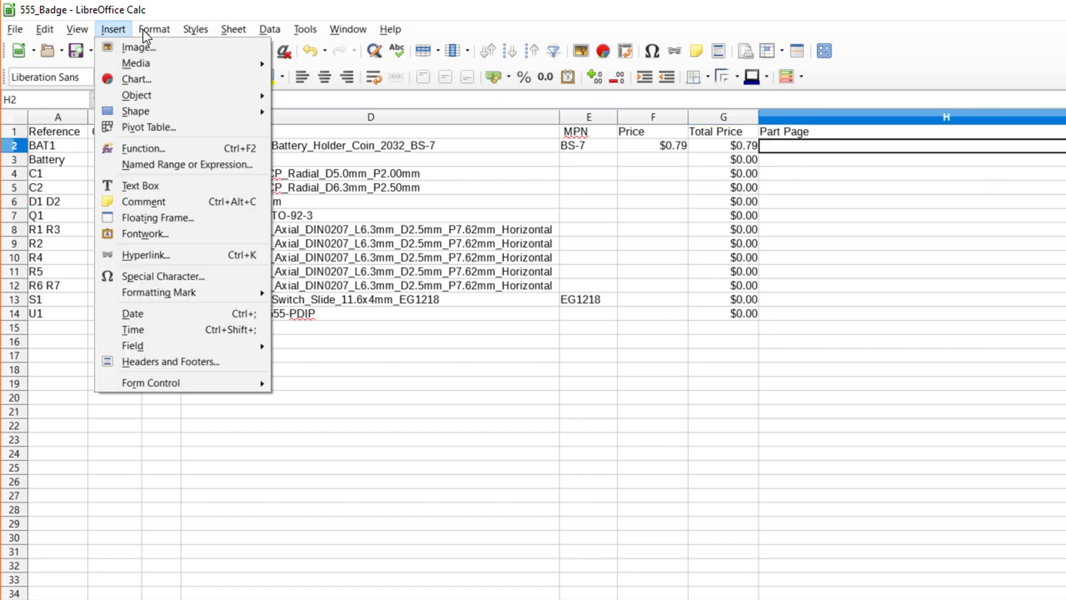
{"action": "left_click", "coordinate": [146, 254]}
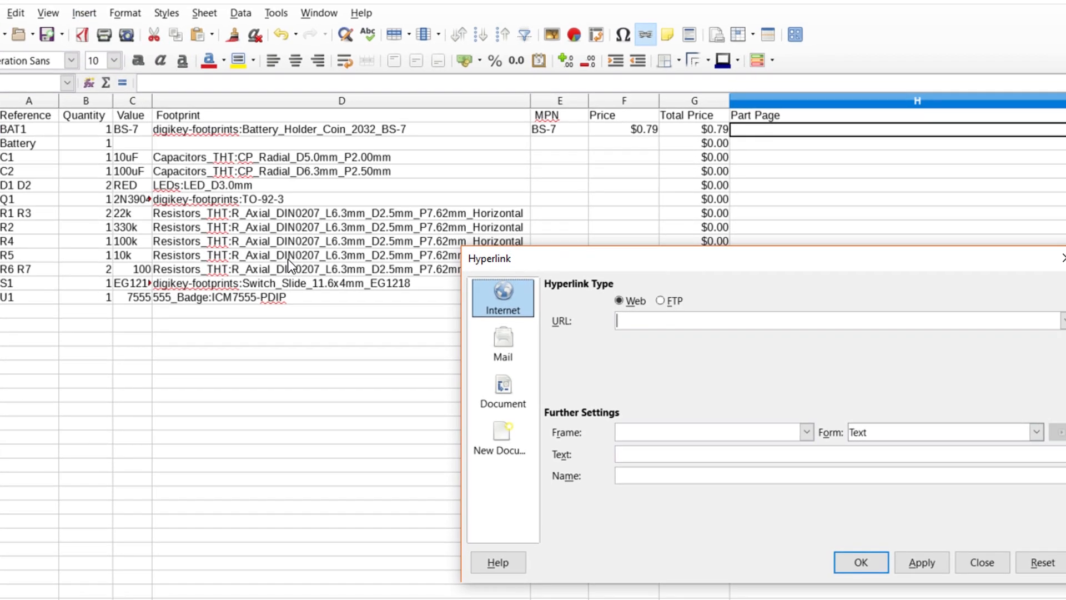
{"action": "left_click", "coordinate": [860, 563]}
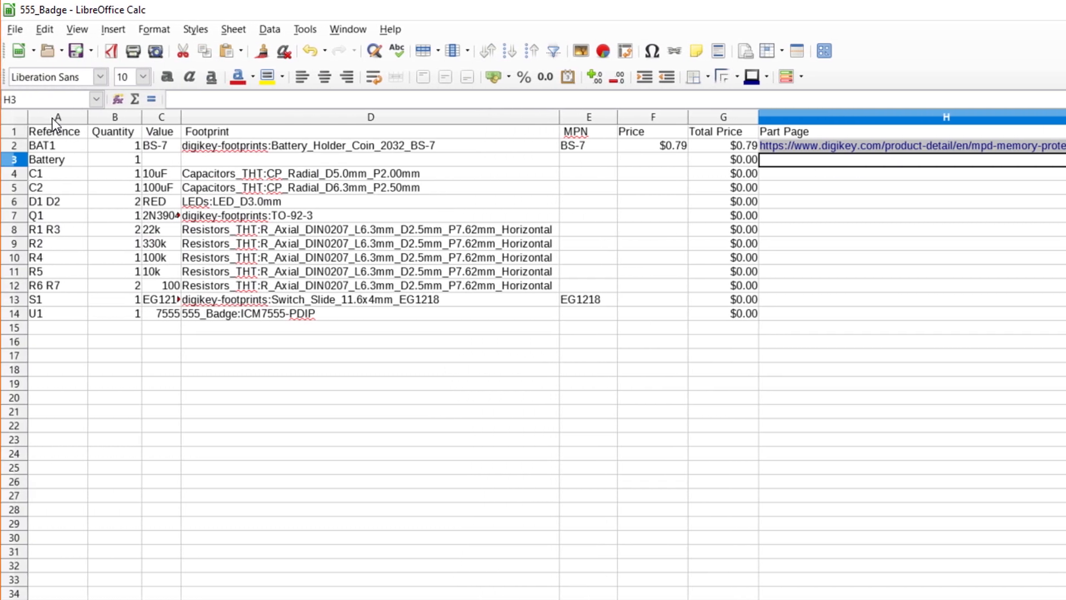
{"action": "left_click", "coordinate": [57, 159]}
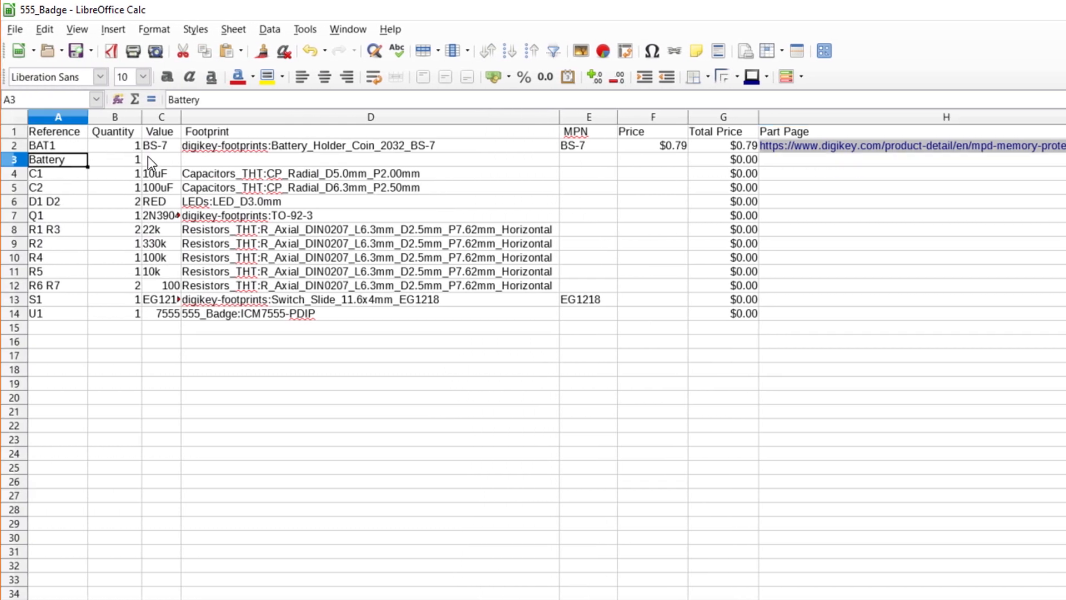
{"action": "mouse_move", "coordinate": [150, 161]}
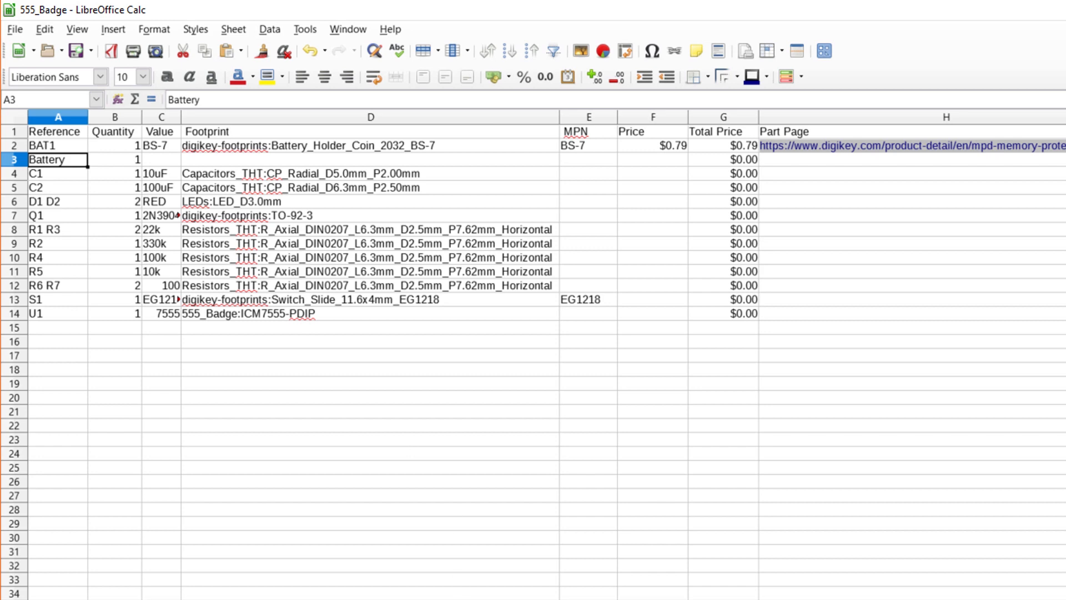
- Open the Panasonic CR2032 battery page from the BS-7 holder's For Use With list
{"action": "left_click", "coordinate": [884, 144]}
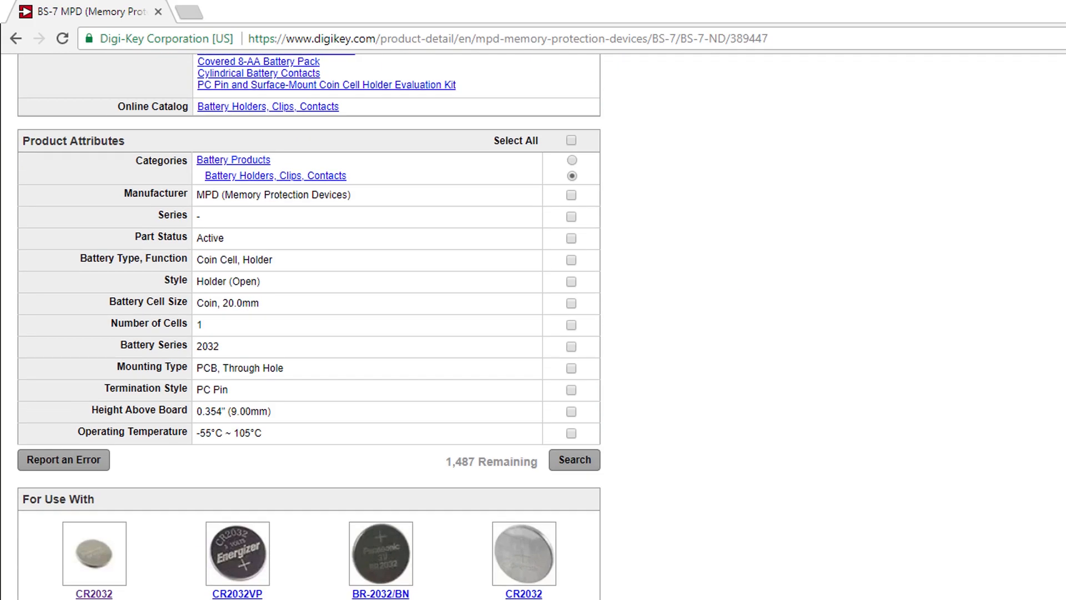
{"action": "scroll", "scroll_direction": "down", "scroll_amount": 3}
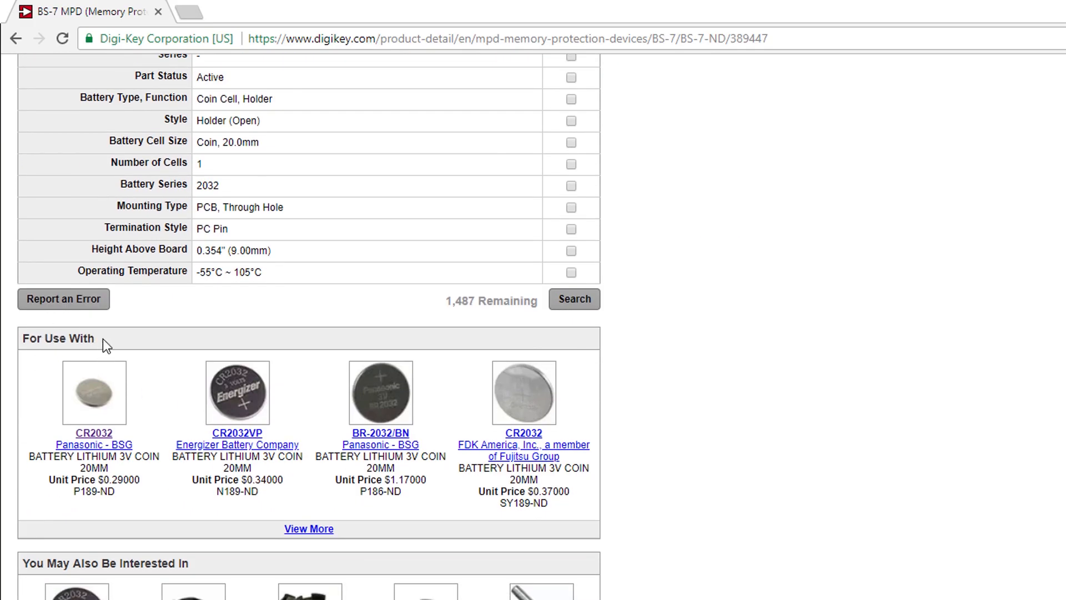
{"action": "mouse_move", "coordinate": [102, 439]}
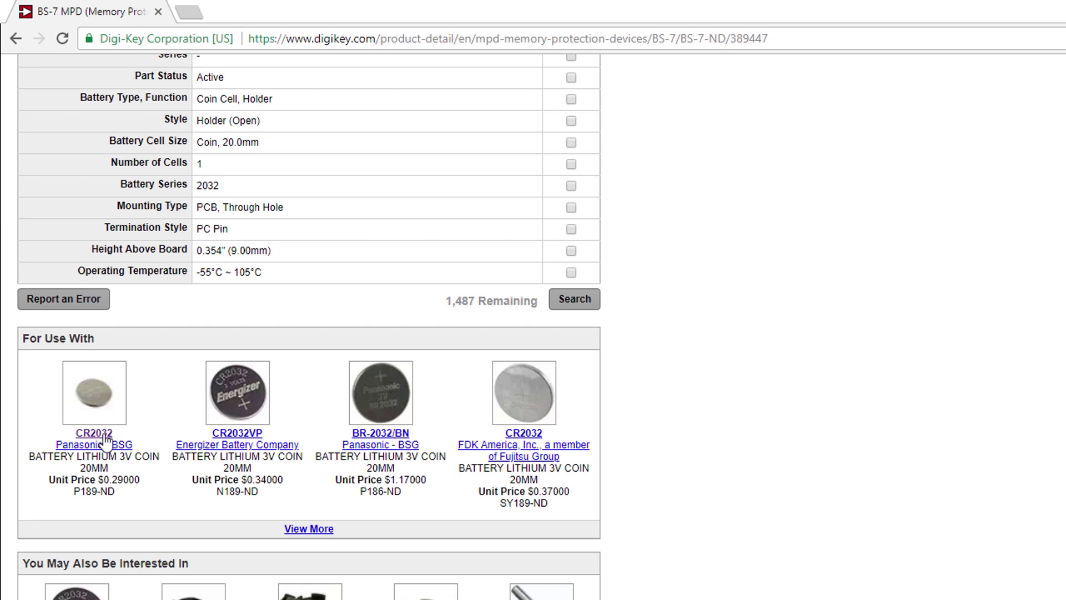
{"action": "mouse_move", "coordinate": [211, 482]}
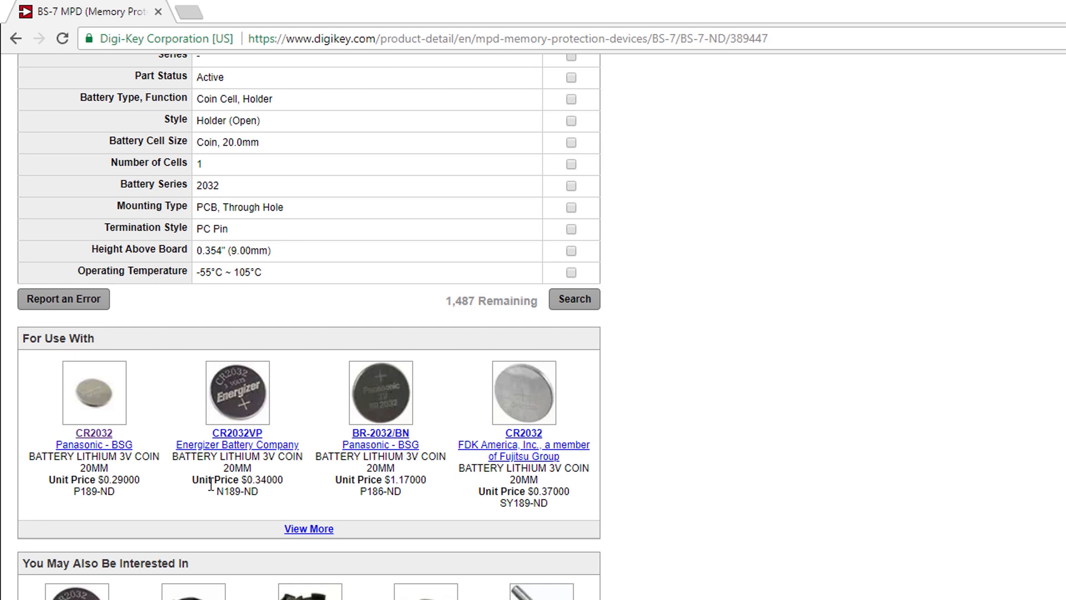
{"action": "mouse_move", "coordinate": [95, 445]}
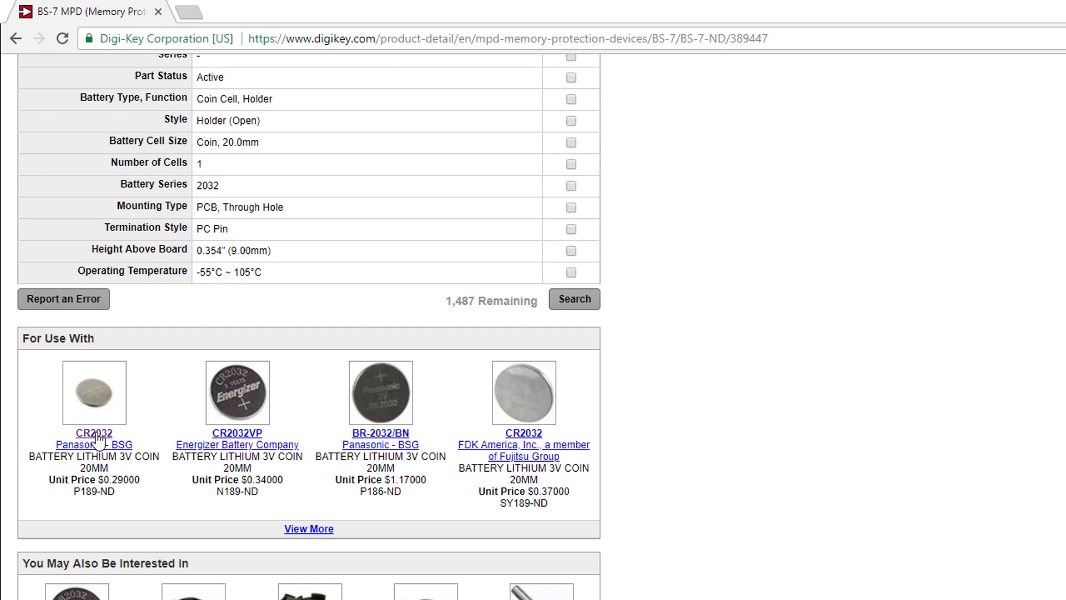
{"action": "left_click", "coordinate": [94, 433]}
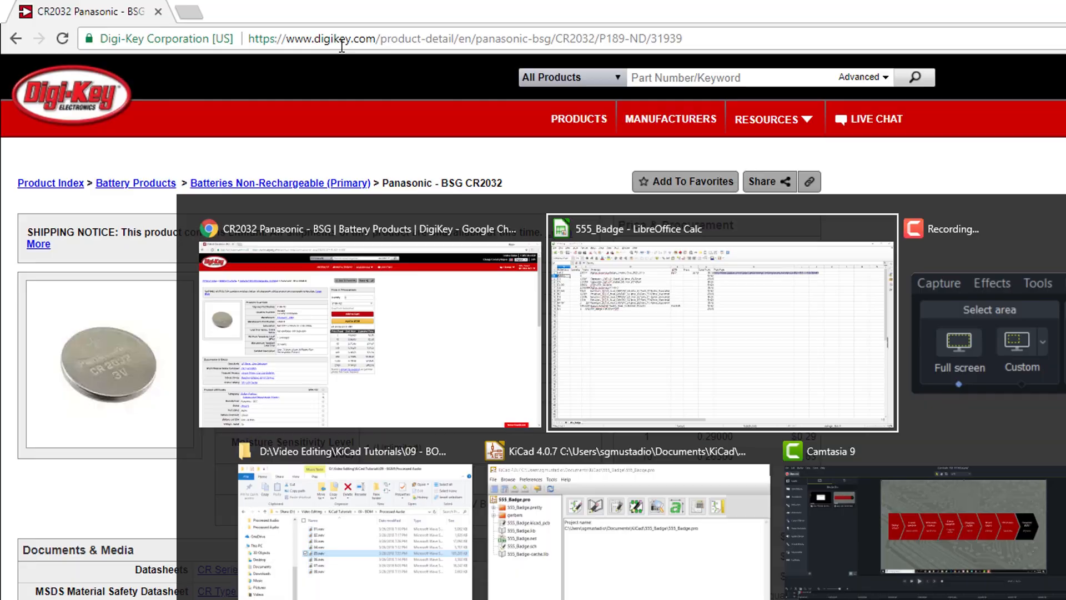
{"action": "left_click", "coordinate": [722, 319]}
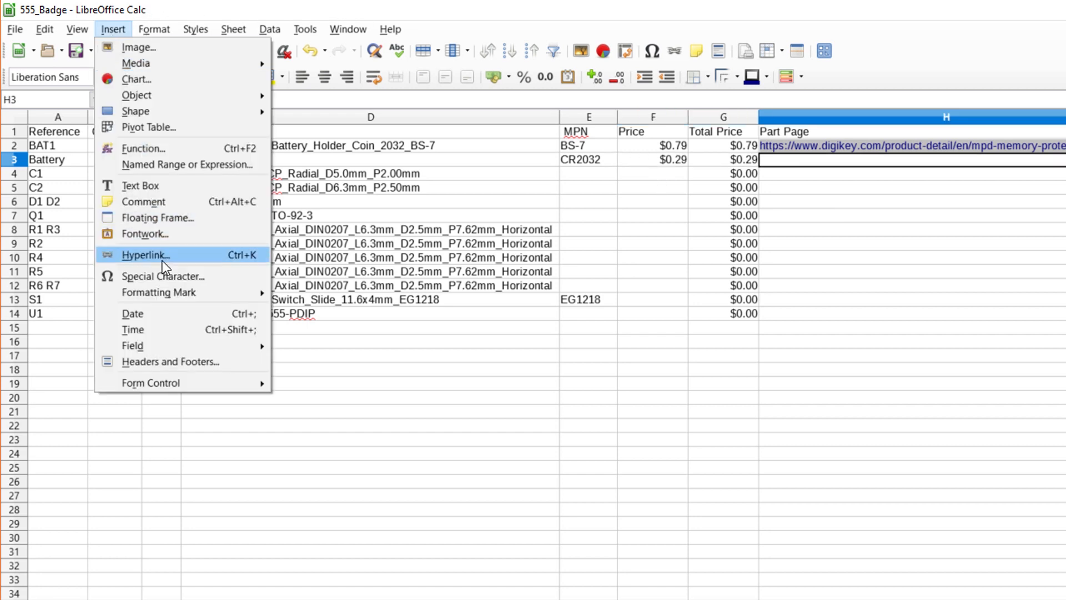
- Hyperlink cell H3 to the Panasonic CR2032 Digi-Key product page
{"action": "left_click", "coordinate": [145, 255]}
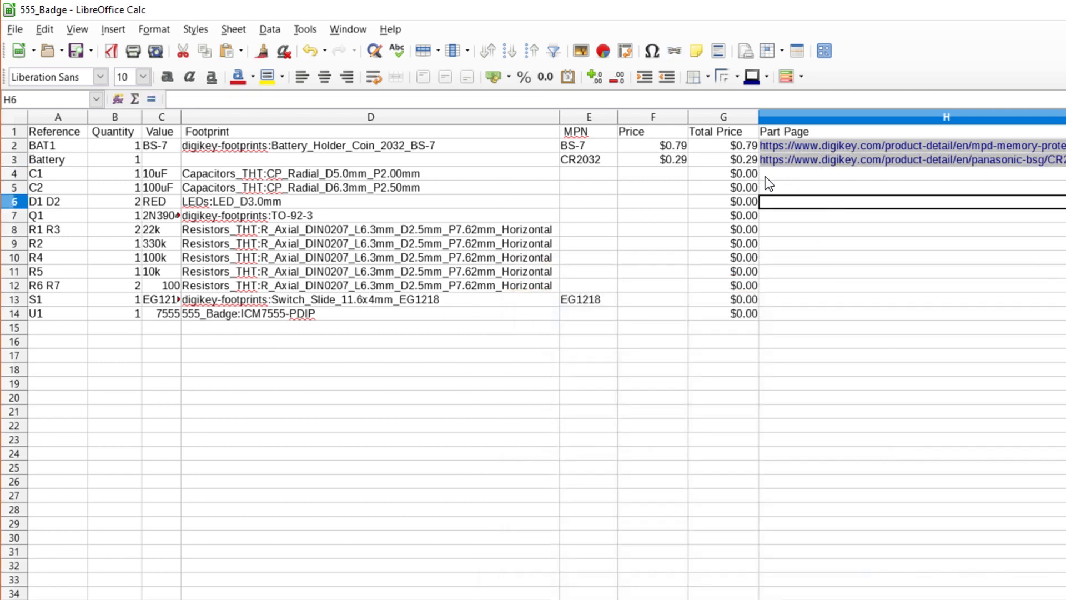
{"action": "mouse_move", "coordinate": [203, 170]}
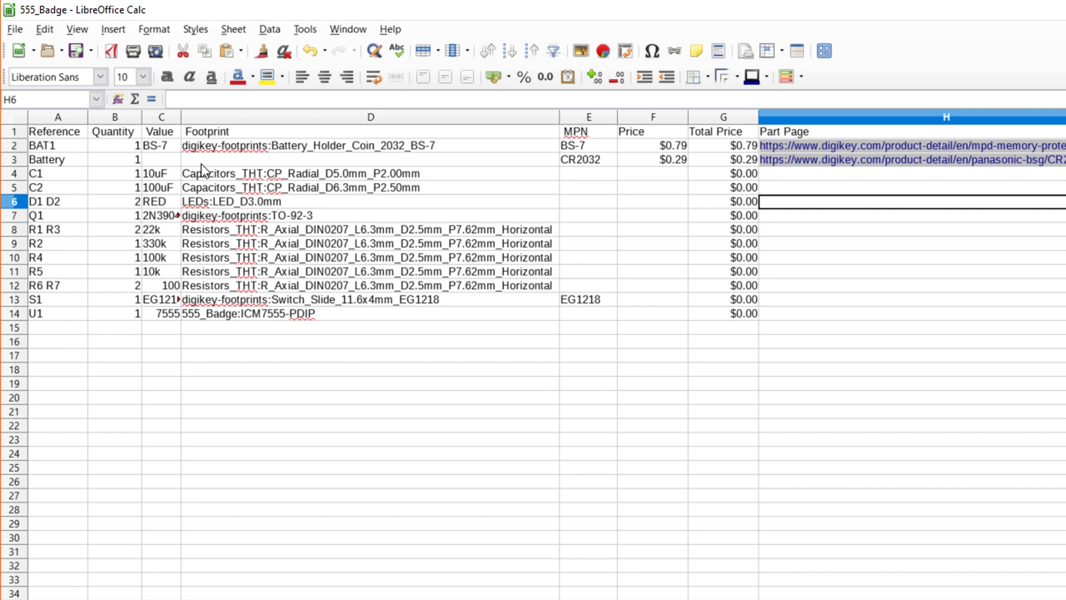
{"action": "left_click", "coordinate": [161, 172]}
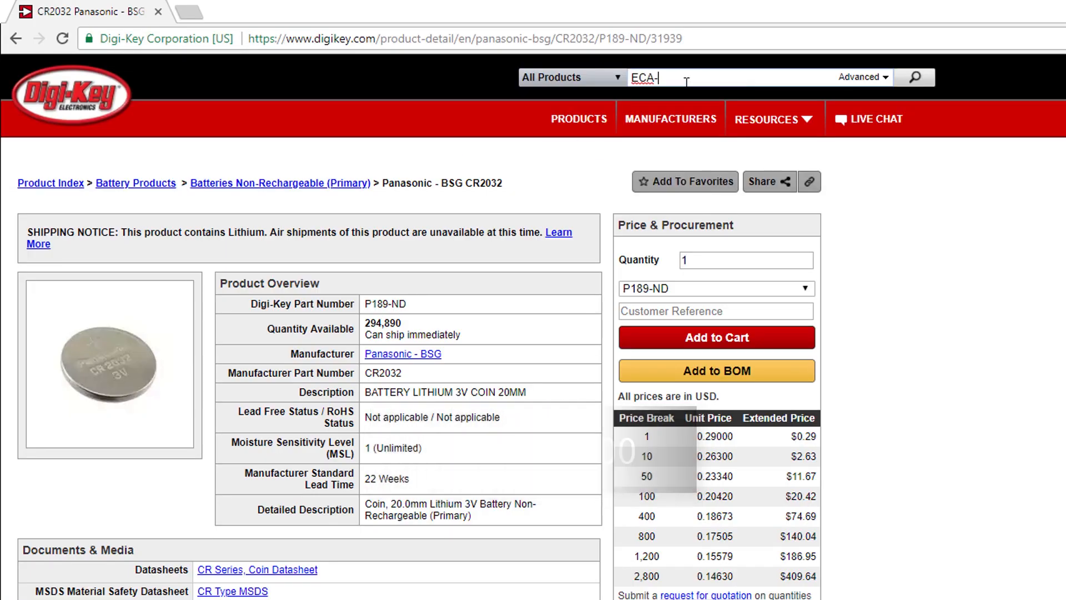
- Search Digi-Key for ECA-1HM100 and open the bulk P5178-ND listing
{"action": "type", "text": "1HM100"}
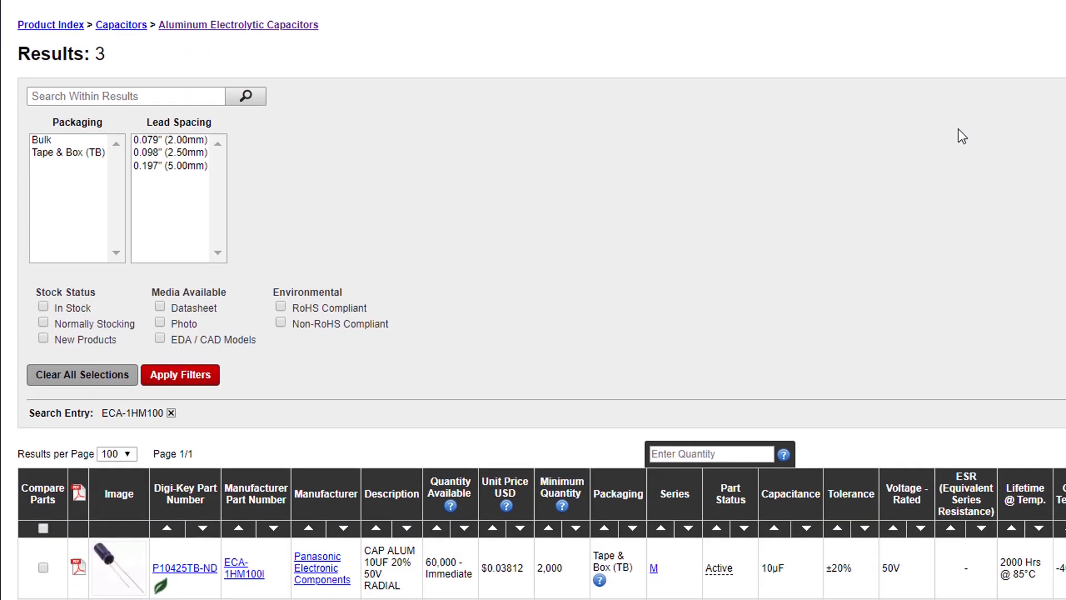
{"action": "scroll", "scroll_direction": "down", "scroll_amount": 3}
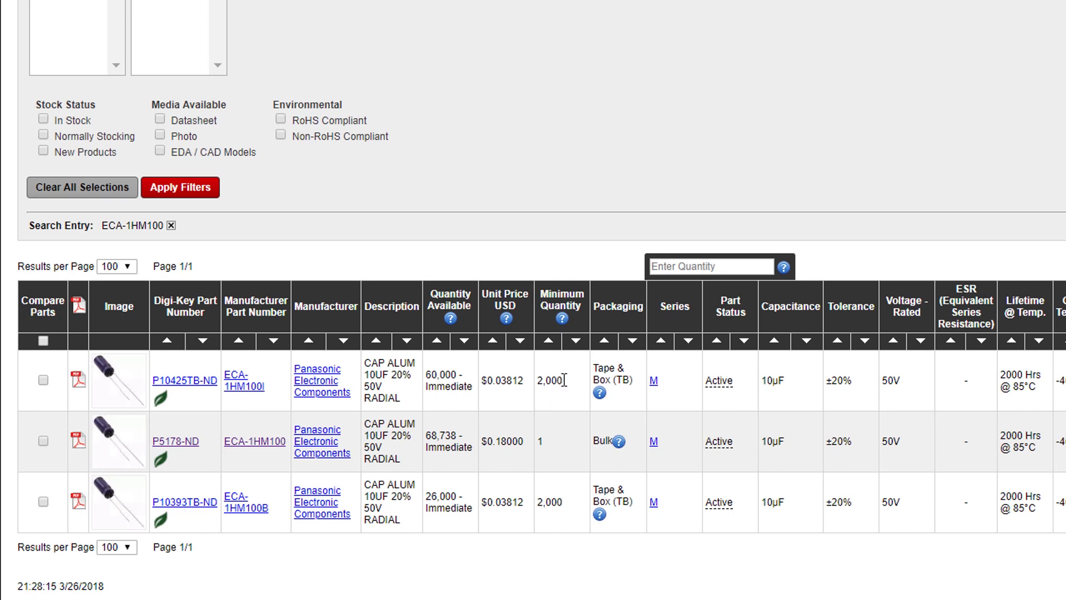
{"action": "mouse_move", "coordinate": [556, 406]}
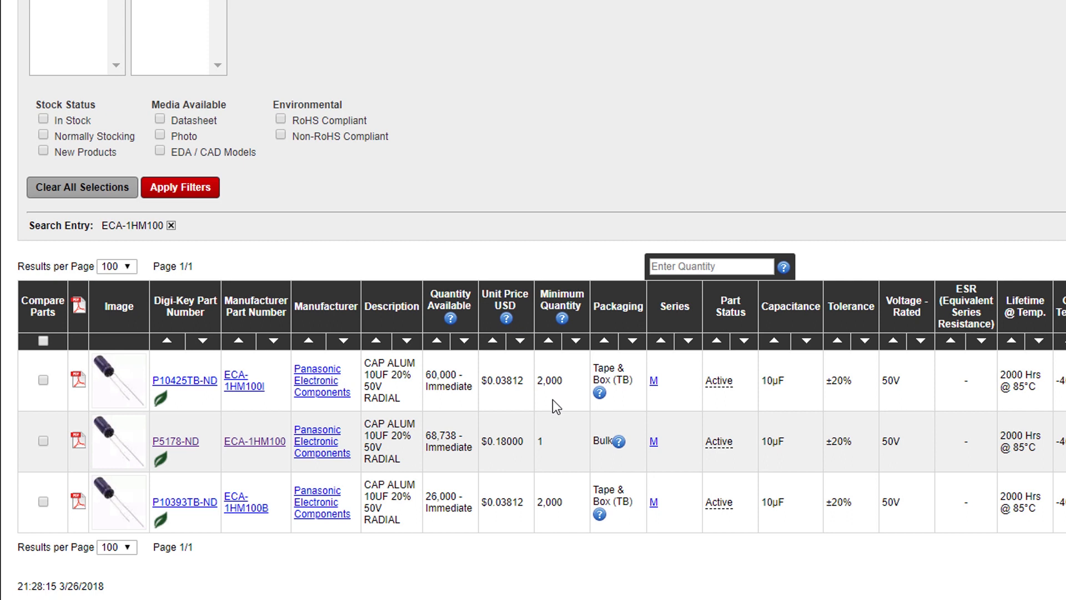
{"action": "mouse_move", "coordinate": [530, 439]}
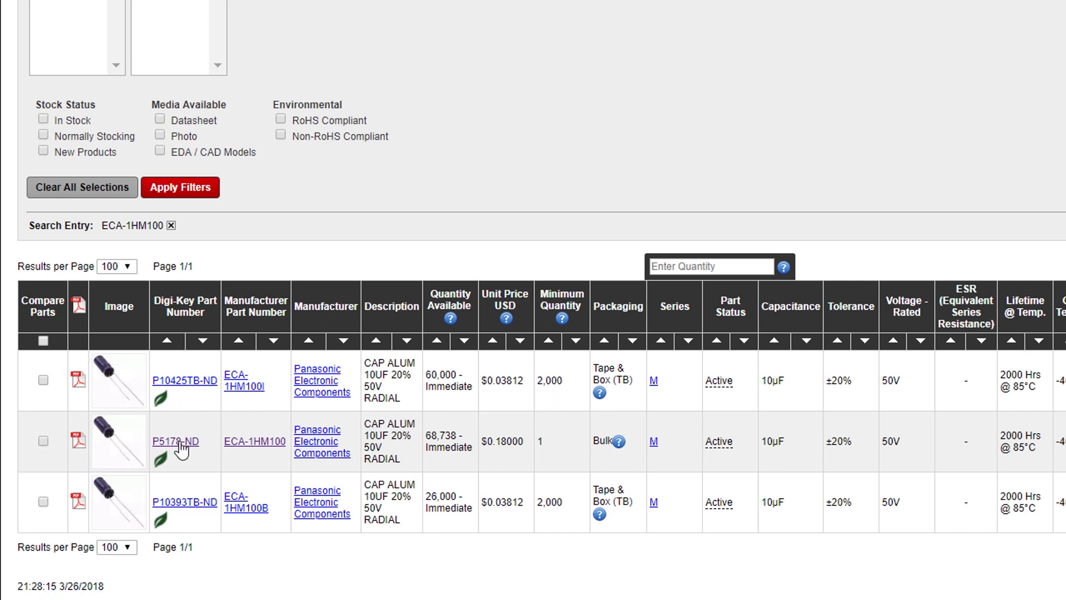
{"action": "left_click", "coordinate": [175, 442]}
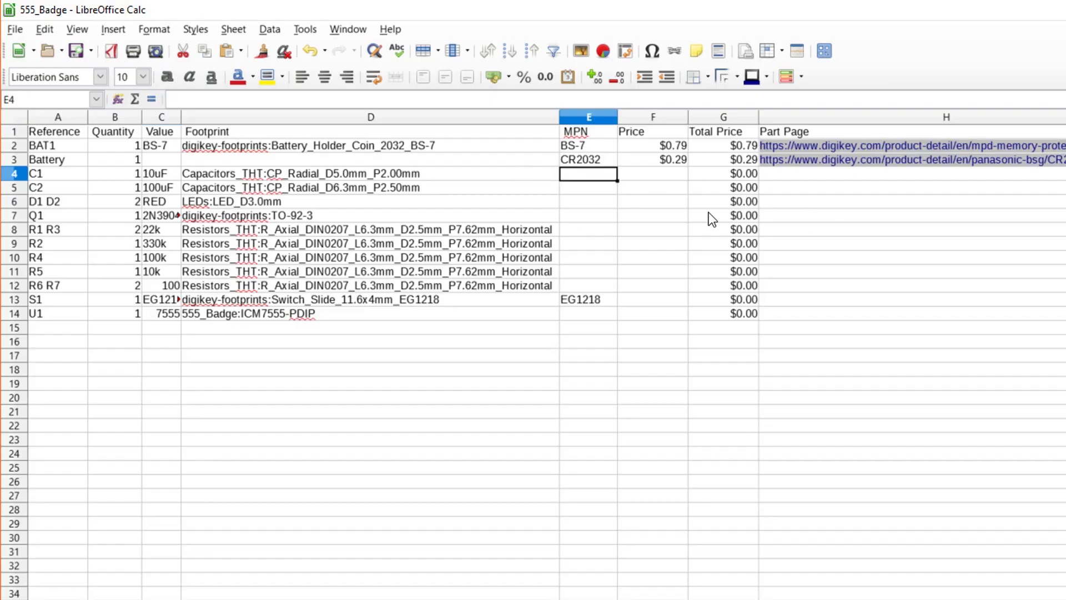
- Enter ECA-1HM100 for C1, then look up and enter Rubycon 35ZLH100MEFC6.3X11 for C2
{"action": "type", "text": "ECA-1HM100"}
{"action": "left_click", "coordinate": [653, 173]}
{"action": "type", "text": "$0.18"}
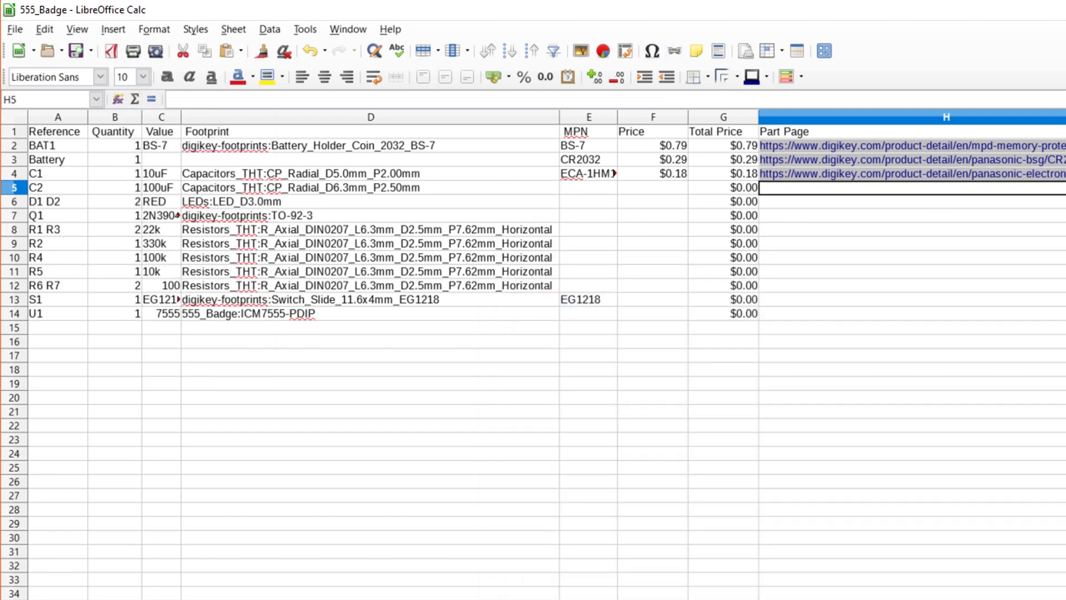
{"action": "left_click", "coordinate": [884, 174]}
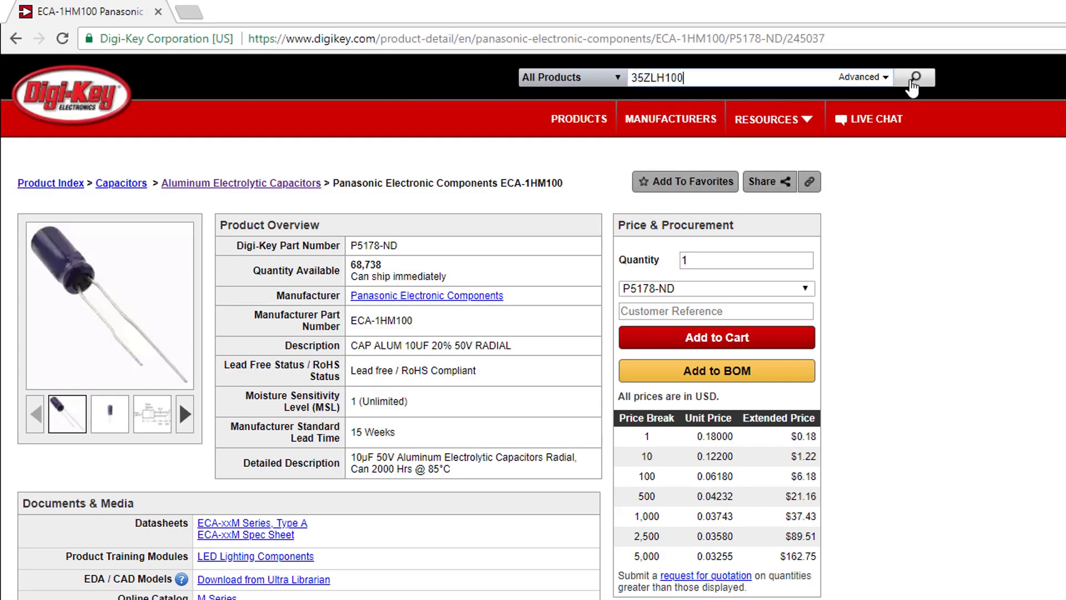
{"action": "left_click", "coordinate": [913, 76]}
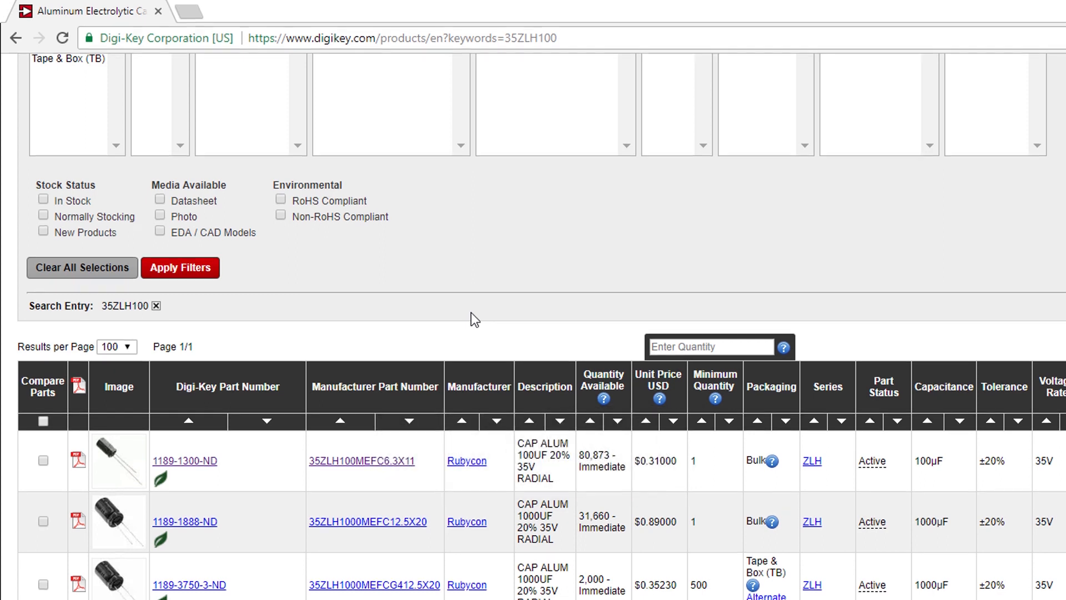
{"action": "scroll", "scroll_direction": "down", "scroll_amount": 3}
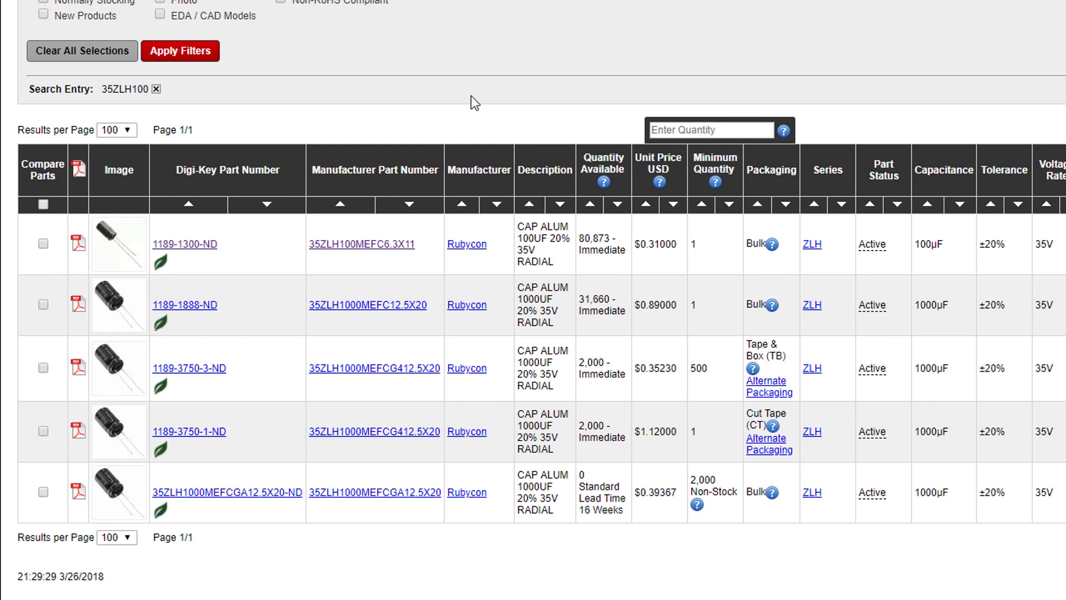
{"action": "mouse_move", "coordinate": [536, 236]}
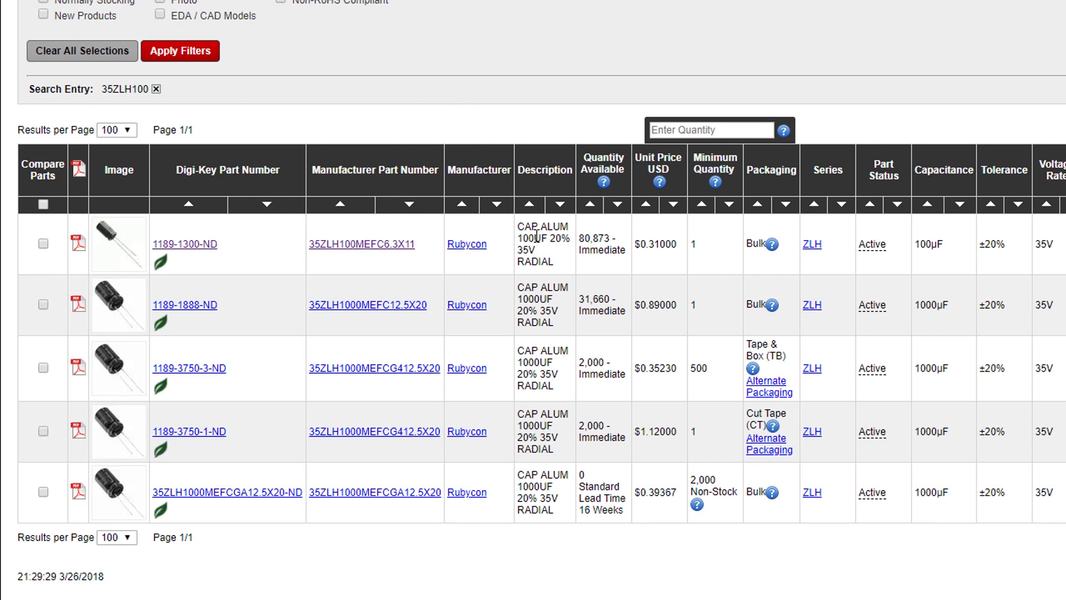
{"action": "mouse_move", "coordinate": [550, 290]}
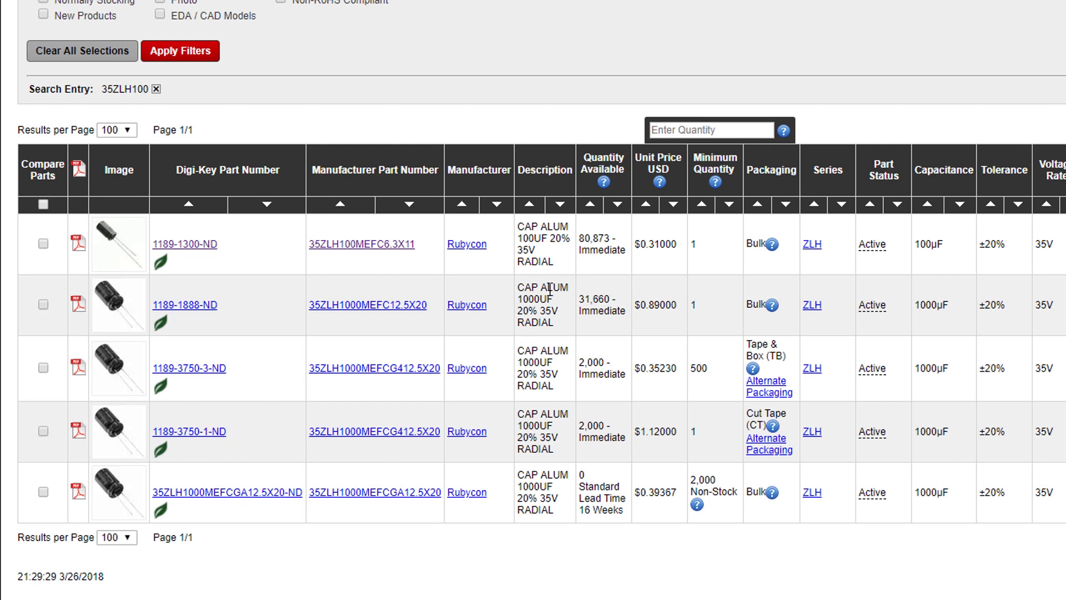
{"action": "mouse_move", "coordinate": [187, 253]}
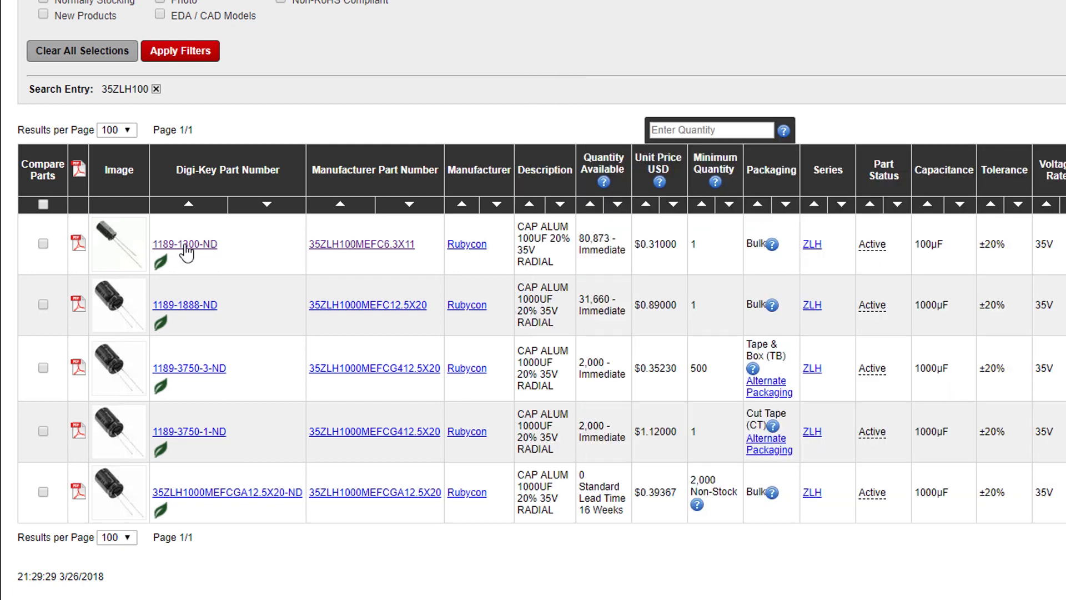
{"action": "left_click", "coordinate": [184, 245]}
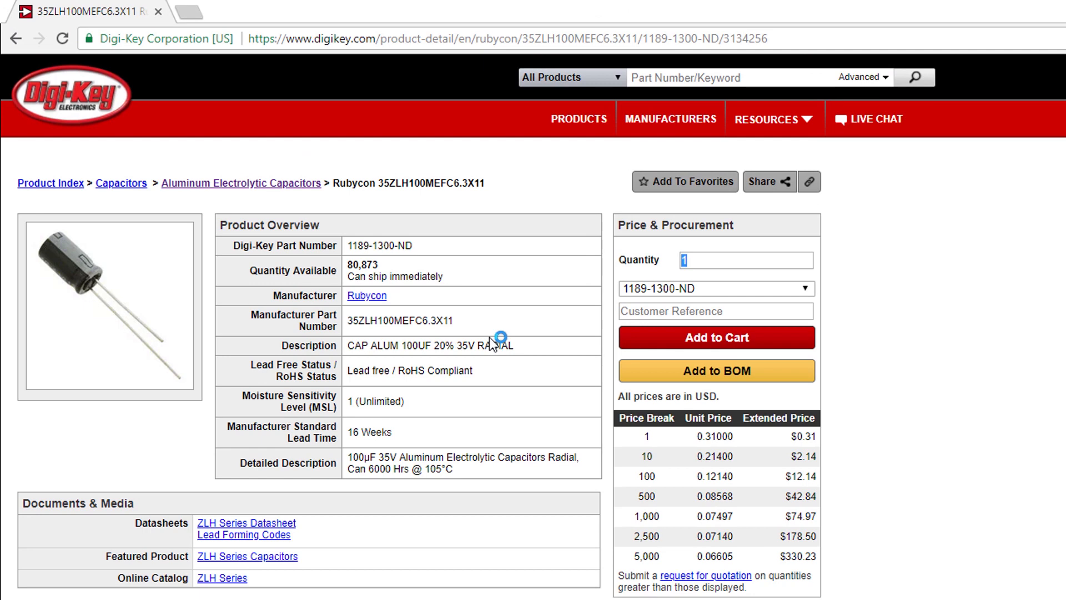
{"action": "double_click", "coordinate": [403, 320]}
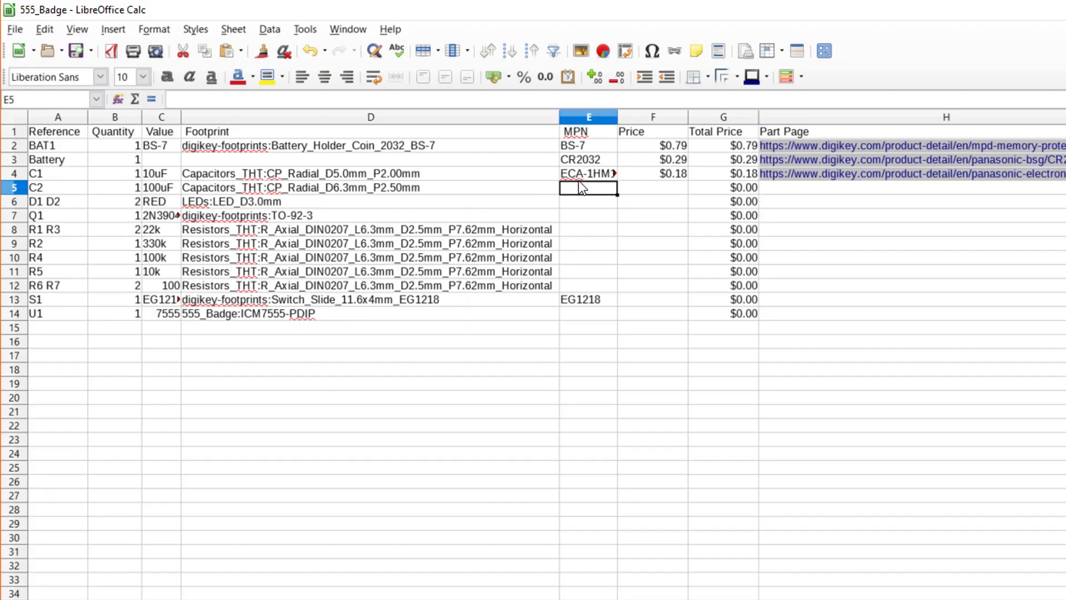
{"action": "type", "text": "35ZLH100MEFC6.3X11"}
{"action": "left_click", "coordinate": [653, 187]}
{"action": "type", "text": "$0.31"}
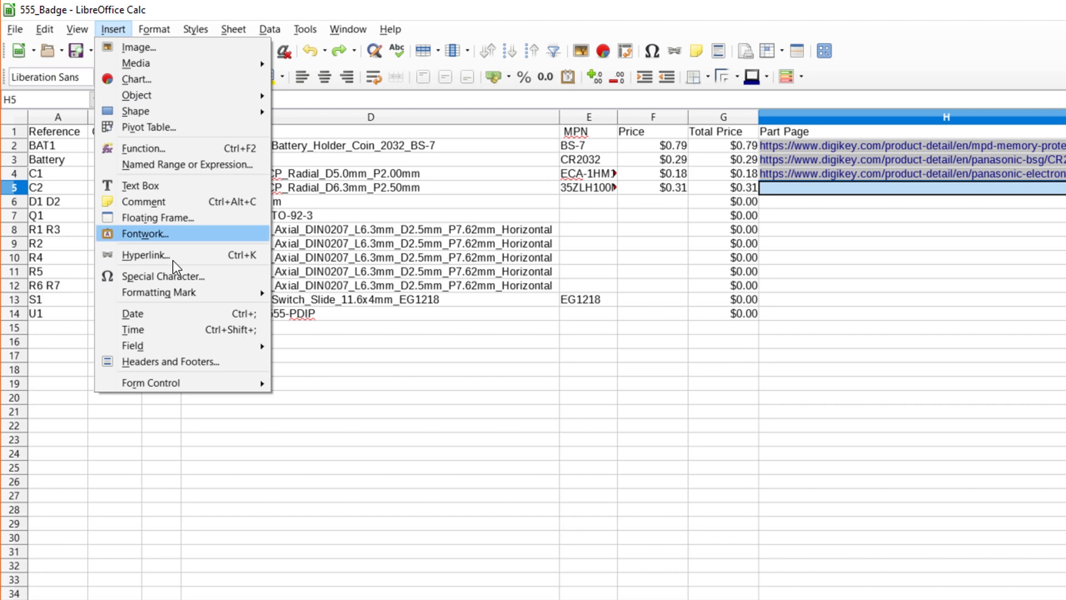
- Link C2's part page, then filter discrete LEDs to red, in-stock parts
{"action": "left_click", "coordinate": [145, 254]}
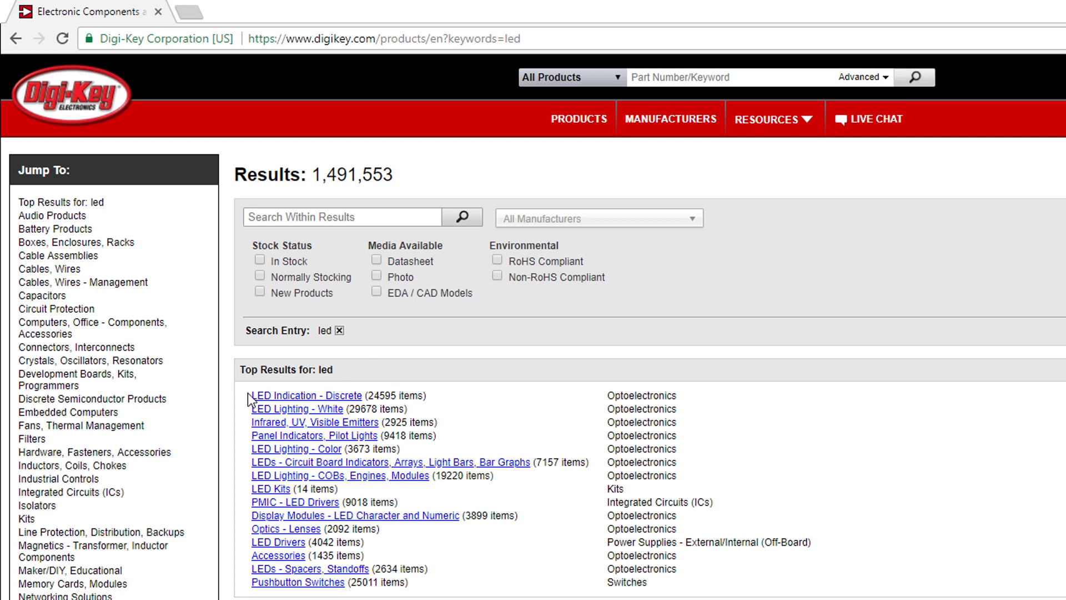
{"action": "left_click", "coordinate": [306, 395]}
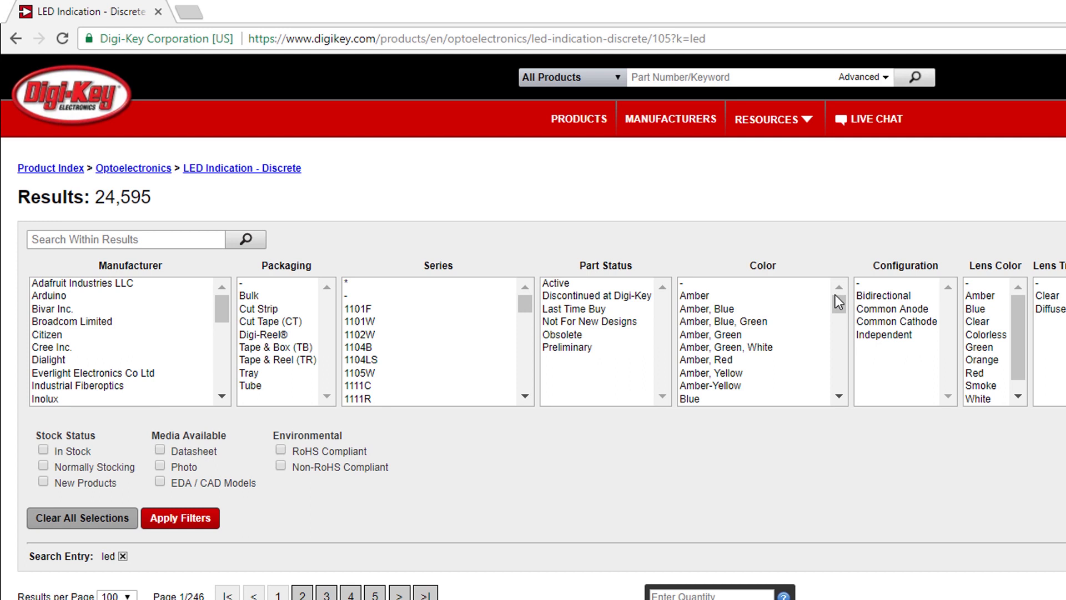
{"action": "scroll", "scroll_direction": "down", "scroll_amount": 3}
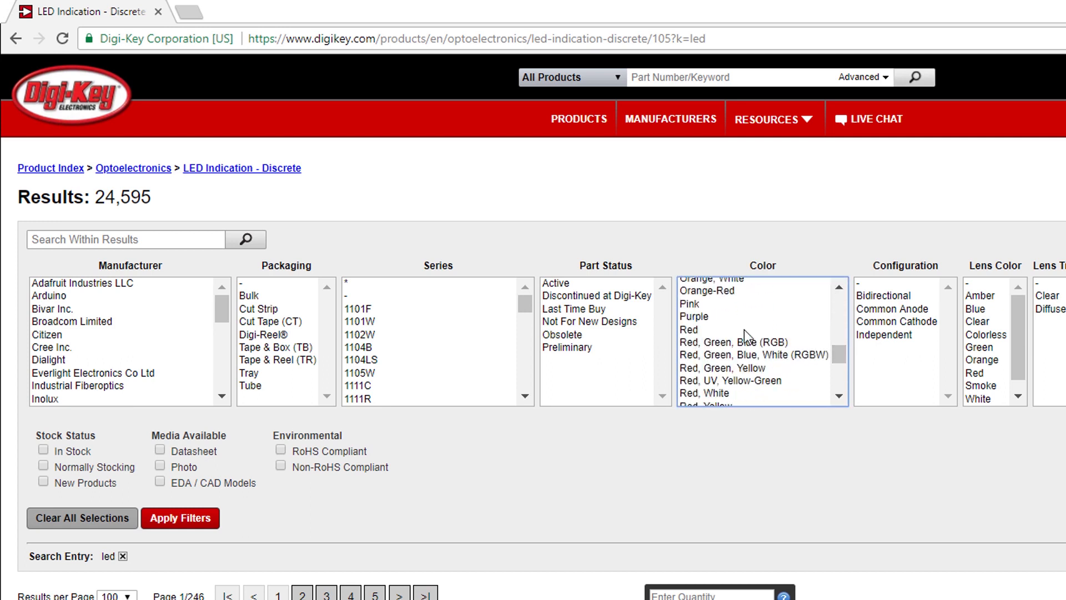
{"action": "left_click", "coordinate": [688, 330]}
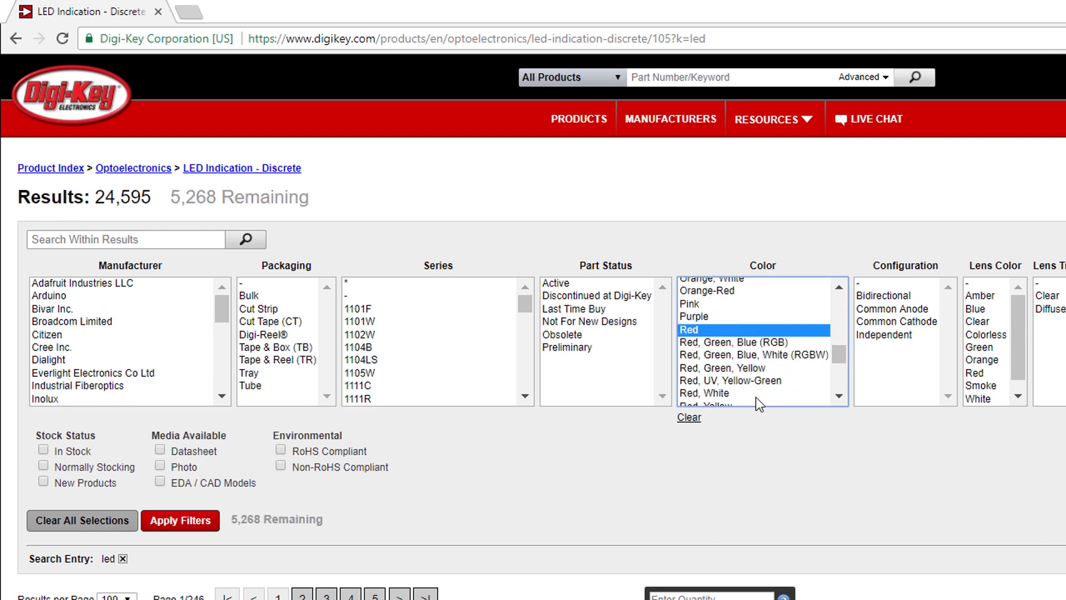
{"action": "left_click", "coordinate": [180, 520]}
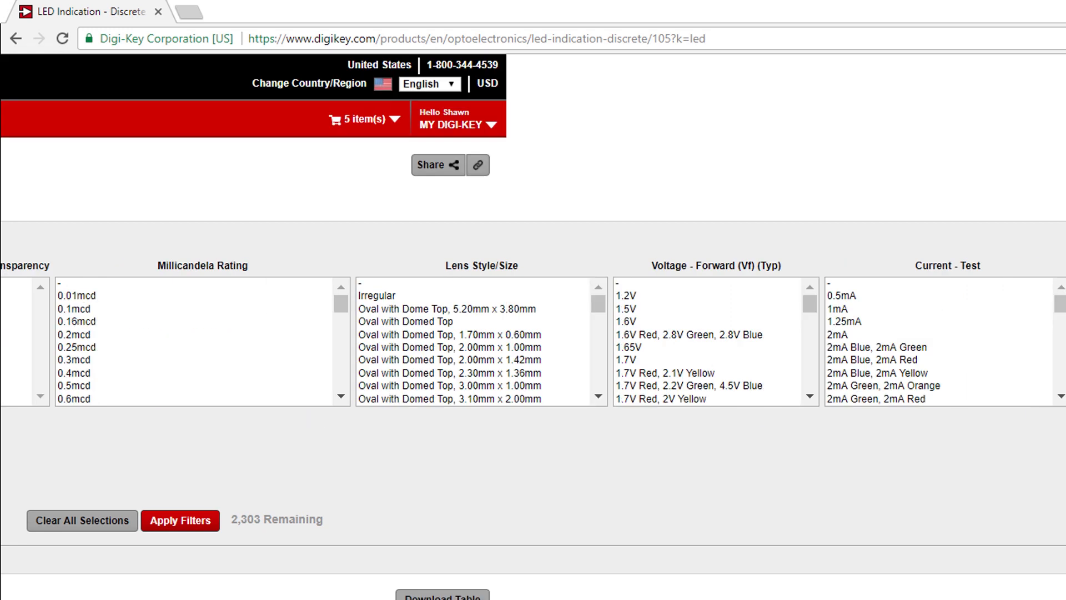
{"action": "left_click", "coordinate": [180, 521]}
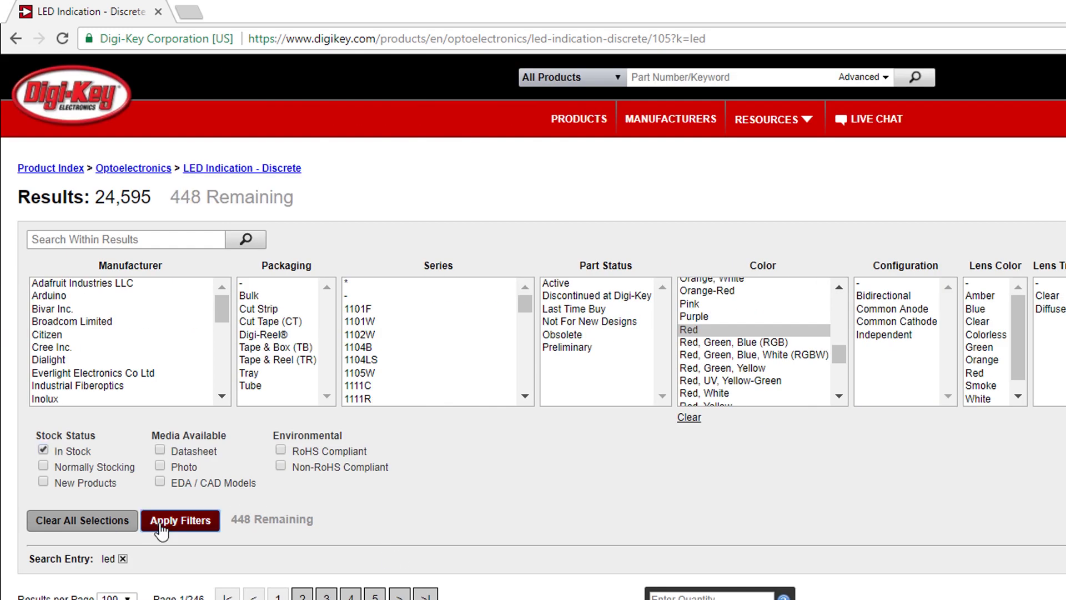
{"action": "left_click", "coordinate": [180, 520]}
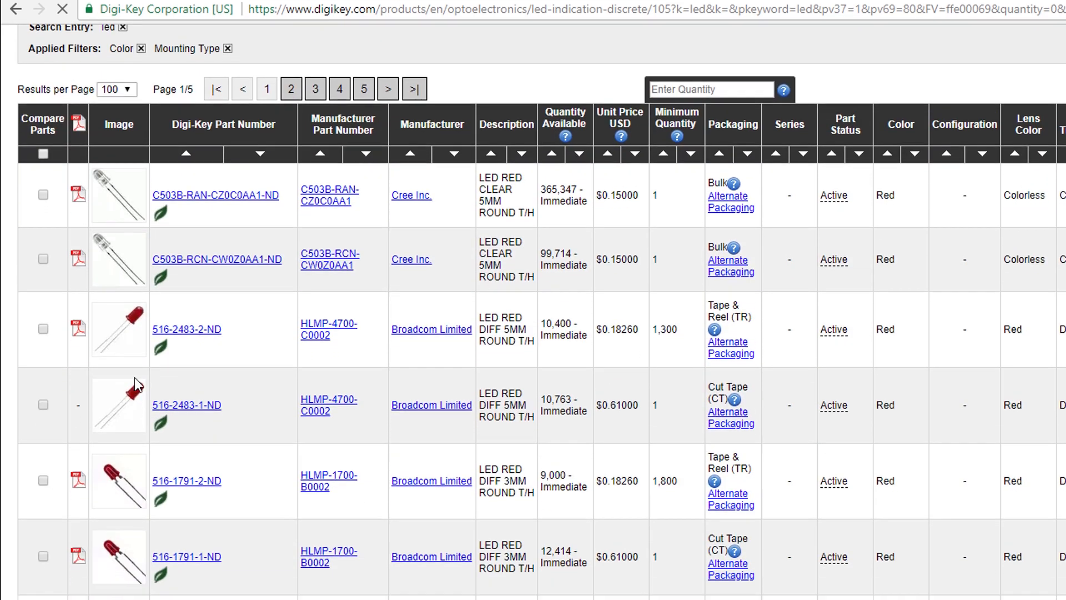
- Add T-1 3mm package filters to narrow the red LEDs to 137 results
{"action": "scroll", "scroll_direction": "down", "scroll_amount": 3}
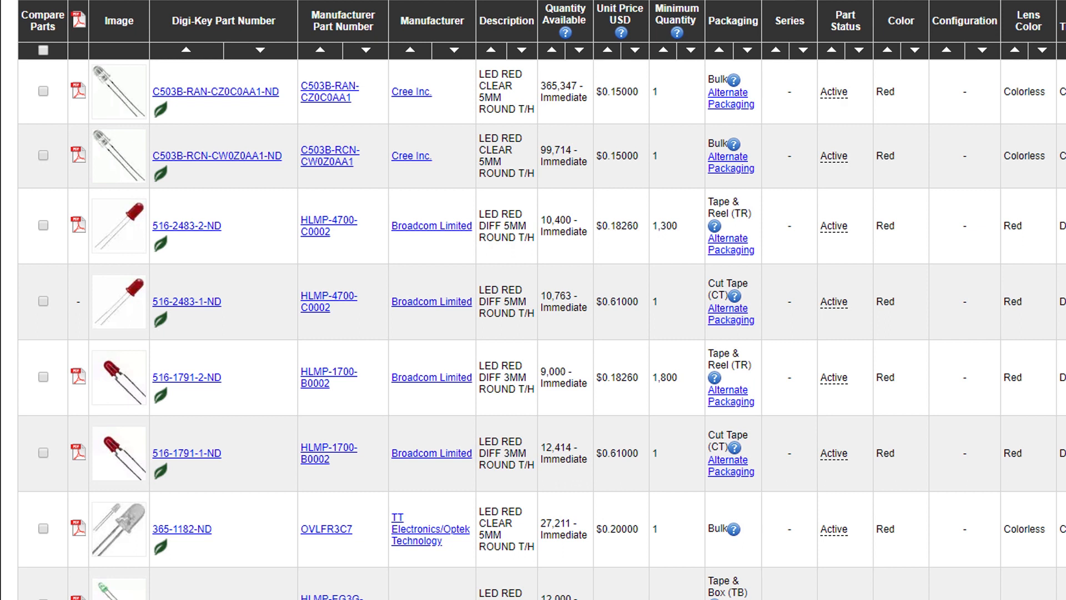
{"action": "scroll", "scroll_direction": "right", "scroll_amount": 3}
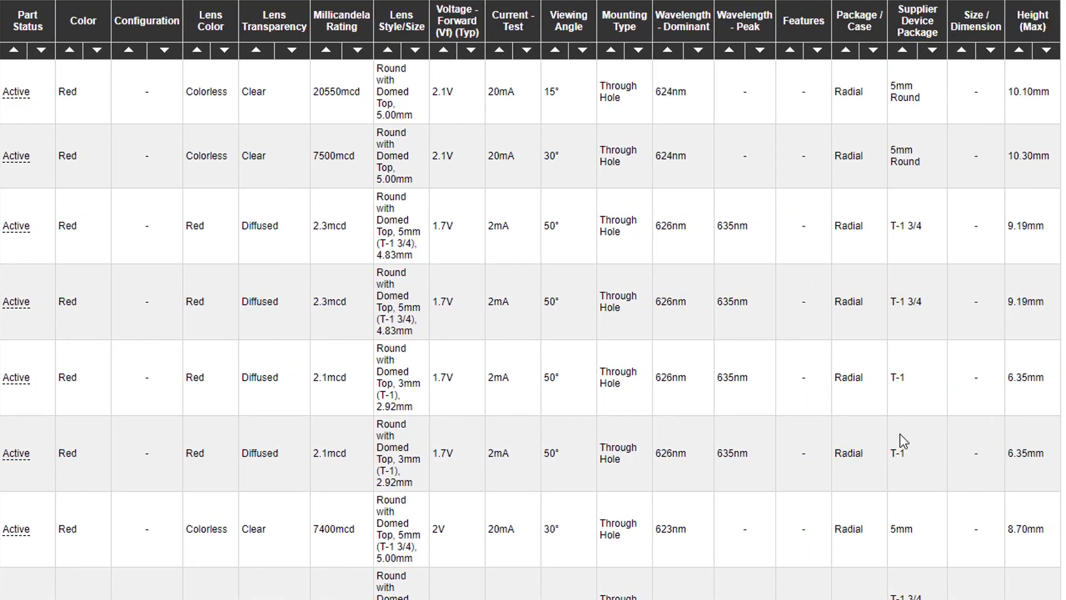
{"action": "scroll", "scroll_direction": "down", "scroll_amount": 3}
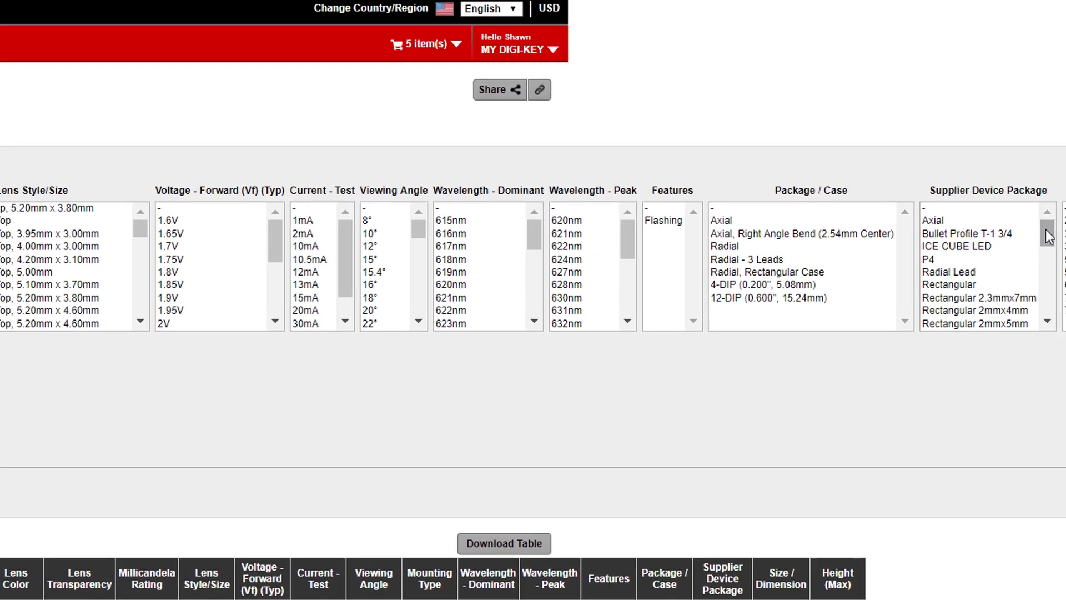
{"action": "scroll", "scroll_direction": "down", "scroll_amount": 3}
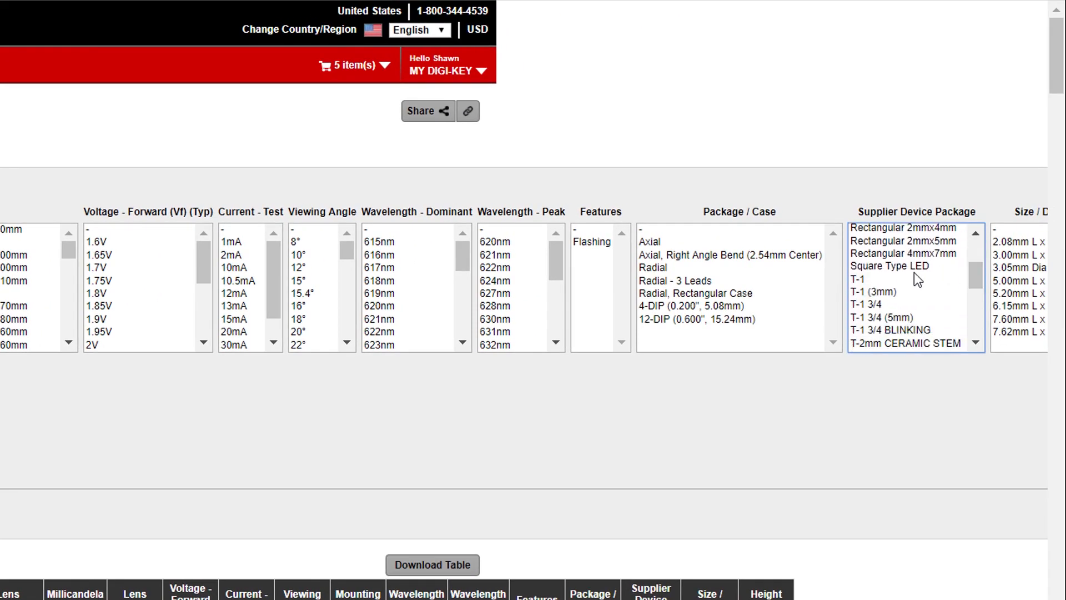
{"action": "left_click", "coordinate": [872, 278]}
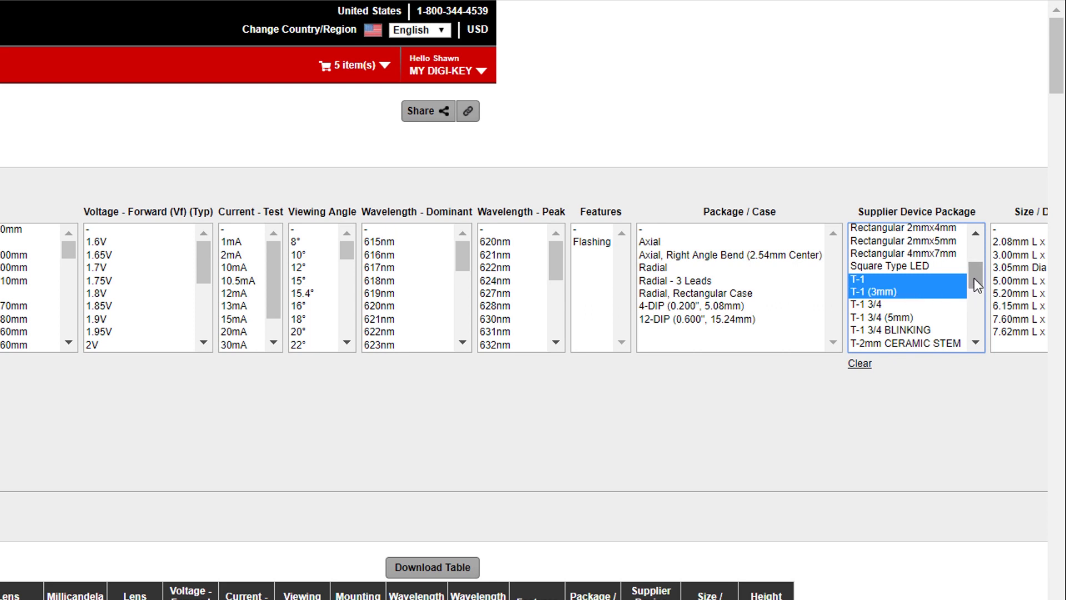
{"action": "scroll", "scroll_direction": "down", "scroll_amount": 3}
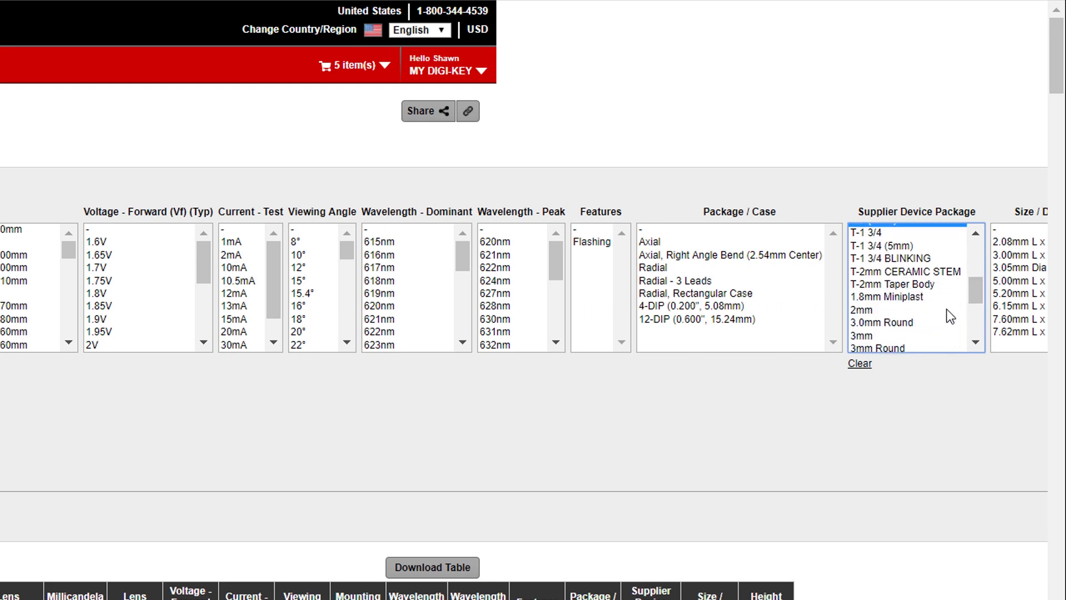
{"action": "left_click", "coordinate": [880, 328]}
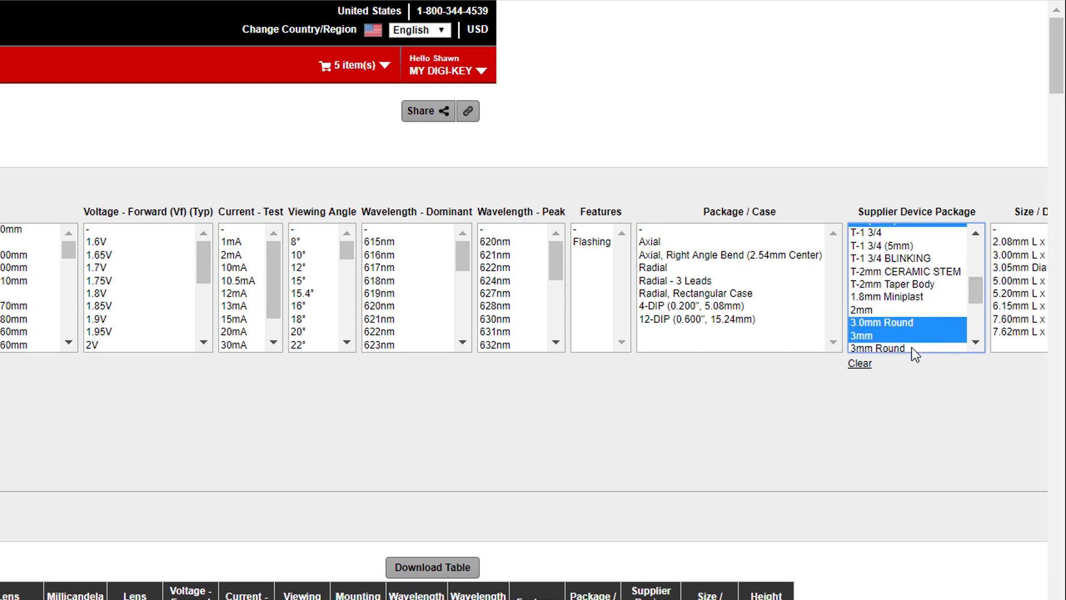
{"action": "scroll", "scroll_direction": "down", "scroll_amount": 3}
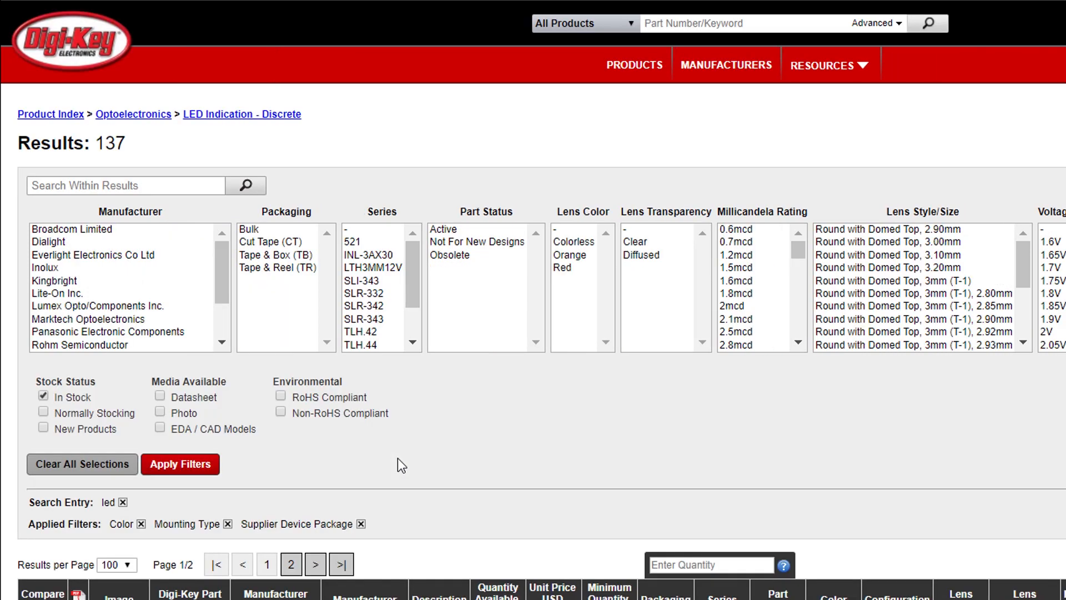
- Sort red LEDs by quantity, open Marktech MT7403A-UR-A and select its part number
{"action": "scroll", "scroll_direction": "down", "scroll_amount": 3}
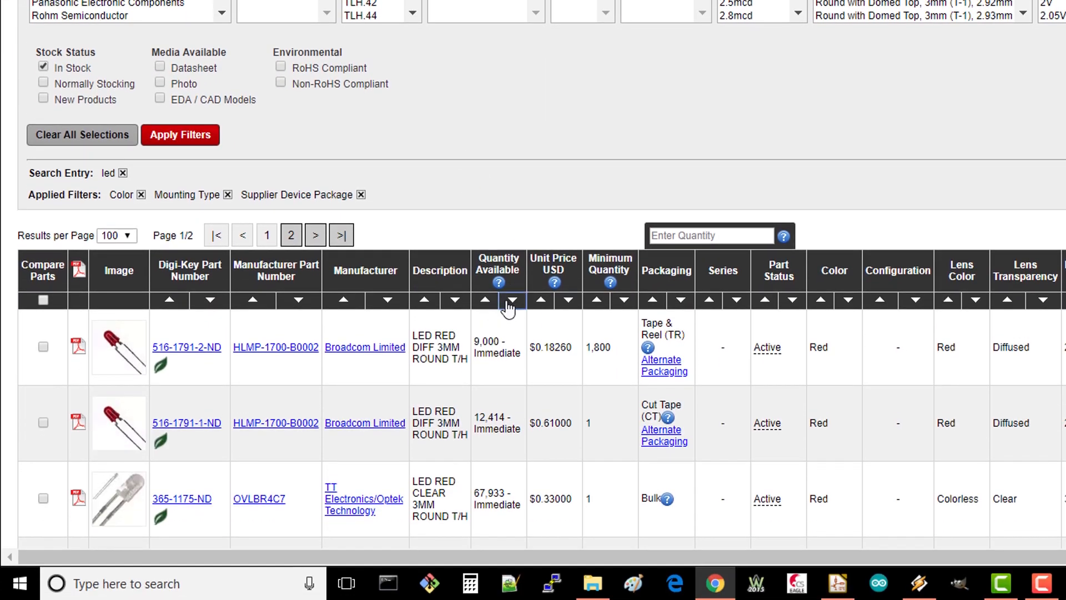
{"action": "left_click", "coordinate": [509, 301]}
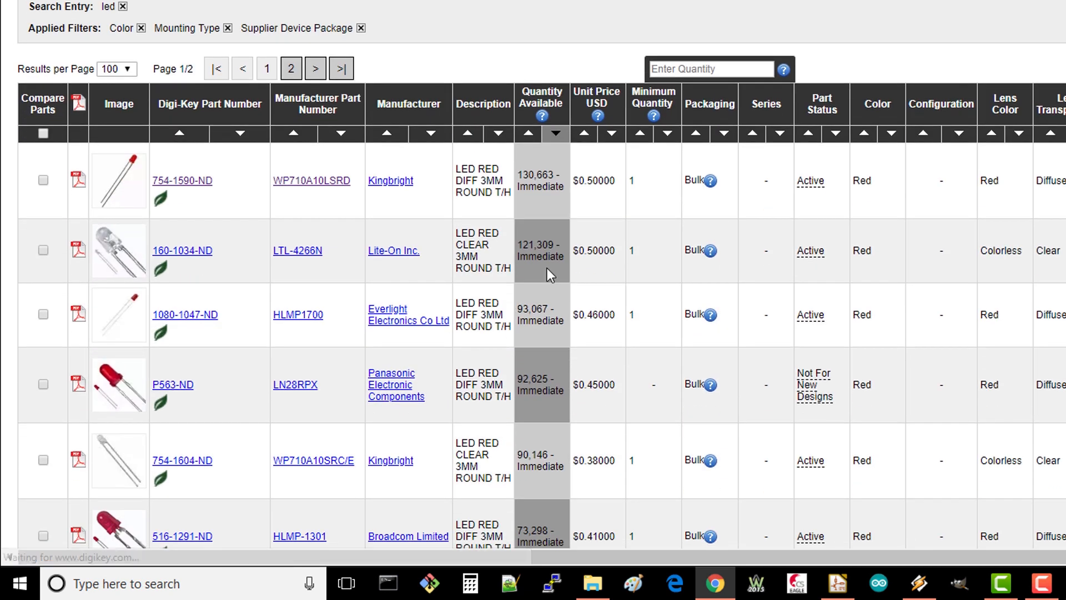
{"action": "scroll", "scroll_direction": "down", "scroll_amount": 3}
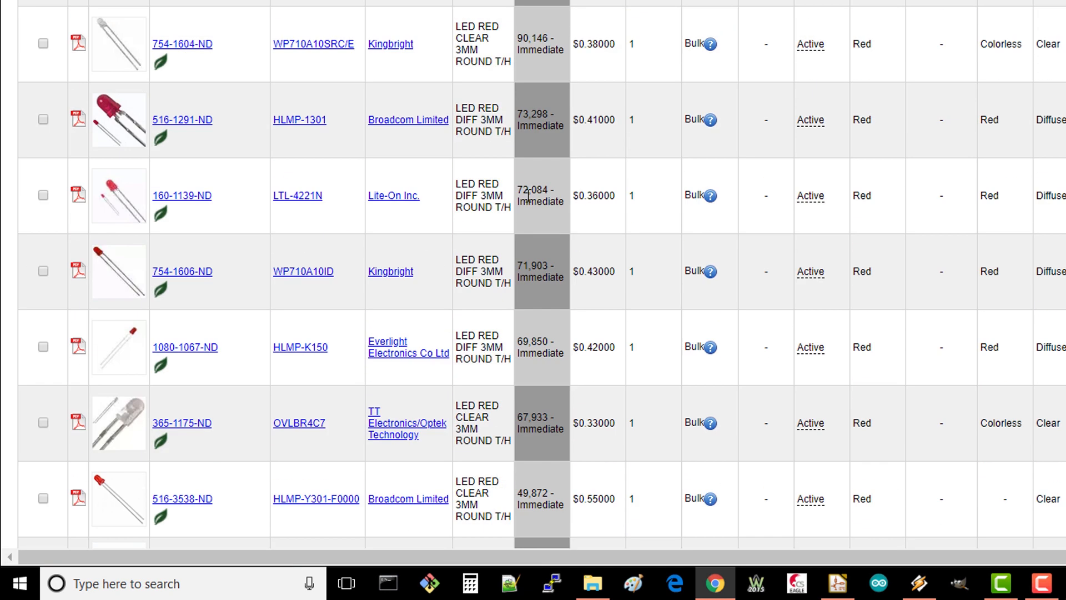
{"action": "scroll", "scroll_direction": "down", "scroll_amount": 3}
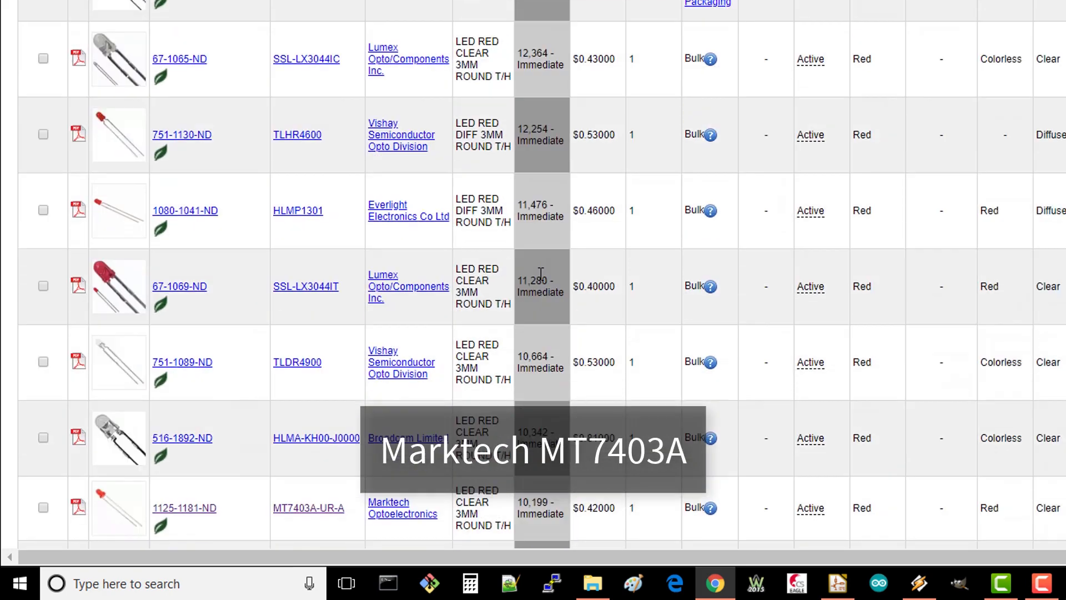
{"action": "scroll", "scroll_direction": "down", "scroll_amount": 3}
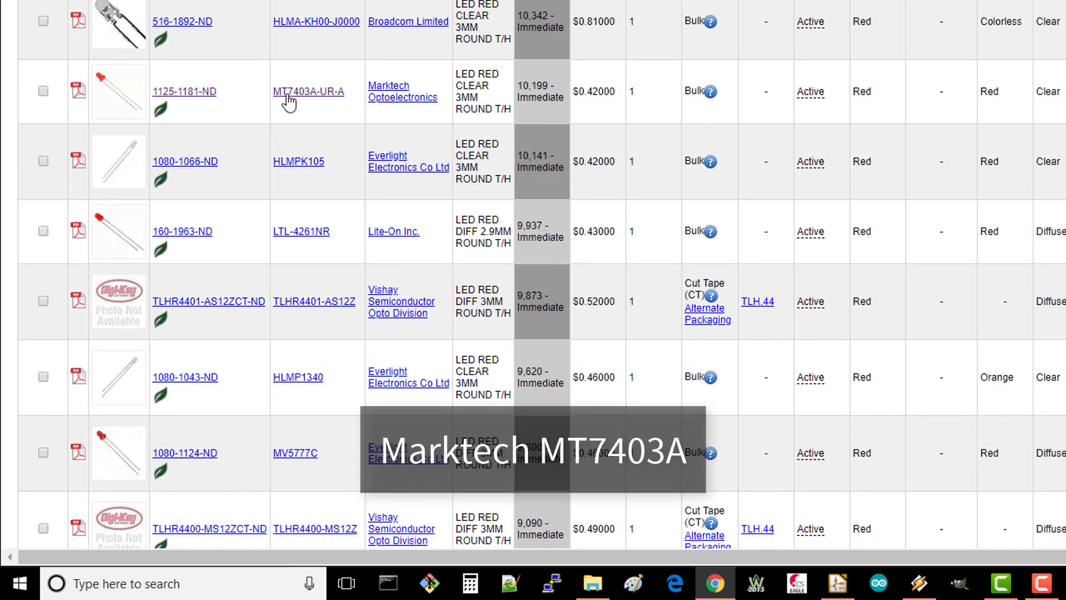
{"action": "mouse_move", "coordinate": [243, 96]}
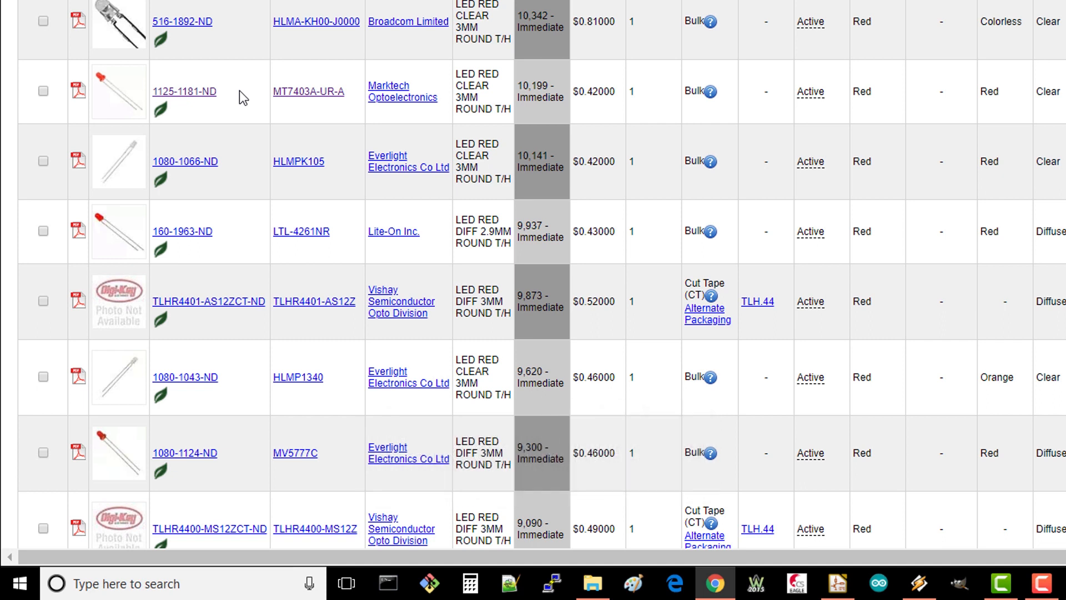
{"action": "left_click", "coordinate": [184, 91]}
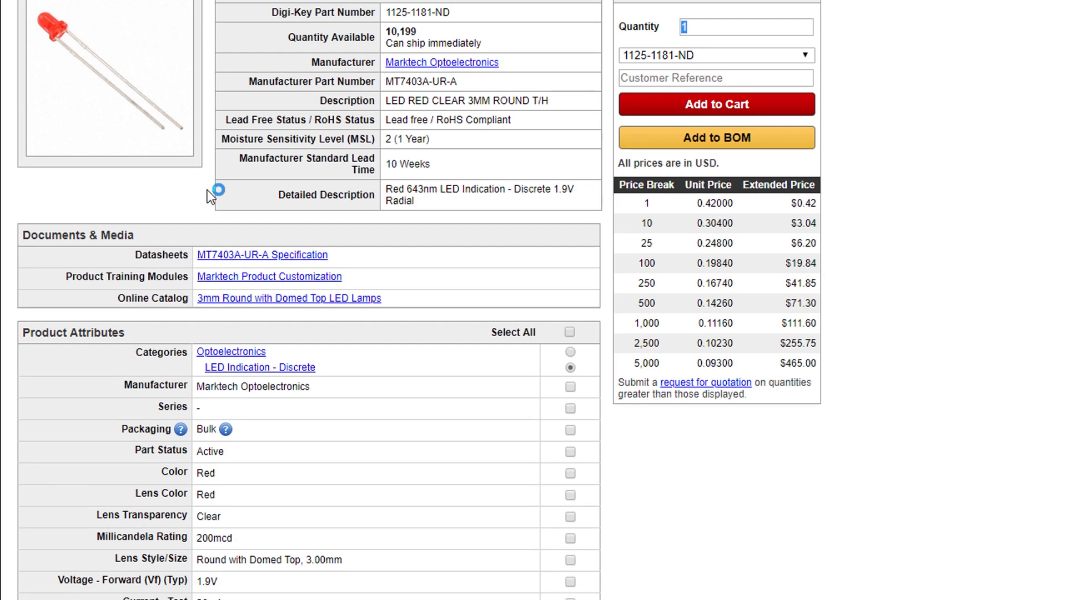
{"action": "scroll", "scroll_direction": "up", "scroll_amount": 3}
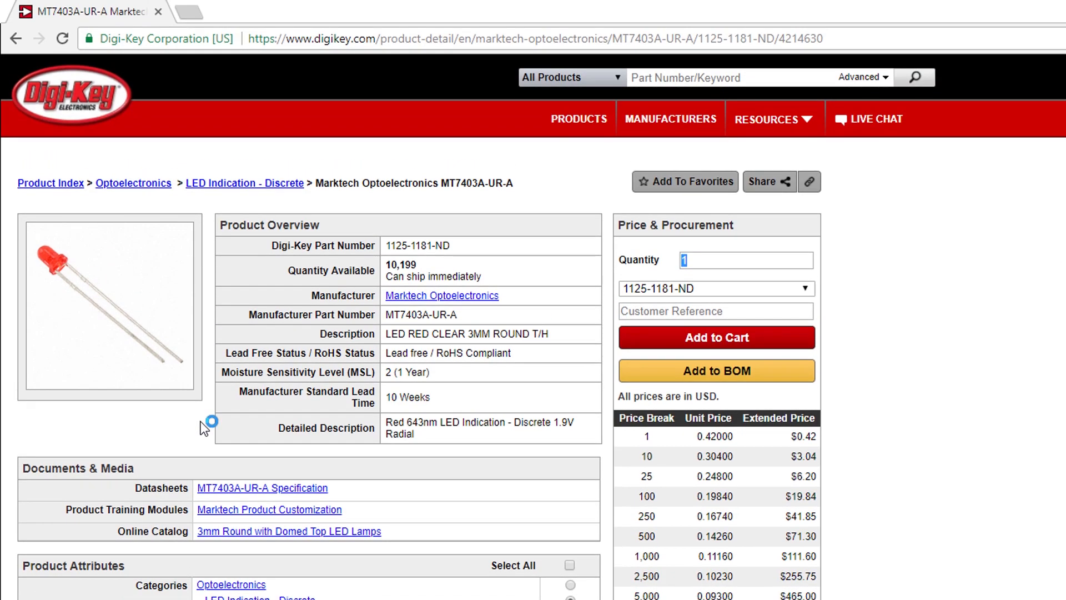
{"action": "double_click", "coordinate": [421, 315]}
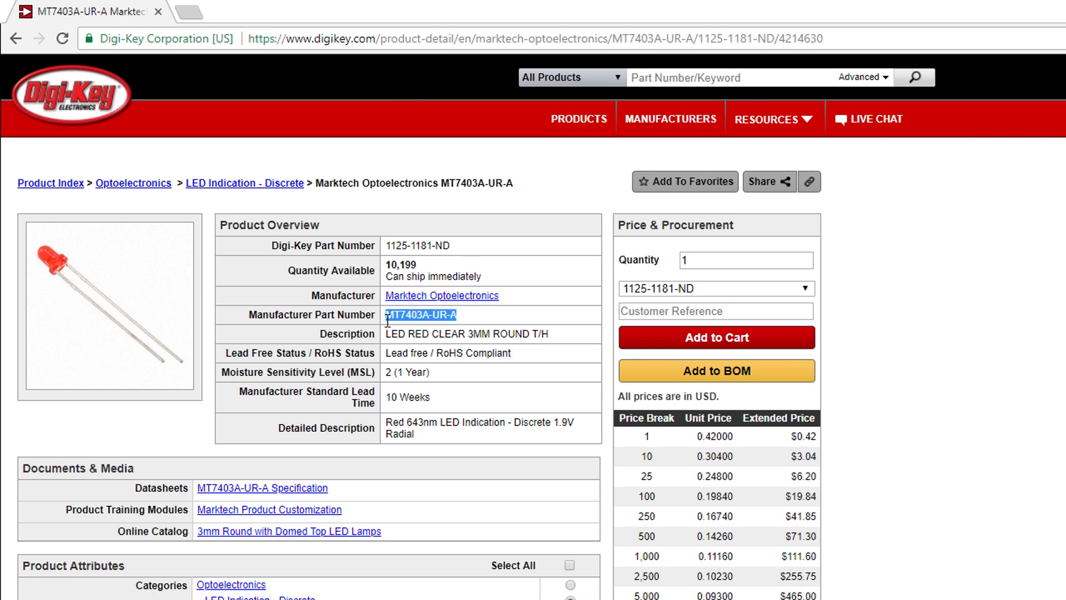
{"action": "mouse_move", "coordinate": [815, 263]}
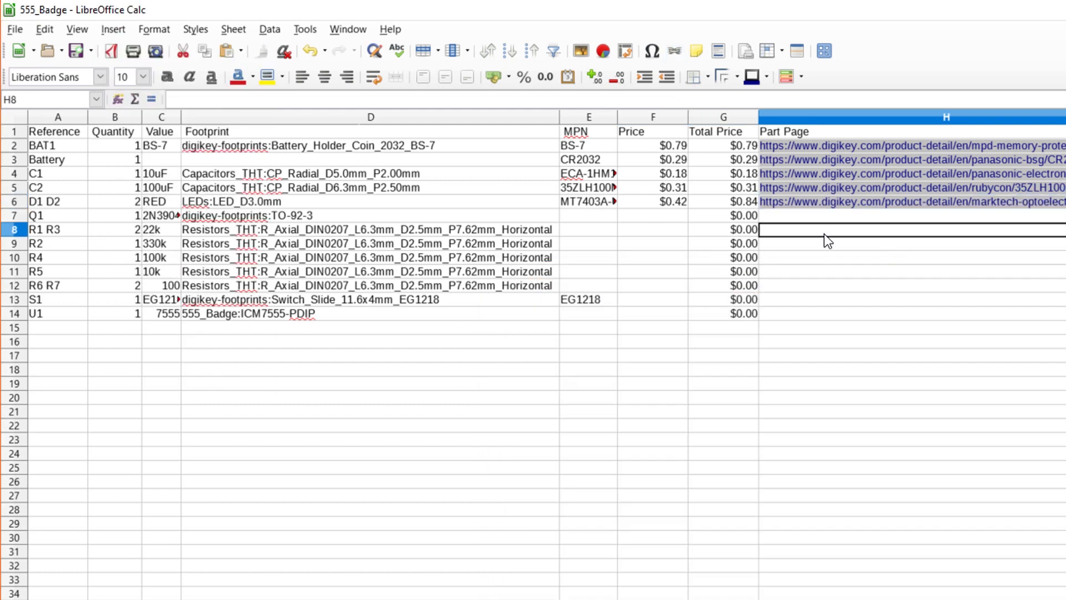
- Check Q1's value, then open the most-stocked in-stock 2N3904 listing, 2N3904BU
{"action": "left_click", "coordinate": [247, 216]}
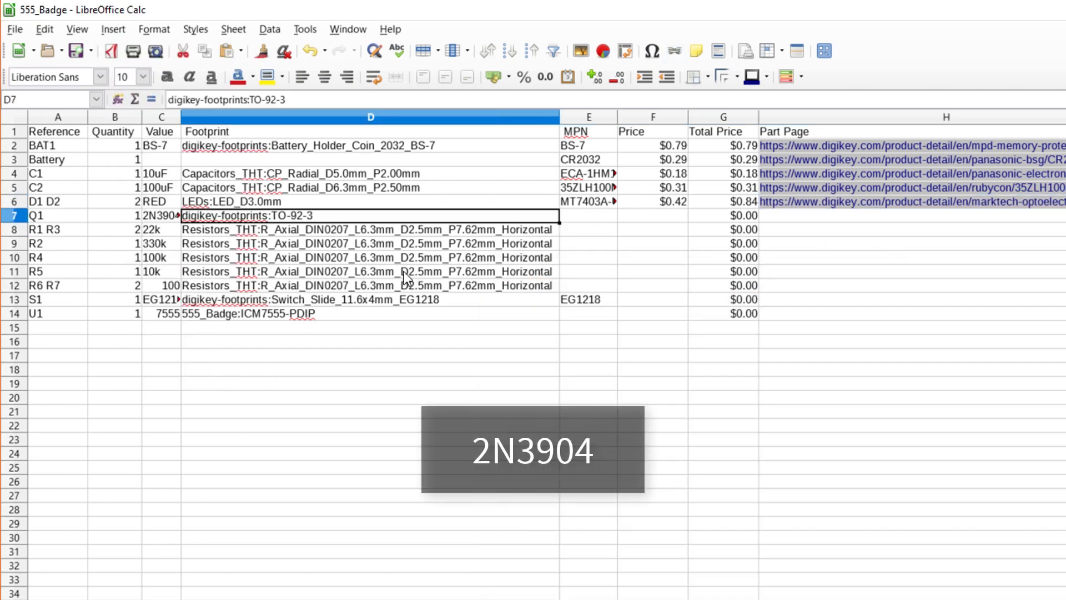
{"action": "left_click", "coordinate": [161, 215]}
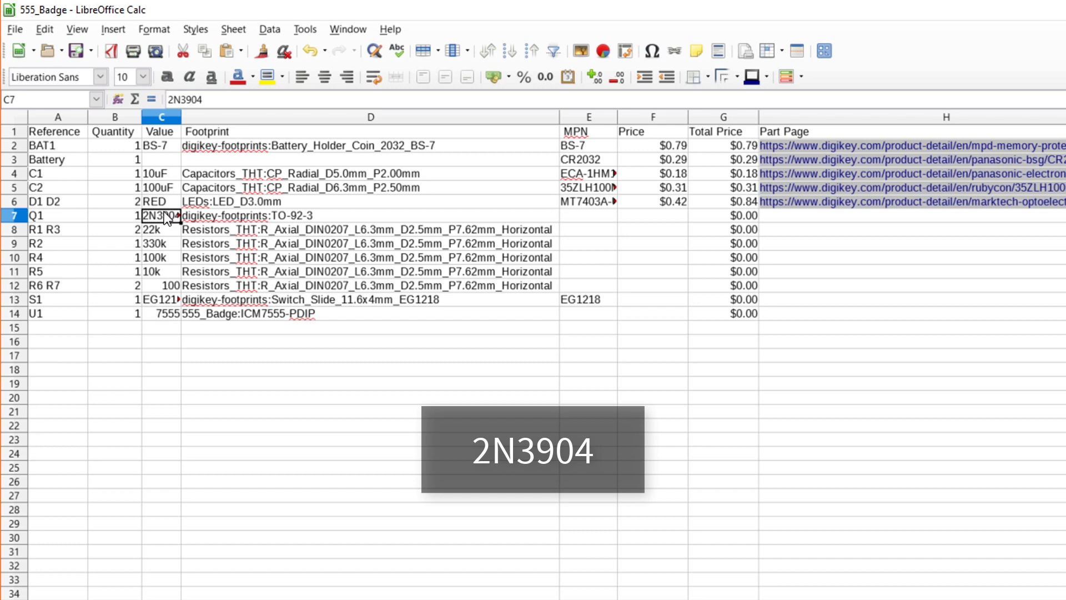
{"action": "mouse_move", "coordinate": [313, 221]}
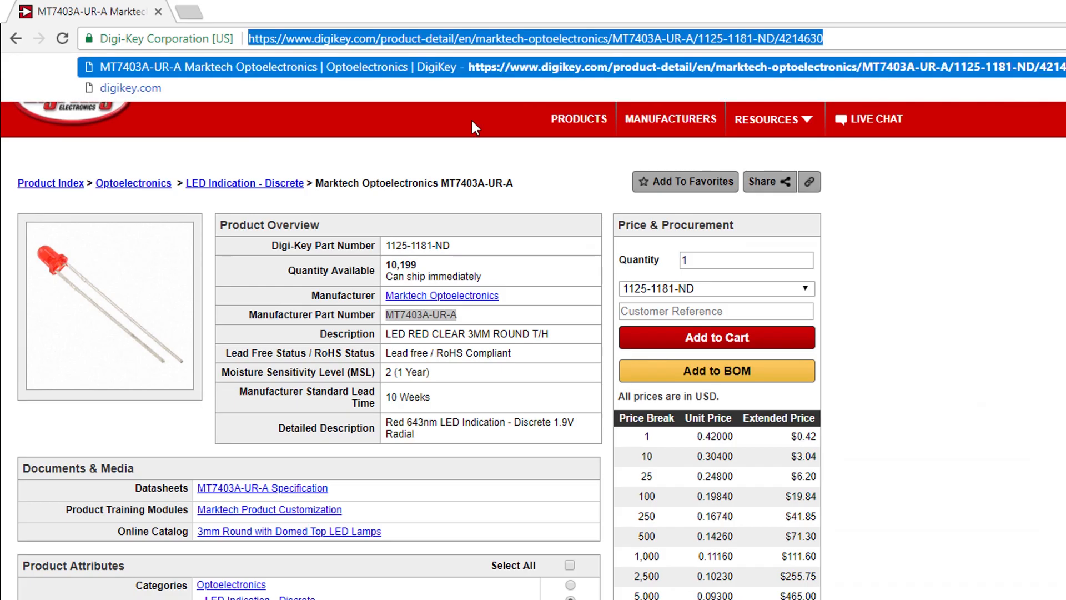
{"action": "type", "text": "2n3904"}
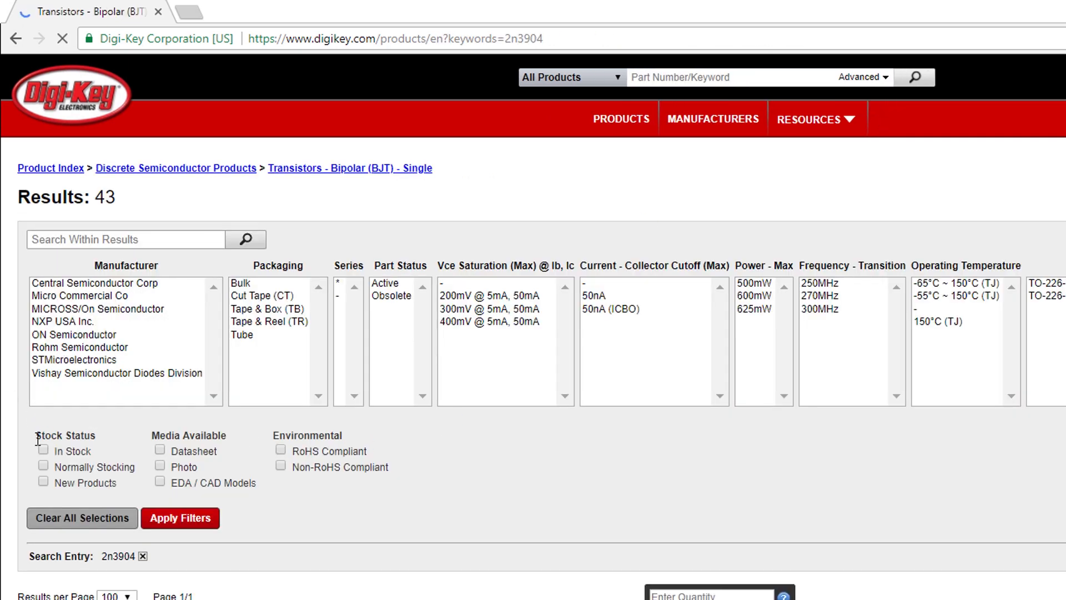
{"action": "left_click", "coordinate": [43, 449]}
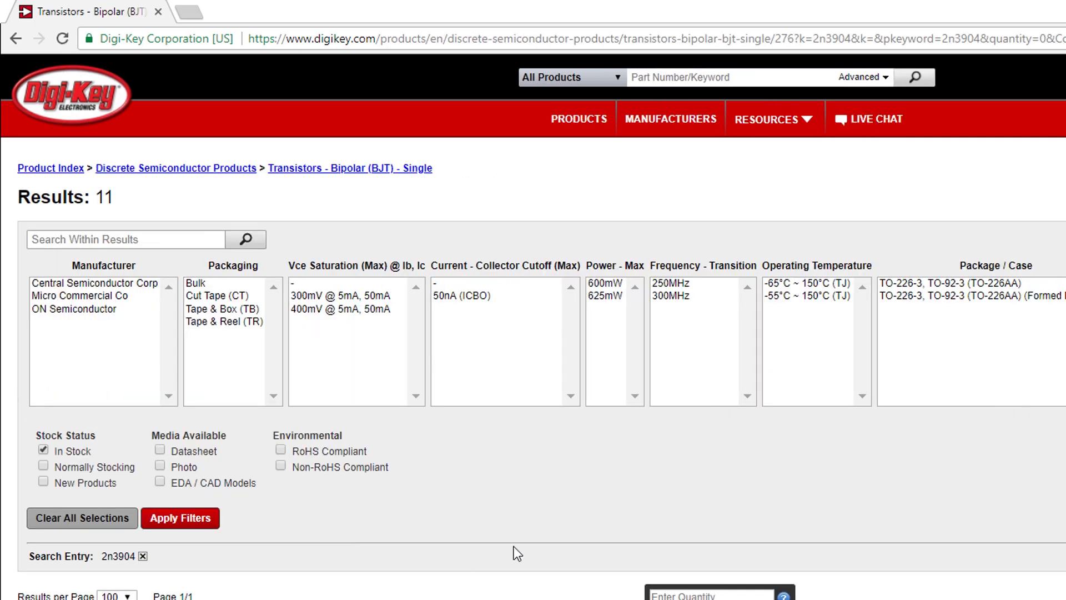
{"action": "scroll", "scroll_direction": "down", "scroll_amount": 3}
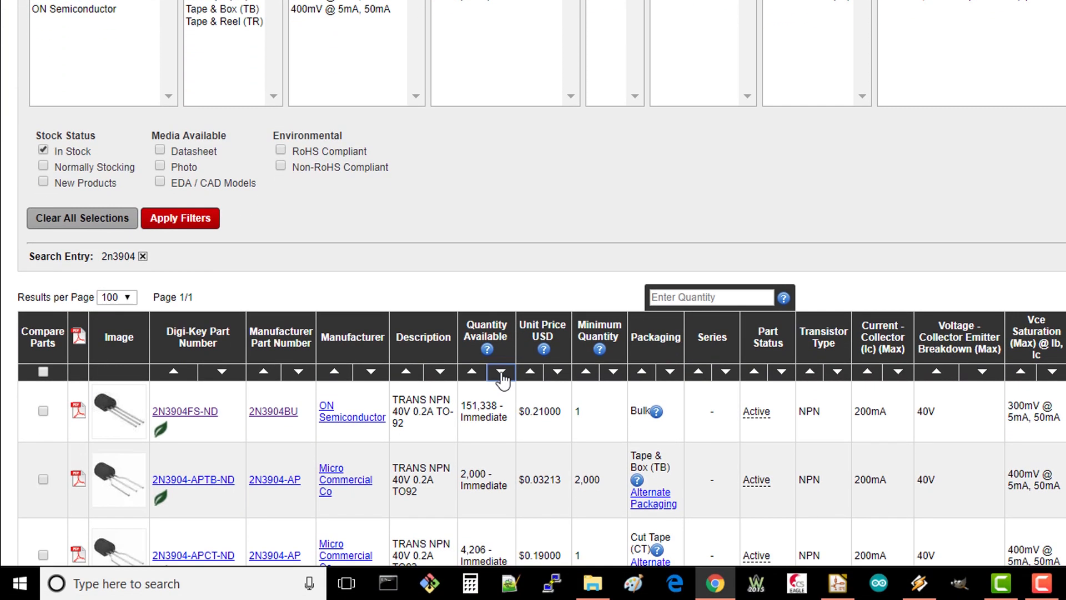
{"action": "left_click", "coordinate": [500, 372]}
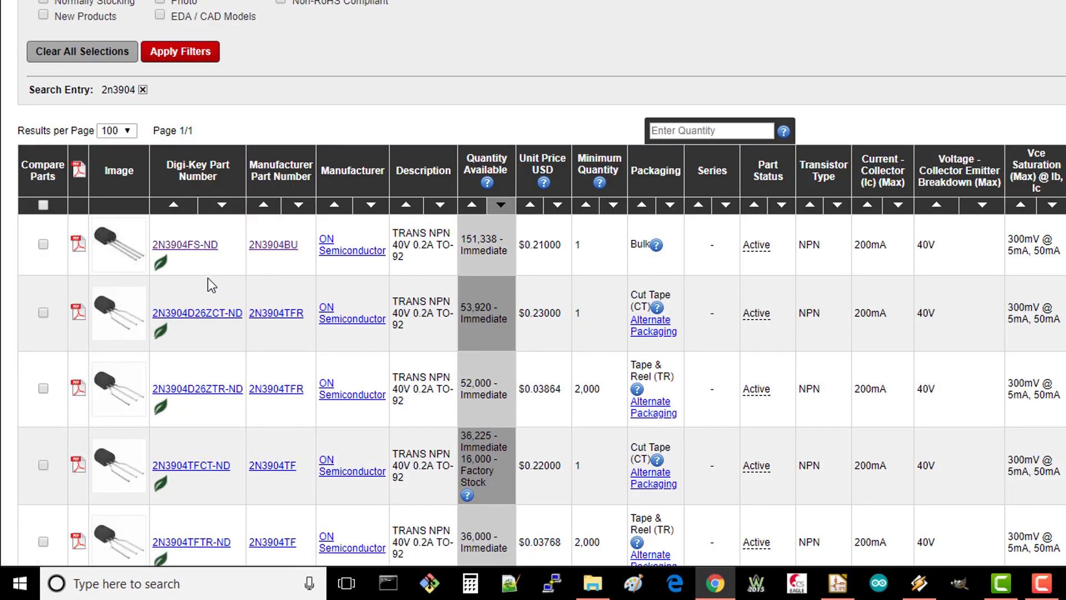
{"action": "mouse_move", "coordinate": [541, 252]}
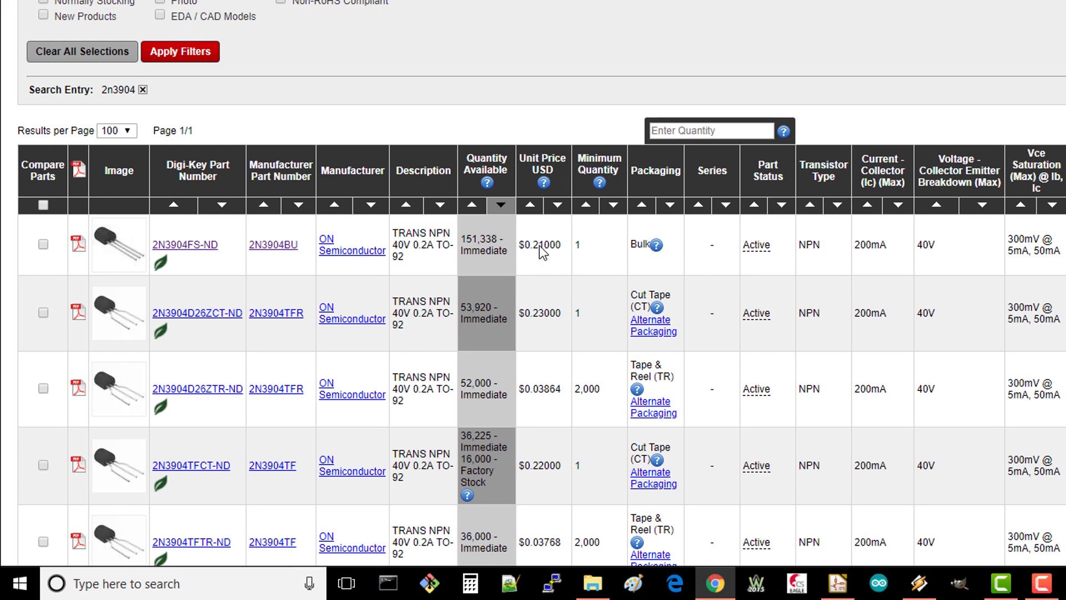
{"action": "left_click", "coordinate": [184, 245]}
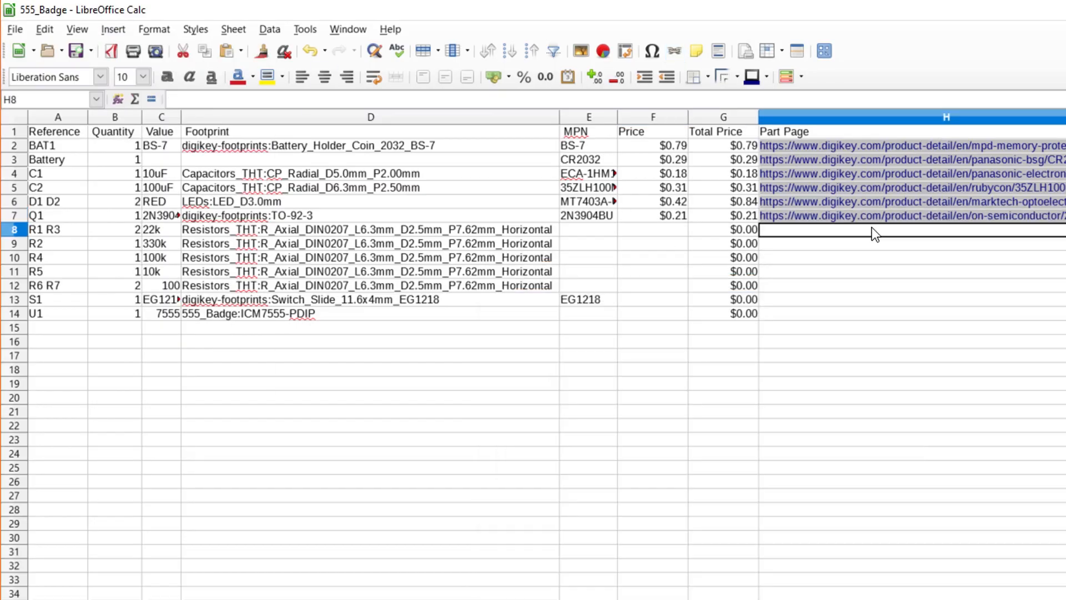
{"action": "mouse_move", "coordinate": [440, 265]}
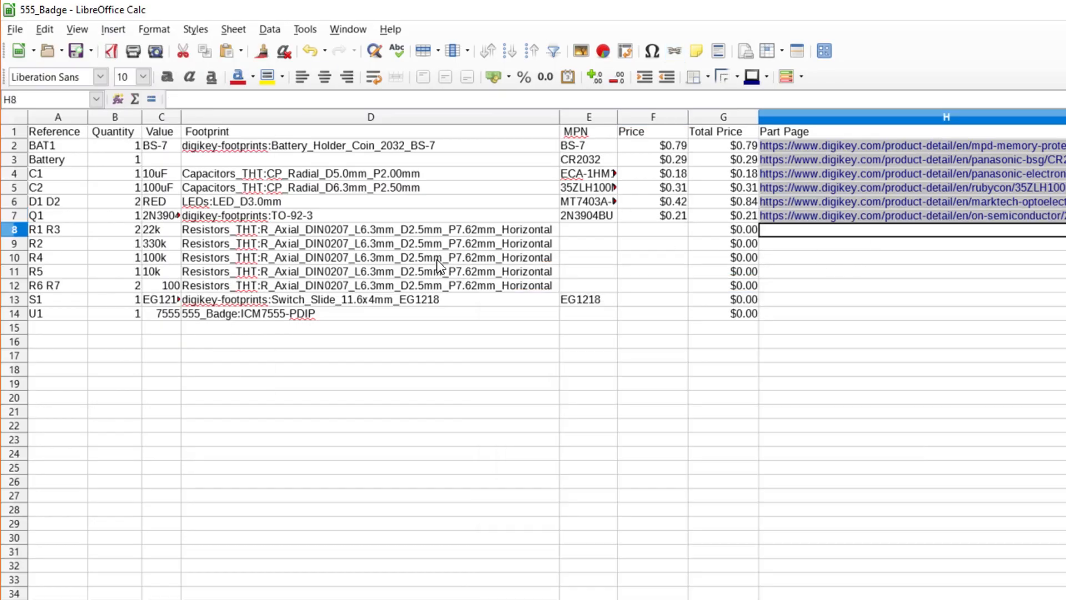
- Open Through Hole Resistors filtered to in-stock, 0.25W, ±5% parts
{"action": "left_click", "coordinate": [911, 215]}
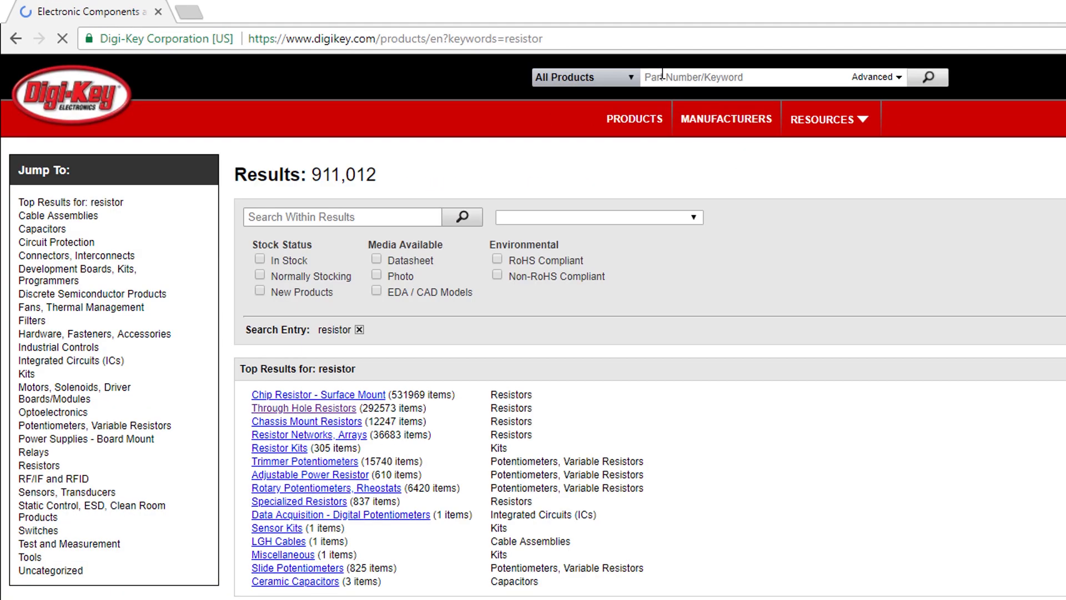
{"action": "left_click", "coordinate": [303, 408]}
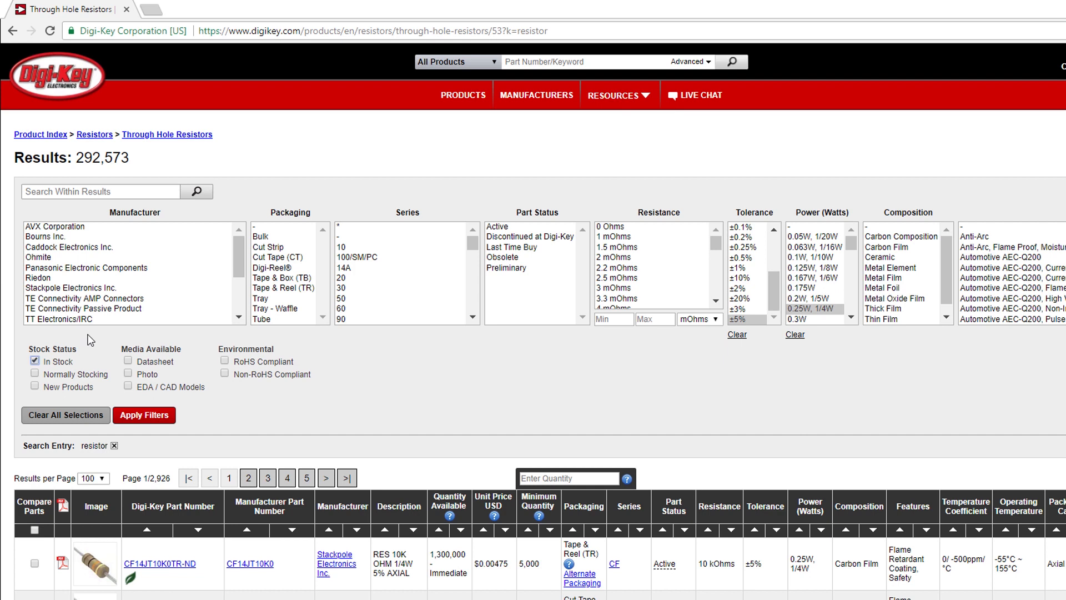
{"action": "left_click", "coordinate": [145, 415]}
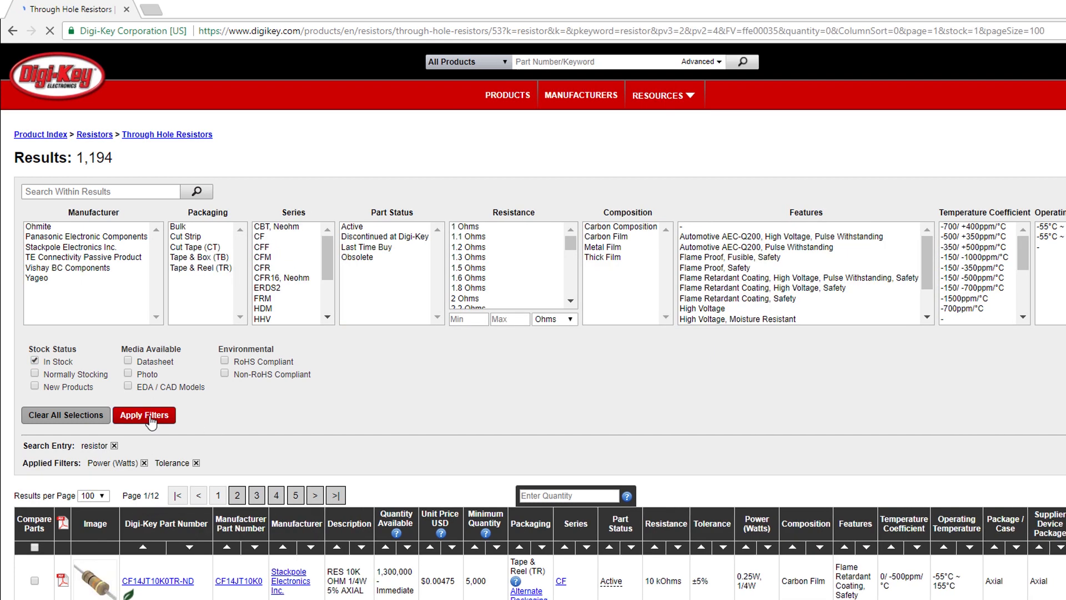
{"action": "left_click", "coordinate": [145, 415]}
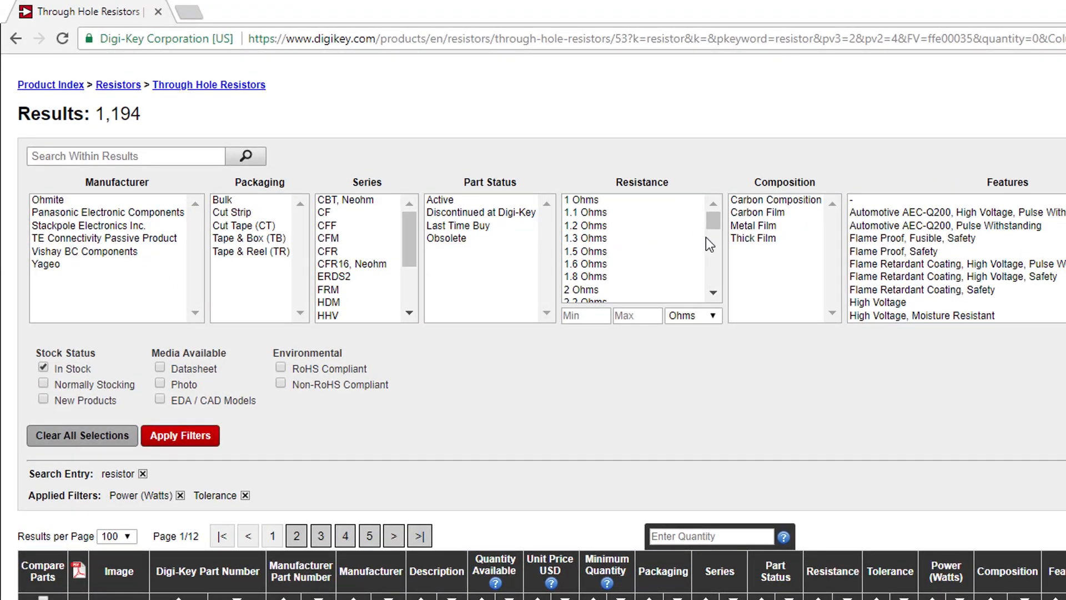
{"action": "scroll", "scroll_direction": "down", "scroll_amount": 3}
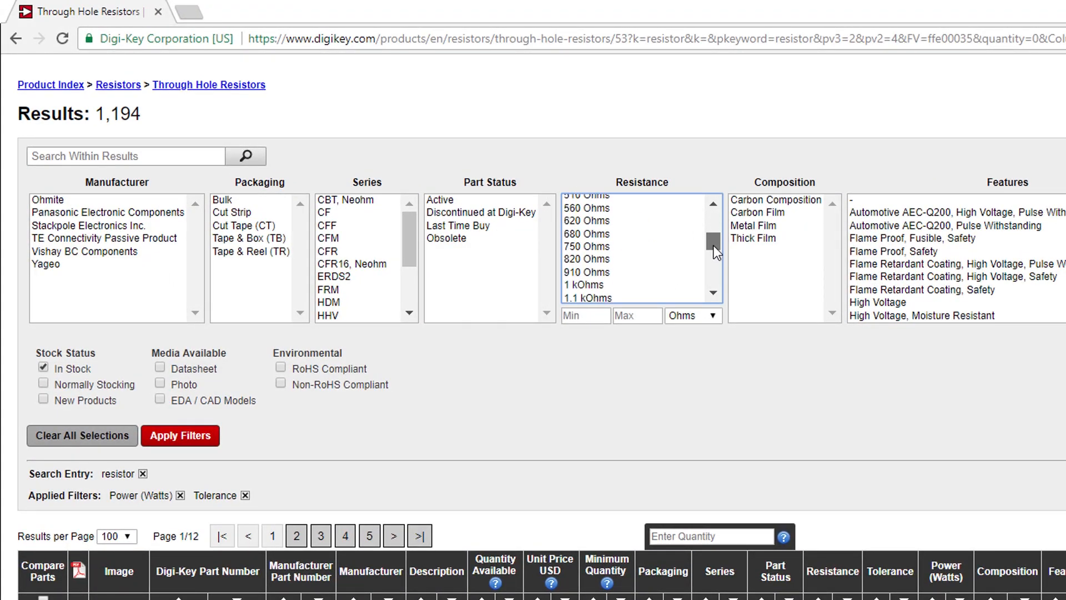
{"action": "scroll", "scroll_direction": "down", "scroll_amount": 3}
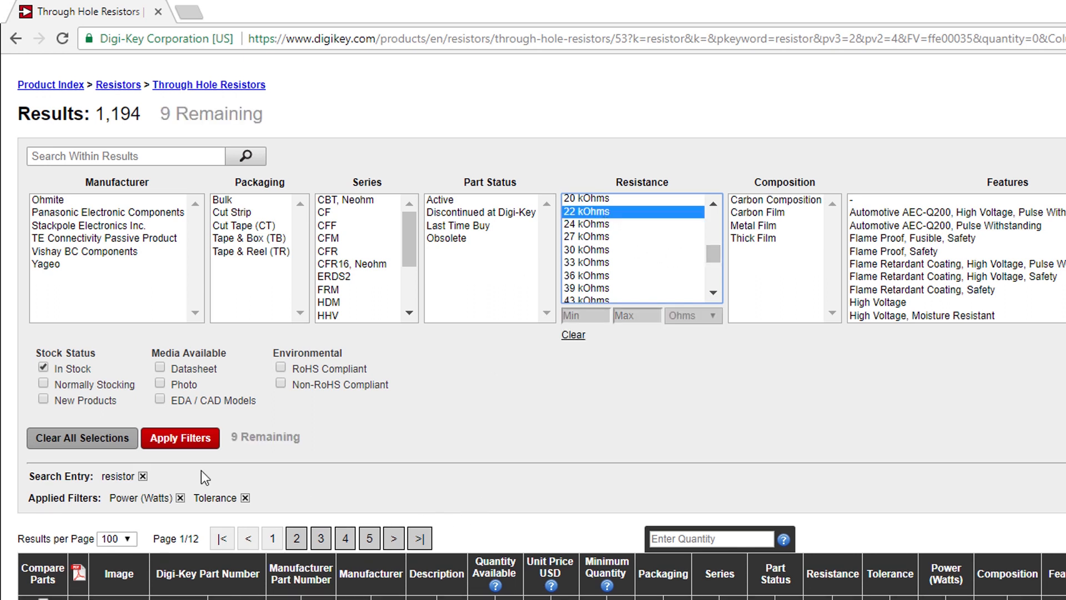
- Pick 22 kOhms, sort by quantity and open the CF14JT22K0 product page
{"action": "left_click", "coordinate": [179, 437]}
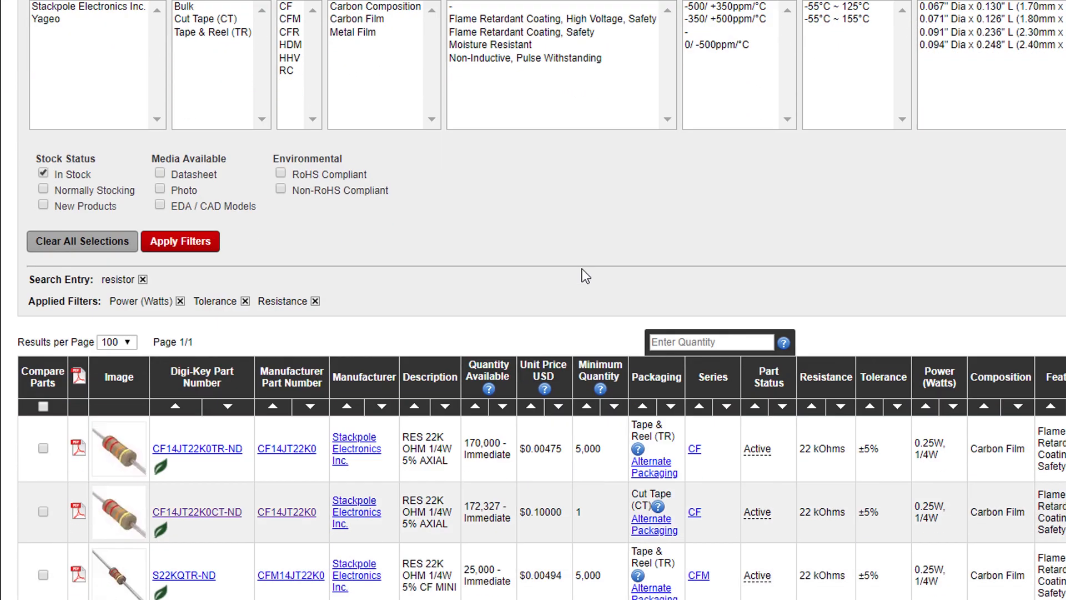
{"action": "scroll", "scroll_direction": "down", "scroll_amount": 3}
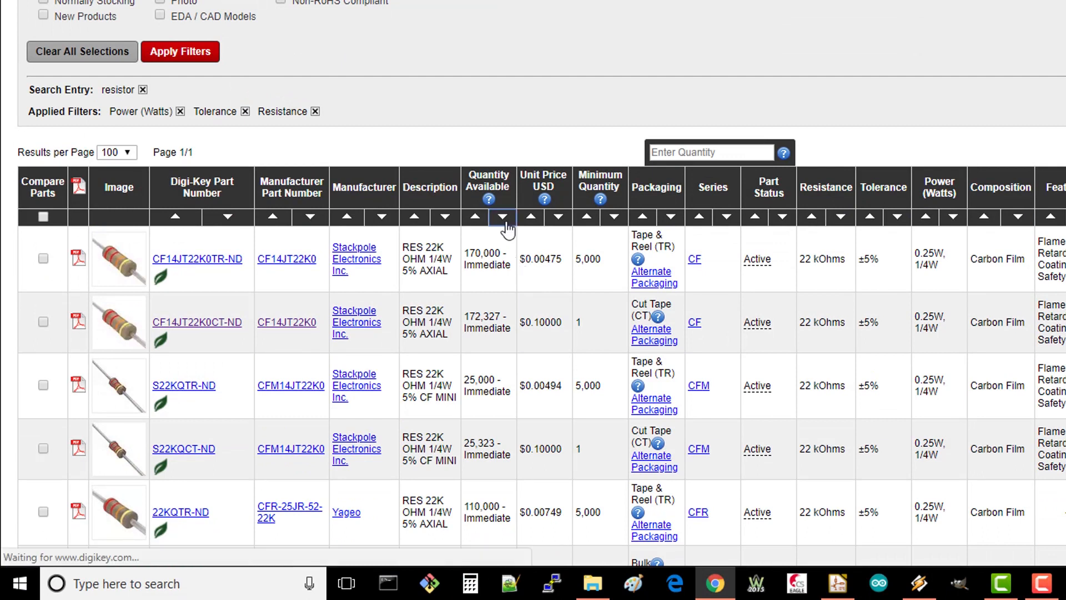
{"action": "left_click", "coordinate": [503, 218]}
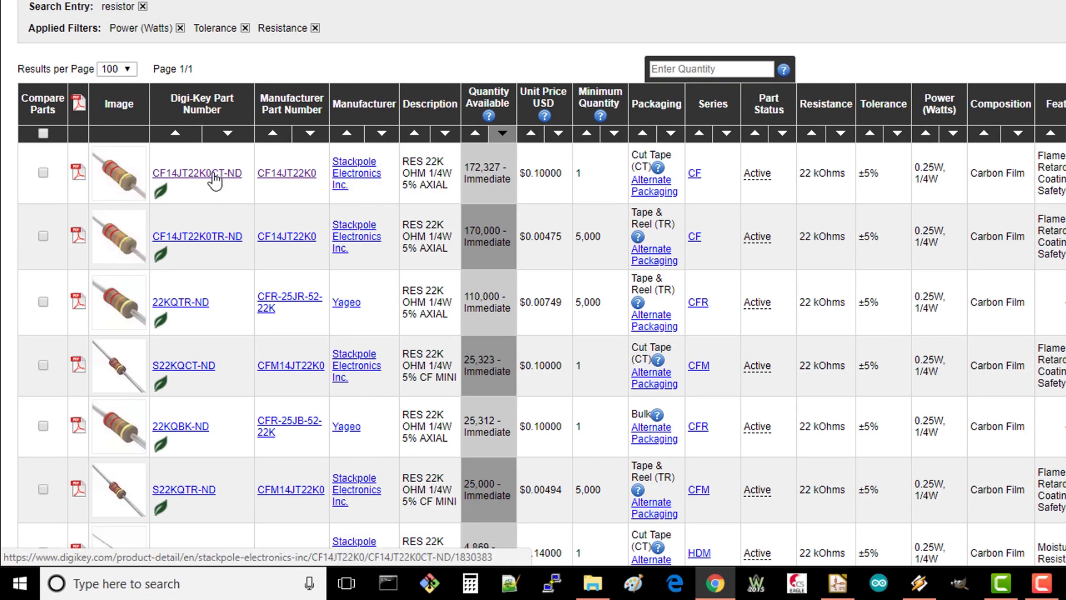
{"action": "left_click", "coordinate": [196, 173]}
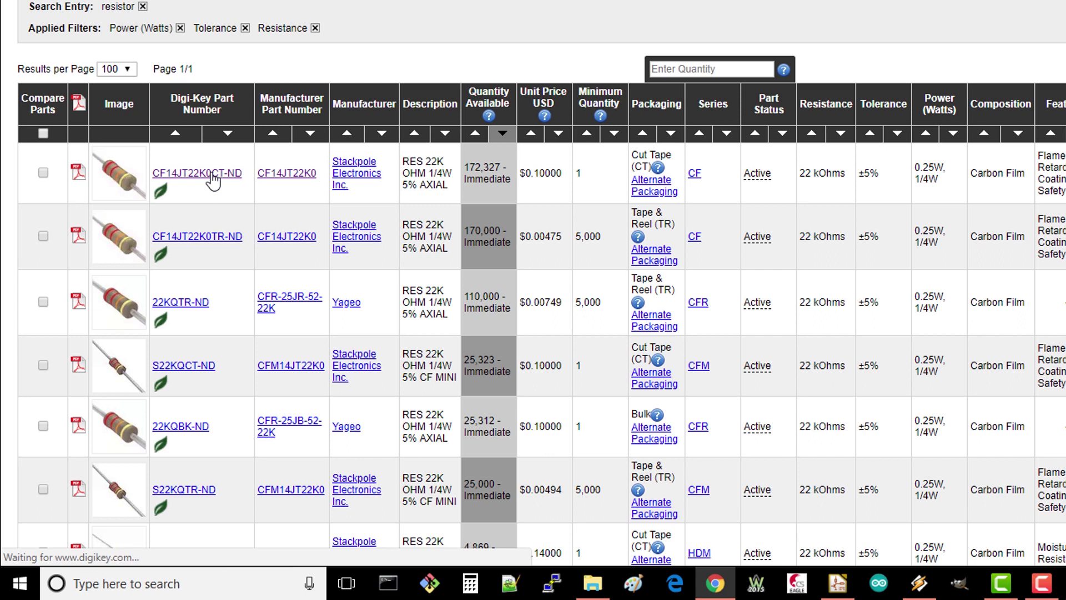
{"action": "left_click", "coordinate": [196, 173]}
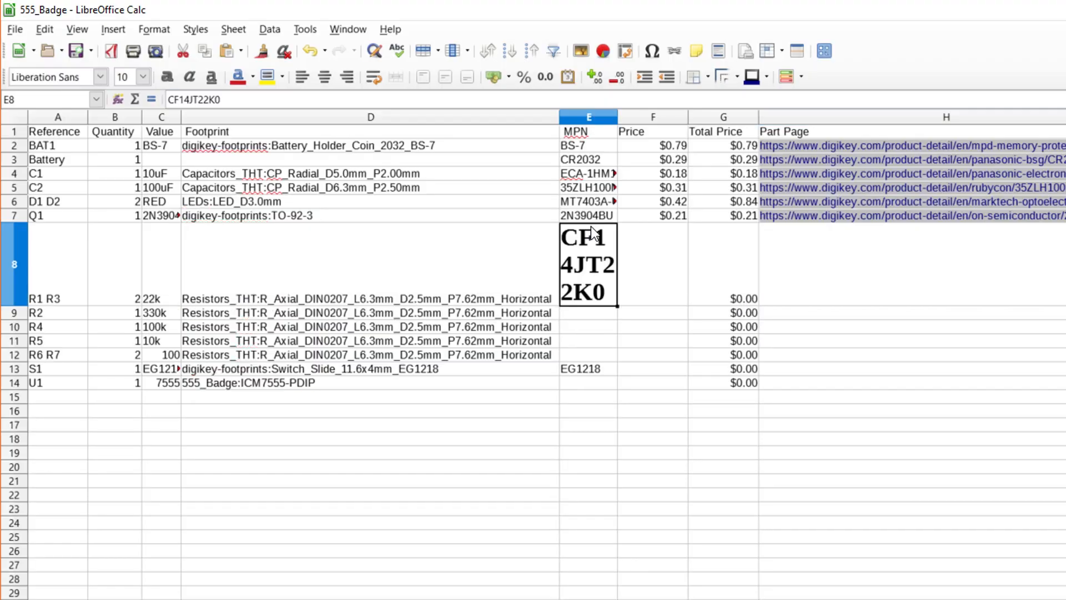
- Go back from the CF14JT22K0 page to the 1,194 power- and tolerance-filtered results
{"action": "left_click", "coordinate": [884, 216]}
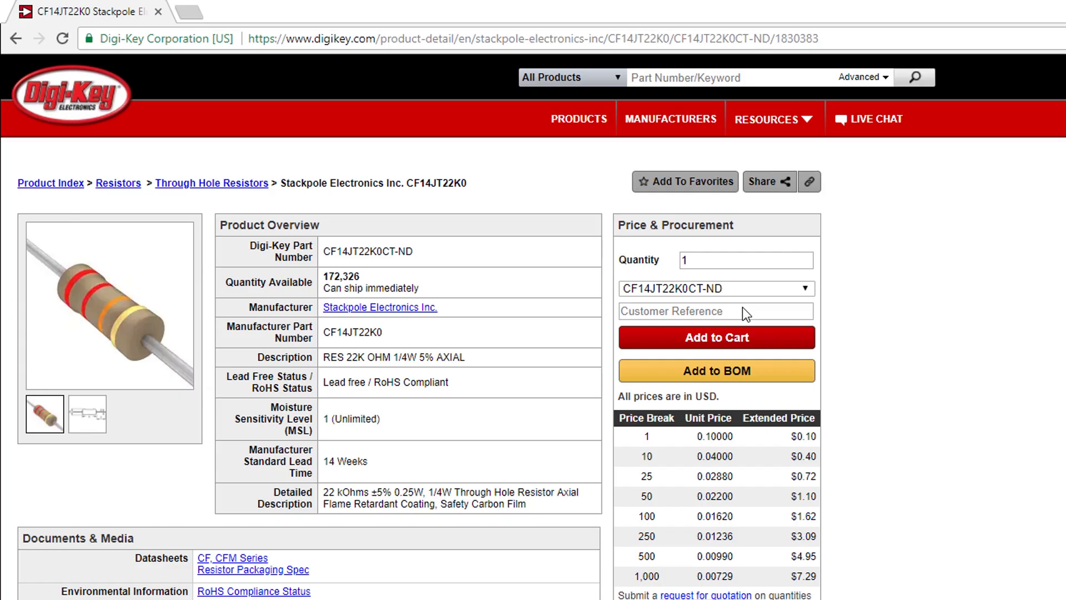
{"action": "left_click", "coordinate": [16, 38]}
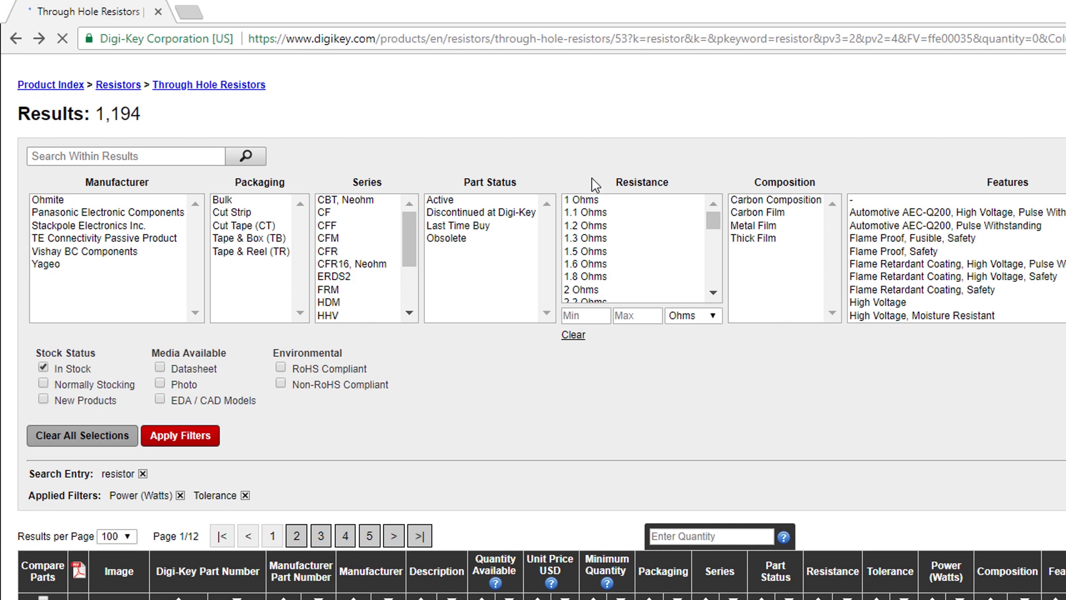
- Filter through-hole resistors to 330 kOhms and open the CF14JT330K result
{"action": "left_click", "coordinate": [179, 436]}
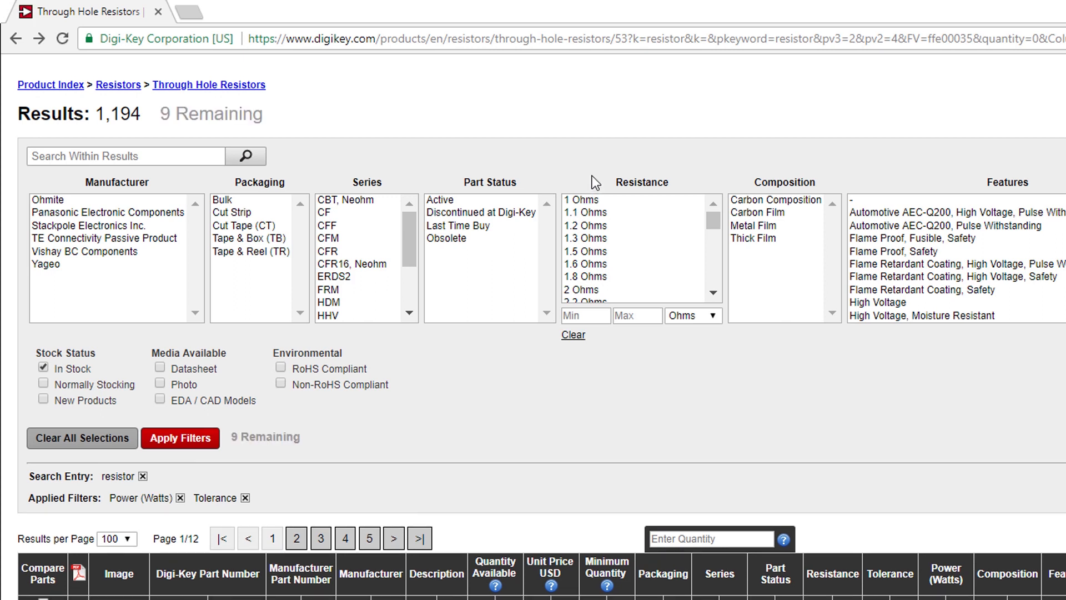
{"action": "mouse_move", "coordinate": [714, 224]}
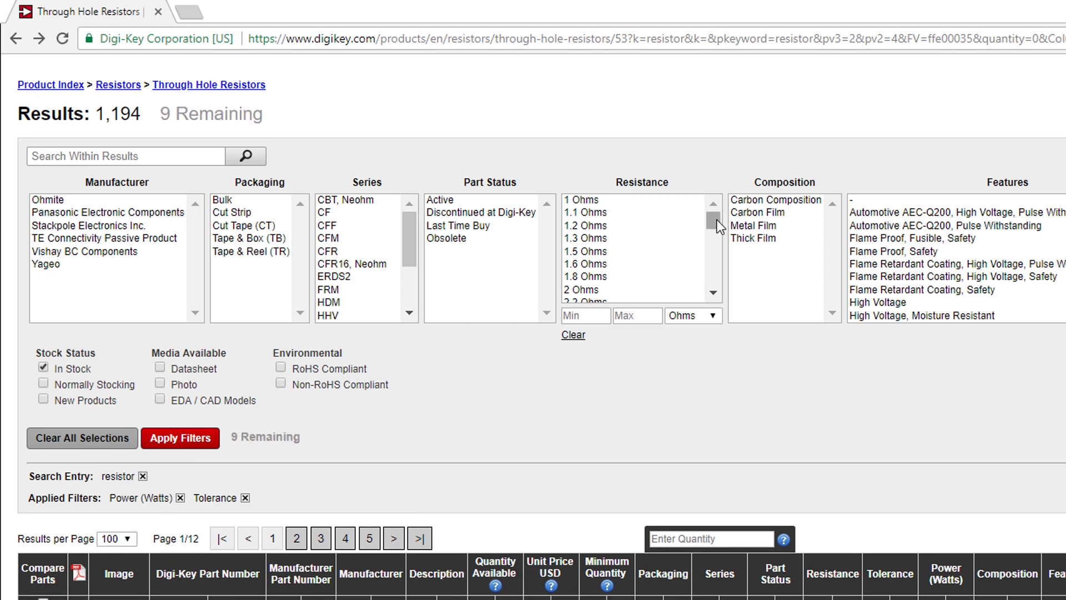
{"action": "scroll", "scroll_direction": "down", "scroll_amount": 3}
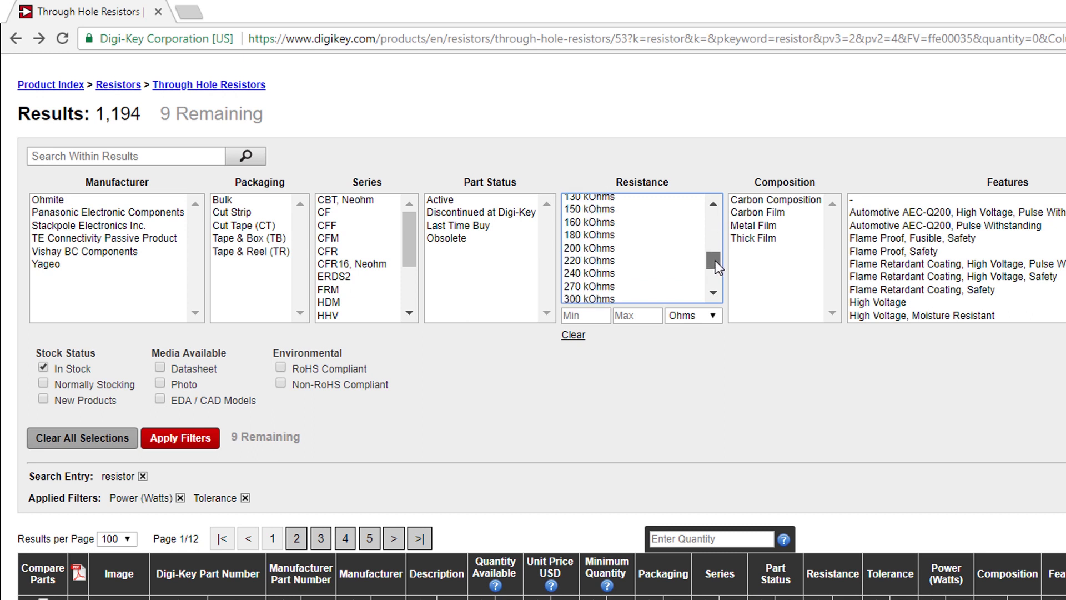
{"action": "left_click", "coordinate": [633, 247]}
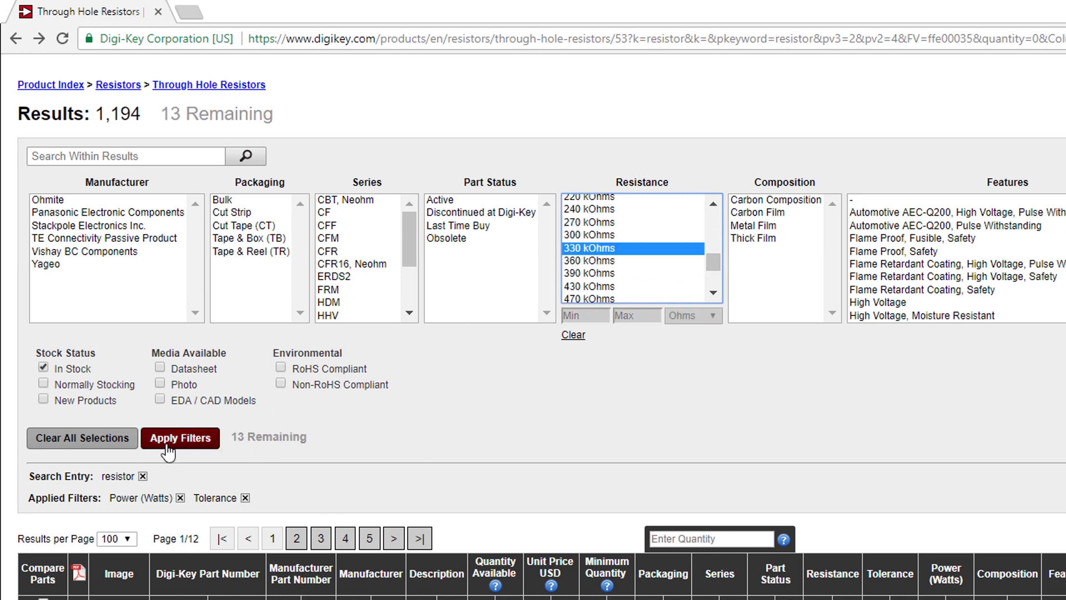
{"action": "left_click", "coordinate": [180, 437]}
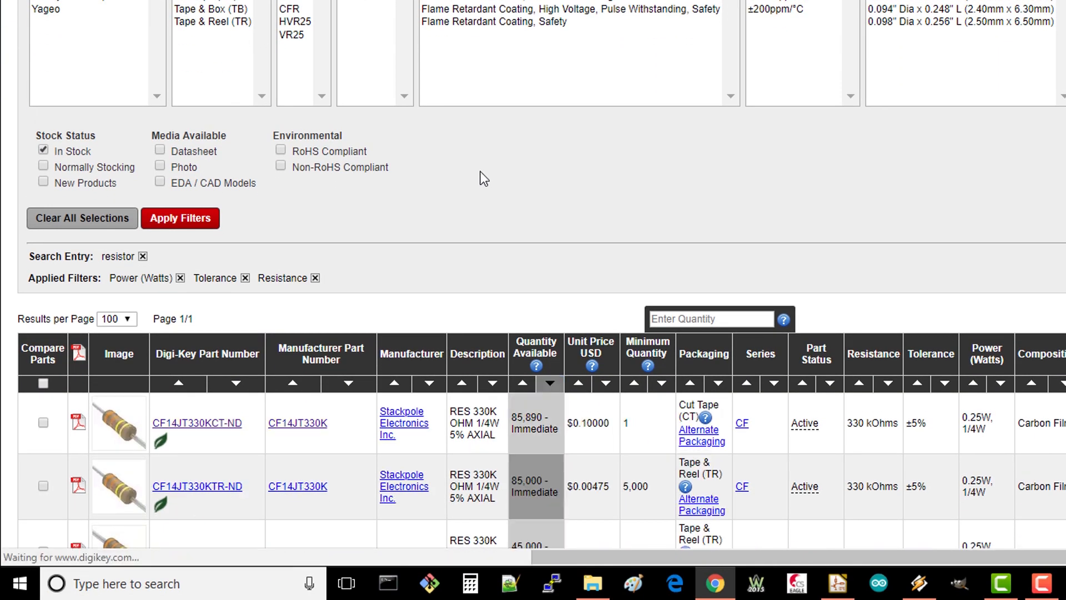
{"action": "left_click", "coordinate": [197, 423]}
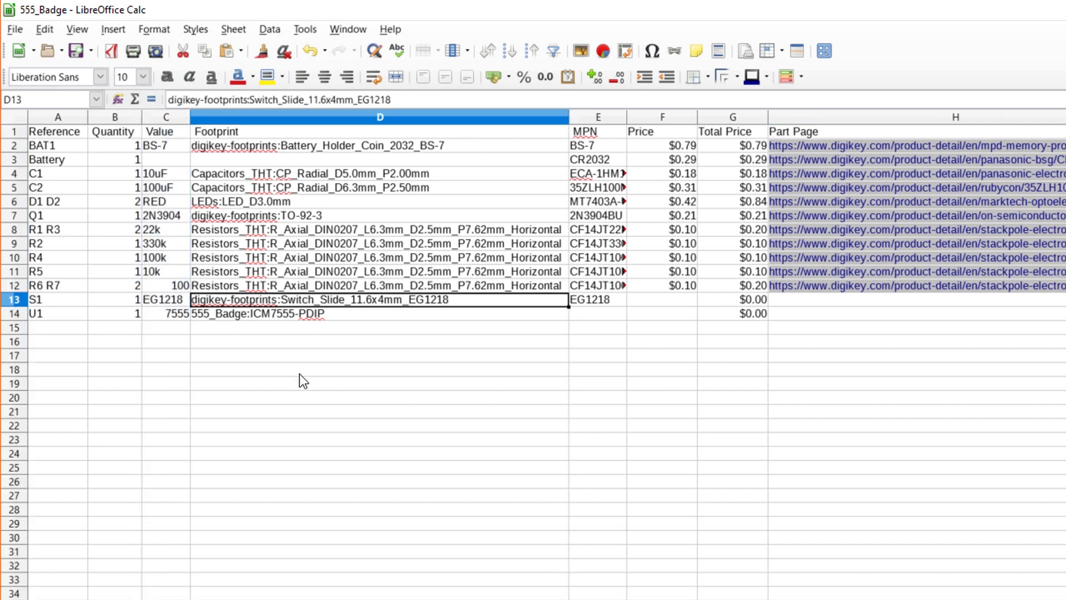
- Search Digi-Key for EG1218 and record its $0.58 price and product link for S1
{"action": "left_click", "coordinate": [166, 299]}
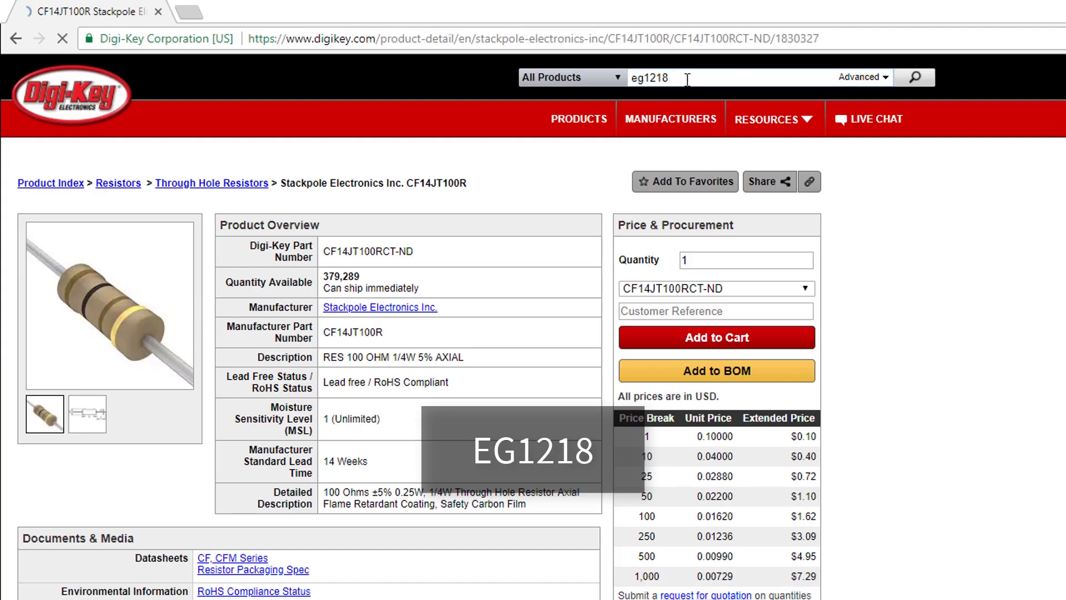
{"action": "key", "text": "Return"}
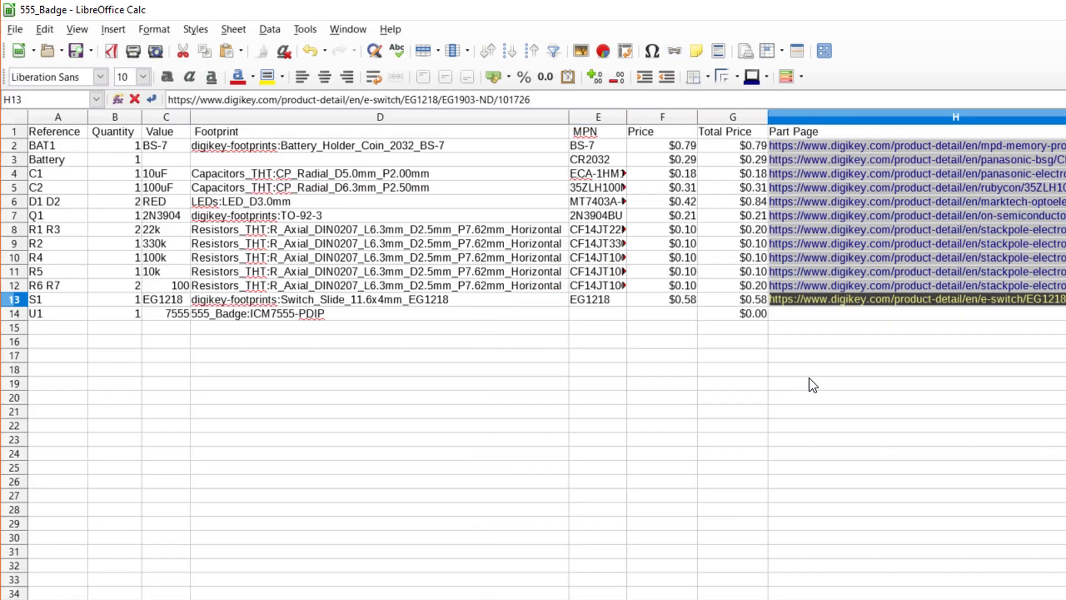
{"action": "left_click", "coordinate": [166, 313]}
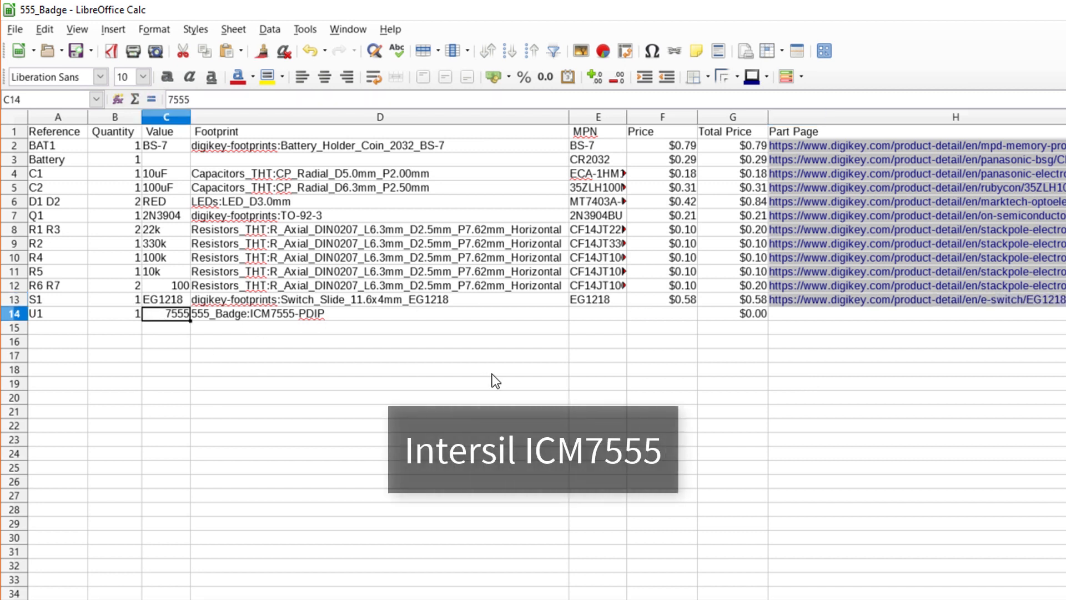
- Filter Digi-Key's 7555 programmable timers to through-hole and record ICM7555IPAZ at $0.83 for U1
{"action": "left_click", "coordinate": [916, 300]}
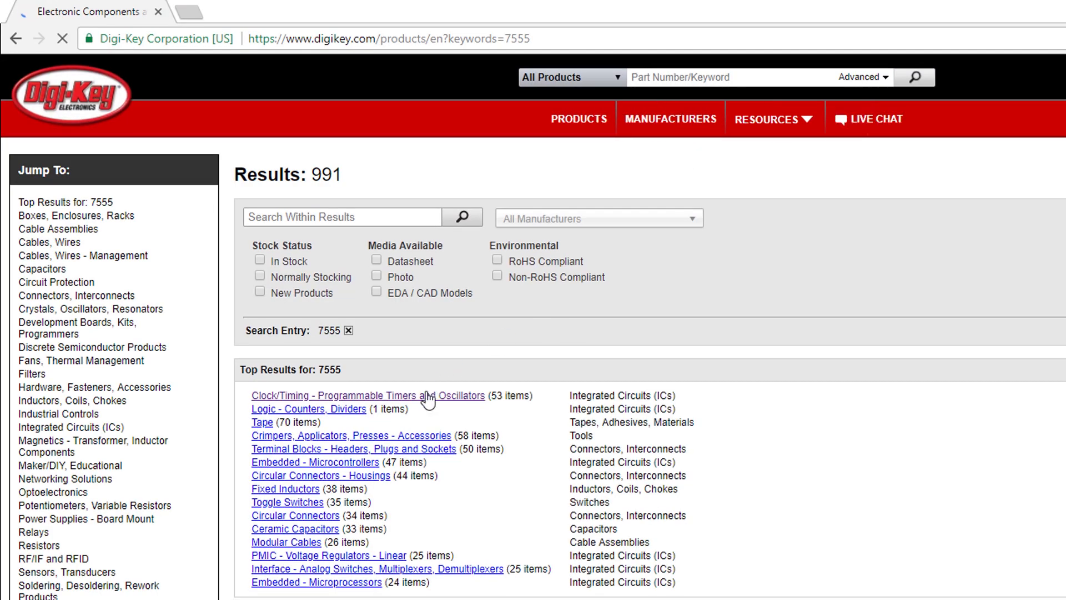
{"action": "left_click", "coordinate": [367, 395]}
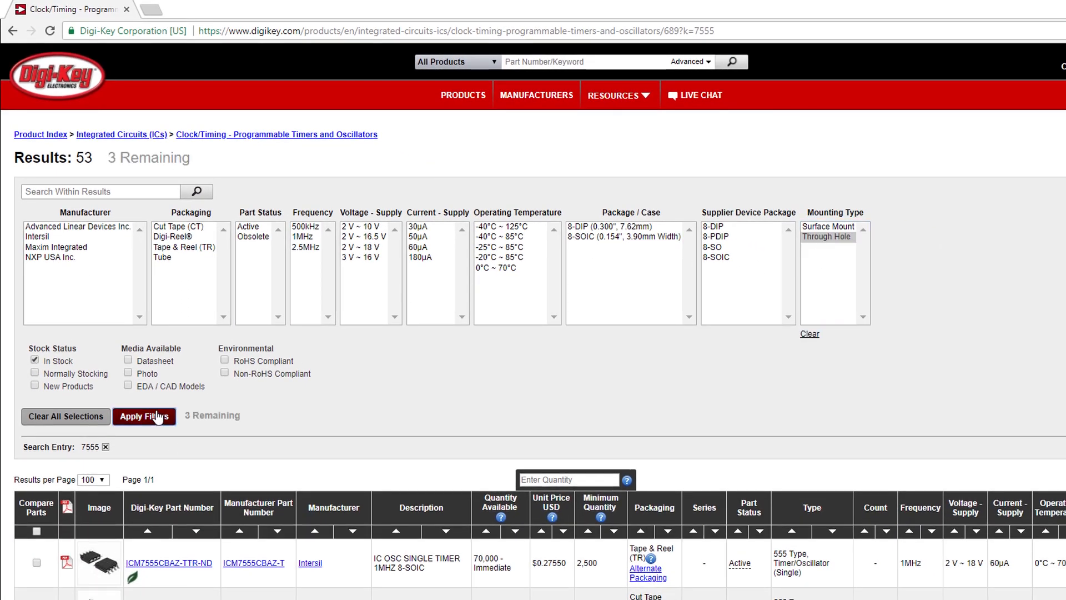
{"action": "left_click", "coordinate": [144, 416]}
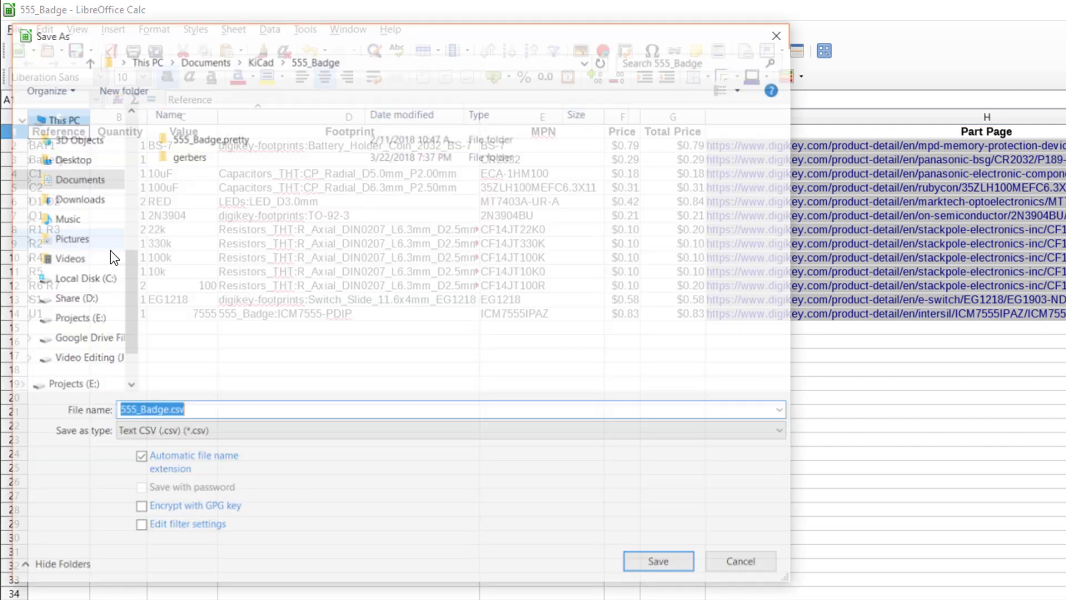
- Save the BOM as 555_Badge_BOM in ODF Spreadsheet (.ods) format
{"action": "type", "text": "555_Badge_BOM"}
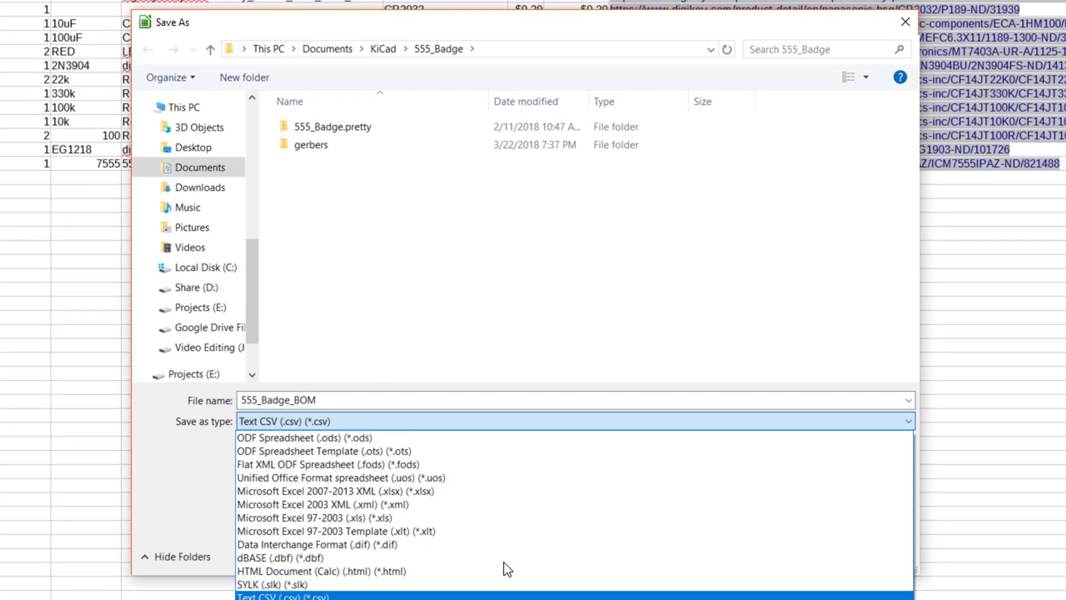
{"action": "left_click", "coordinate": [293, 437]}
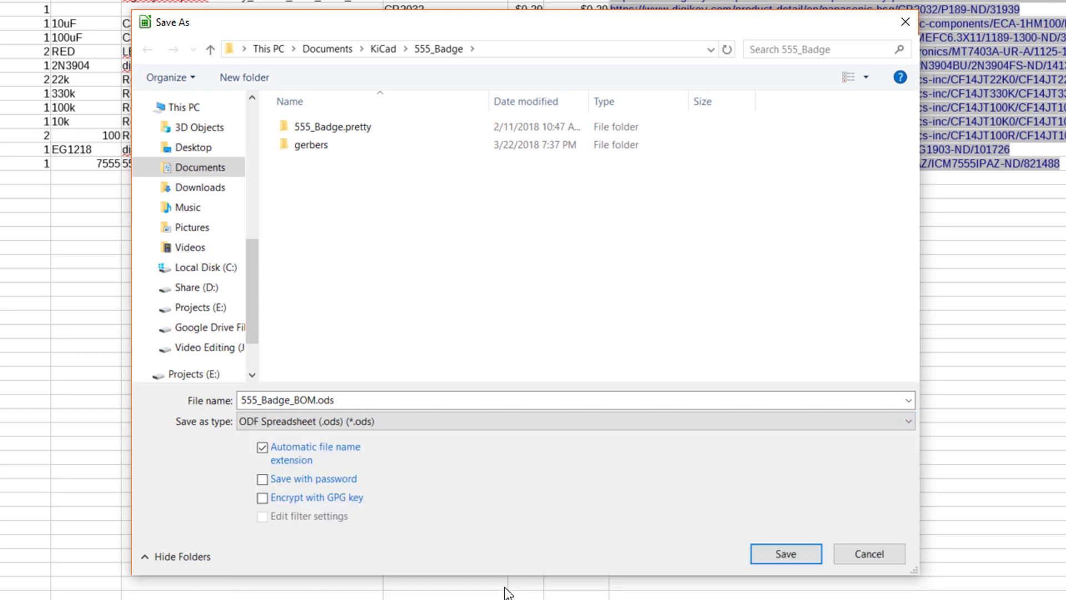
{"action": "left_click", "coordinate": [785, 554]}
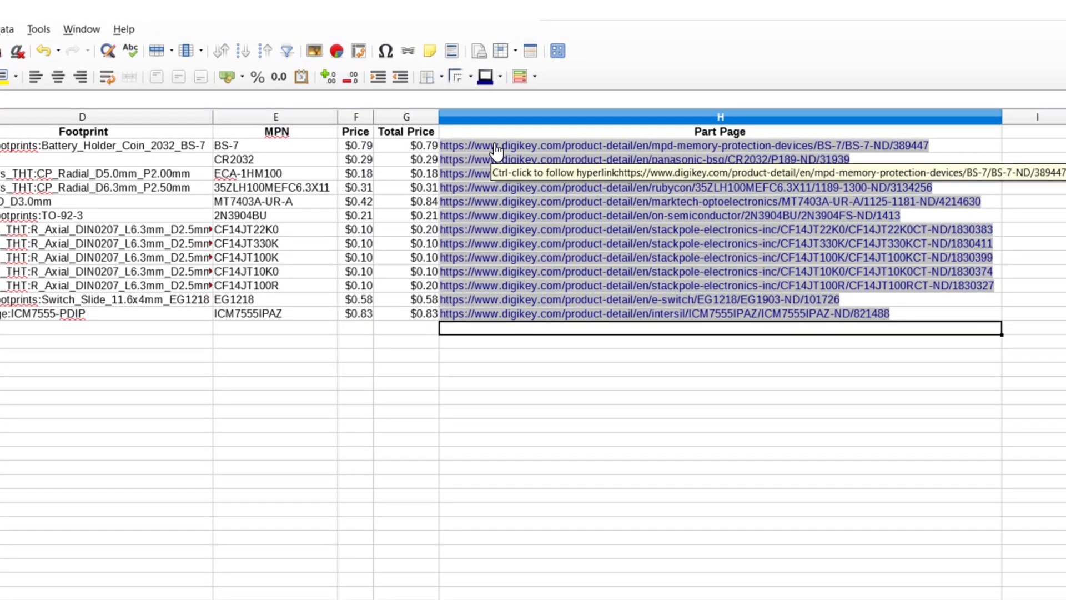
- Open the first part's Digi-Key product page from its Part Page hyperlink
{"action": "left_click", "coordinate": [682, 145]}
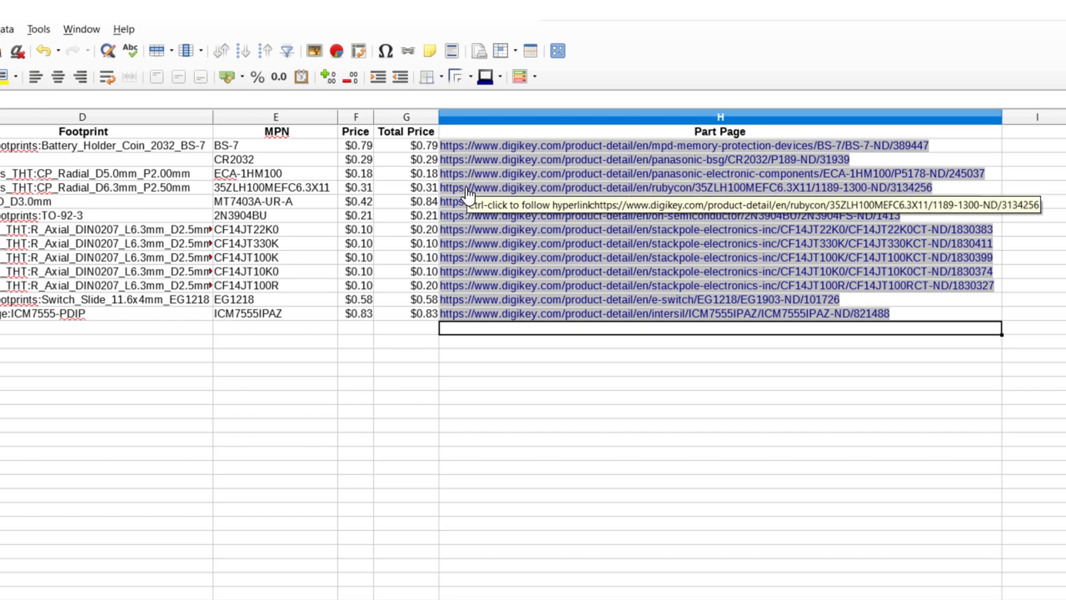
{"action": "mouse_move", "coordinate": [643, 279]}
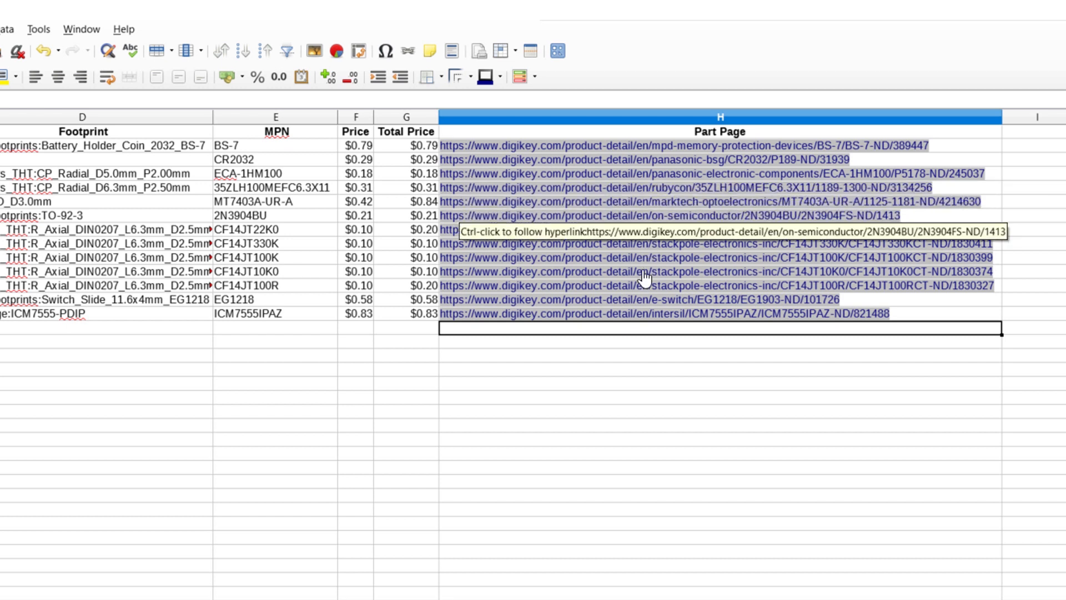
{"action": "mouse_move", "coordinate": [643, 313]}
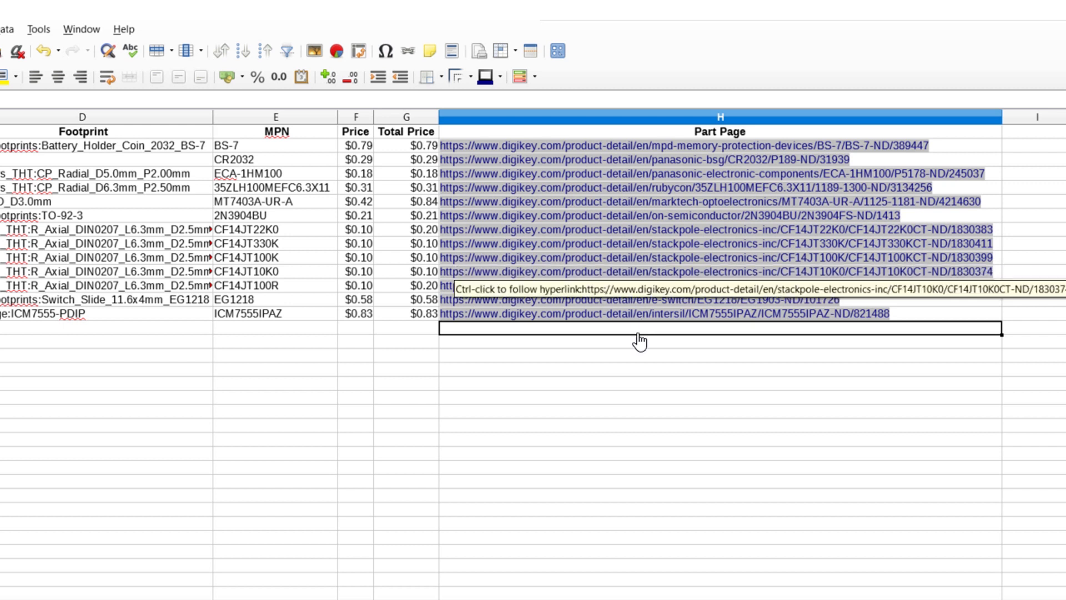
{"action": "mouse_move", "coordinate": [455, 313]}
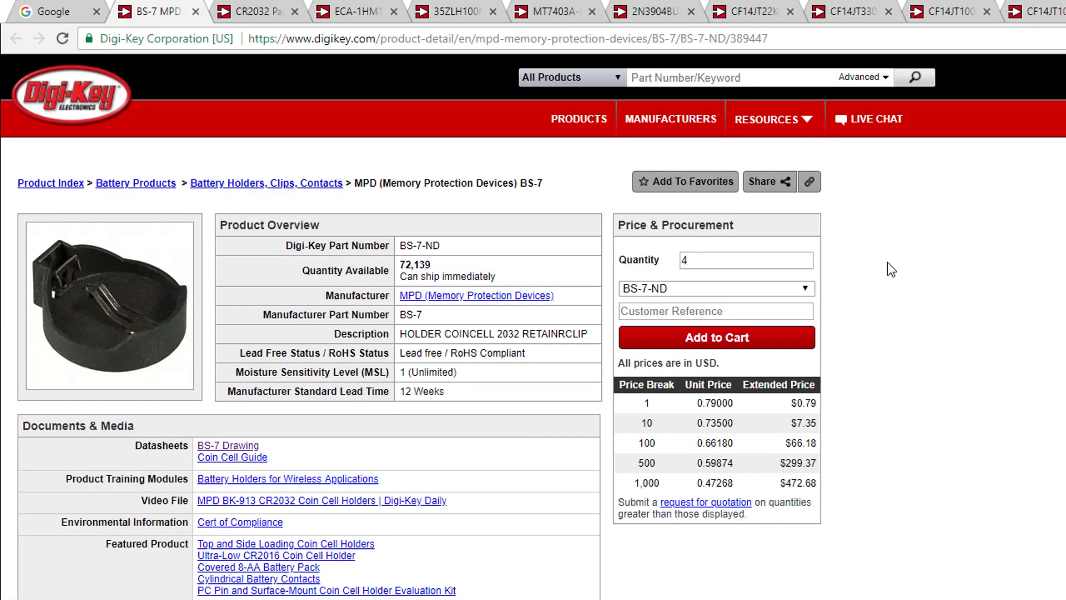
- Add the BS-7 battery holders, 4 CR2032 batteries, and 10uF and 100uF capacitors to the cart
{"action": "left_click", "coordinate": [251, 12]}
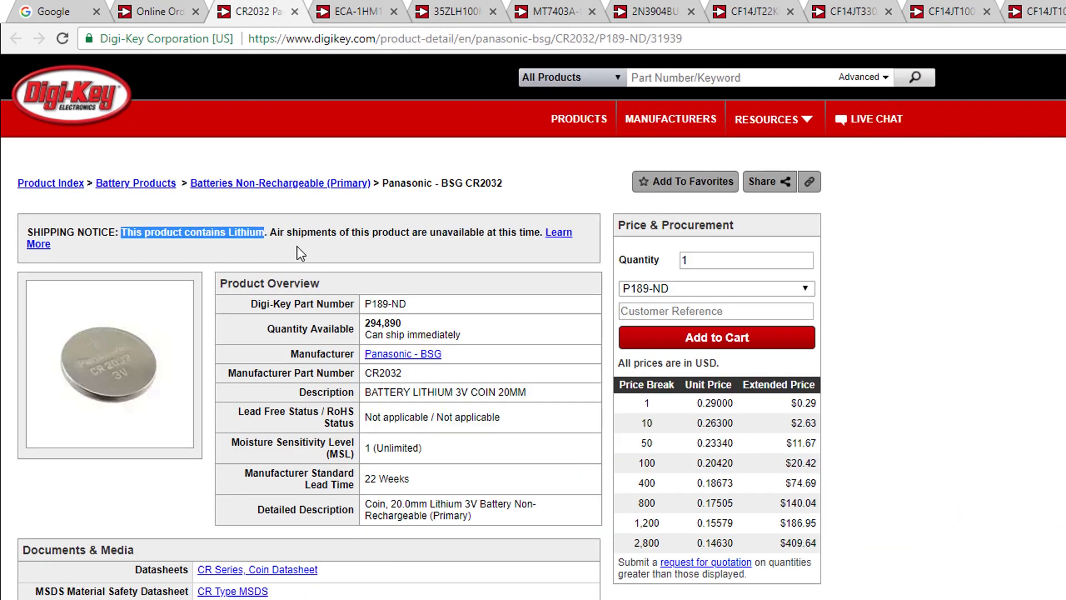
{"action": "left_click", "coordinate": [745, 260]}
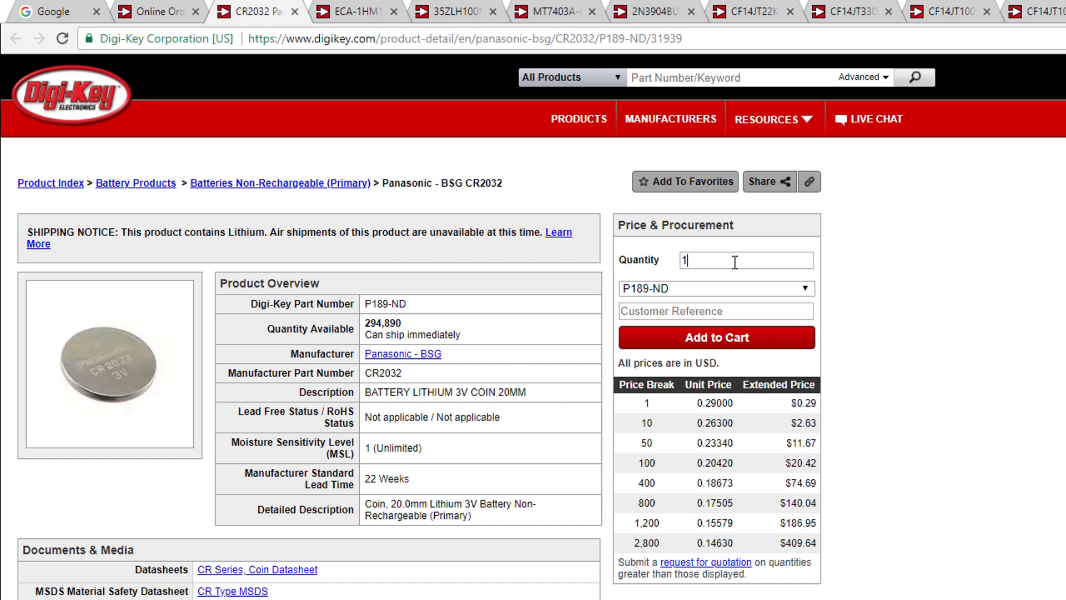
{"action": "type", "text": "4"}
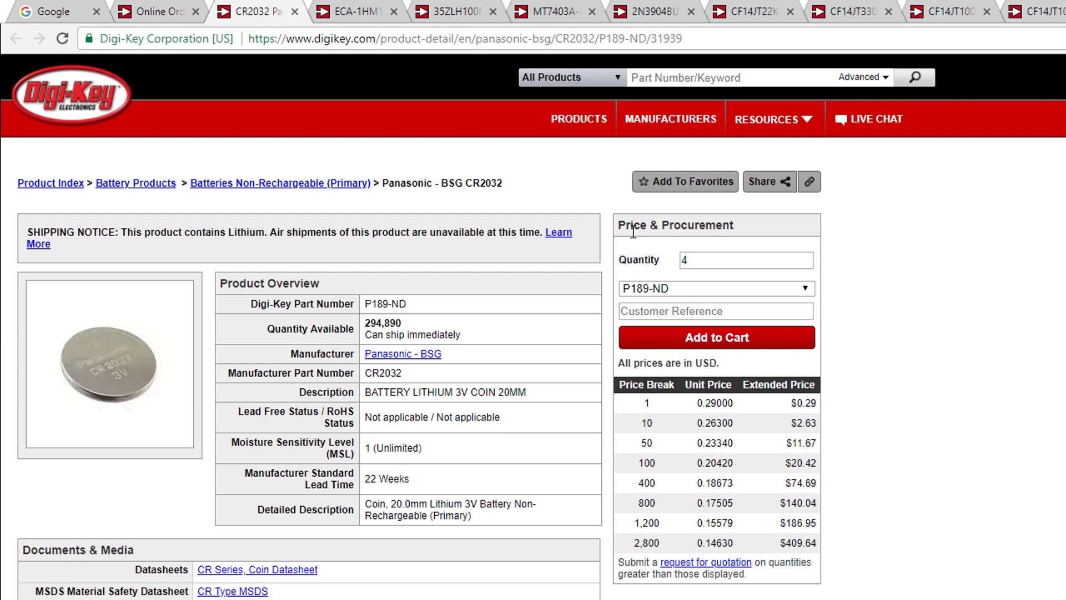
{"action": "mouse_move", "coordinate": [642, 254]}
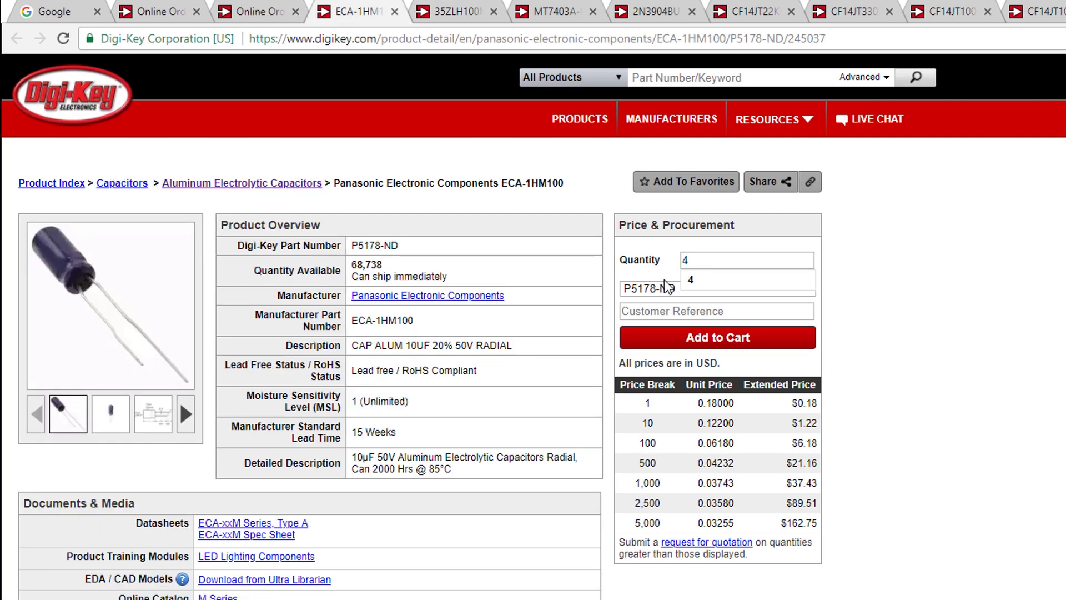
{"action": "left_click", "coordinate": [451, 11]}
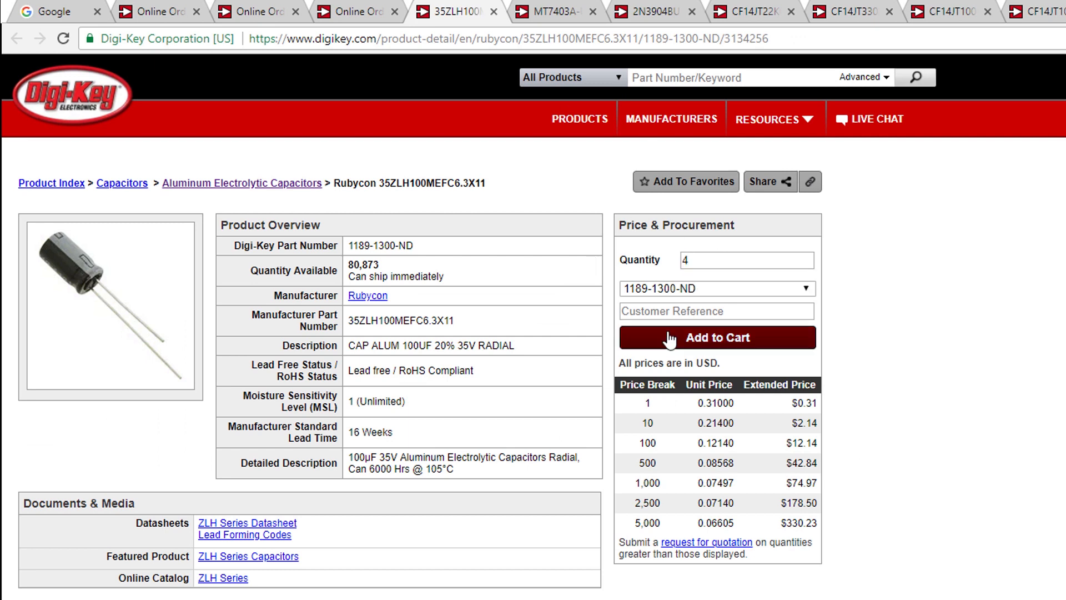
{"action": "left_click", "coordinate": [715, 337]}
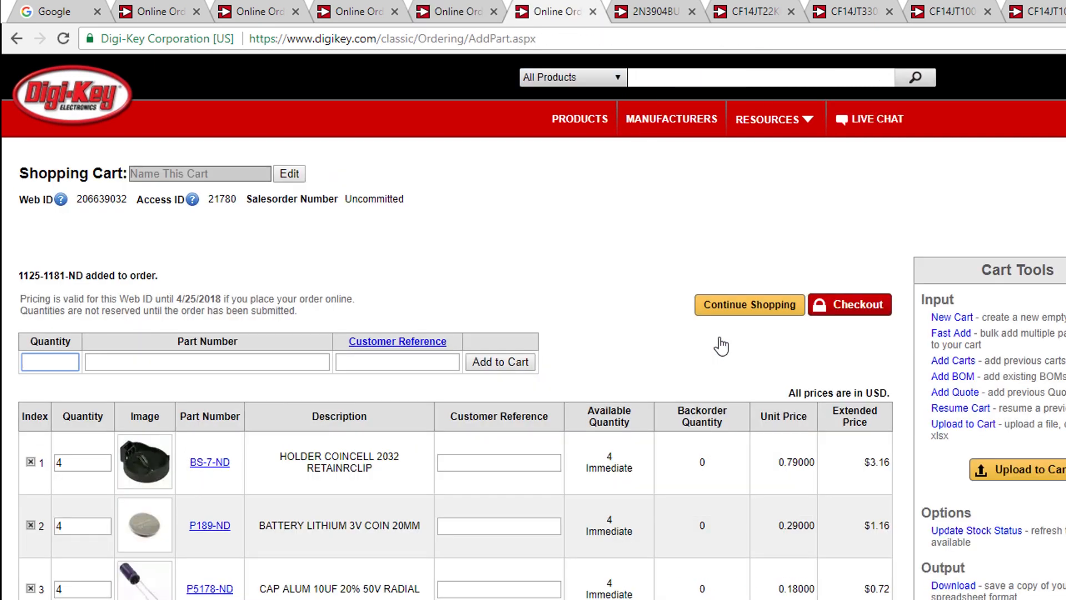
- Add the 2N3904 transistors and 22k and 100 Ω resistors, then view the cart subtotal
{"action": "left_click", "coordinate": [654, 12]}
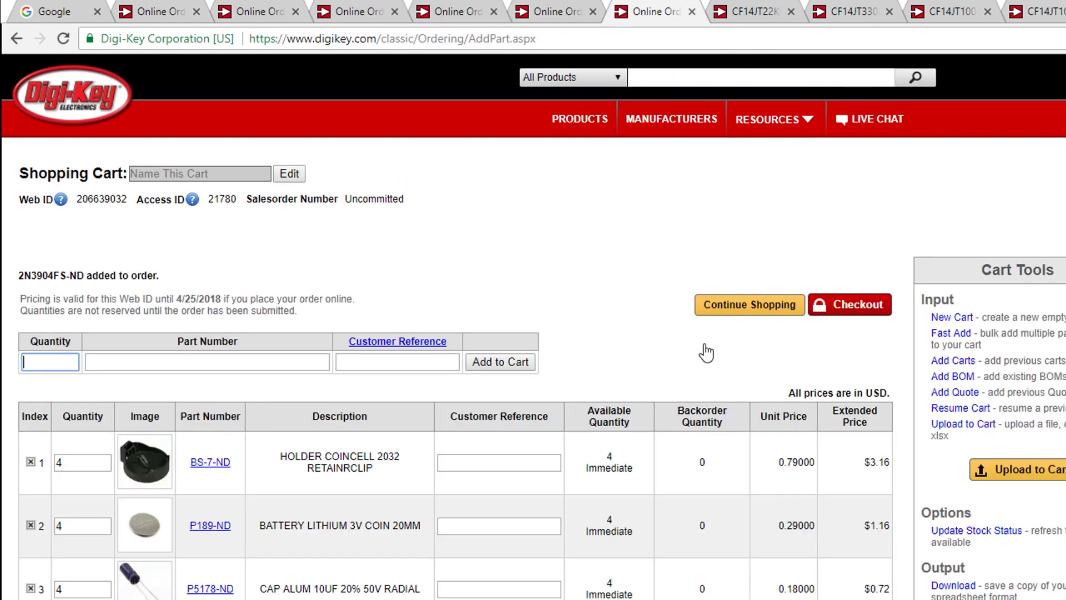
{"action": "left_click", "coordinate": [748, 11]}
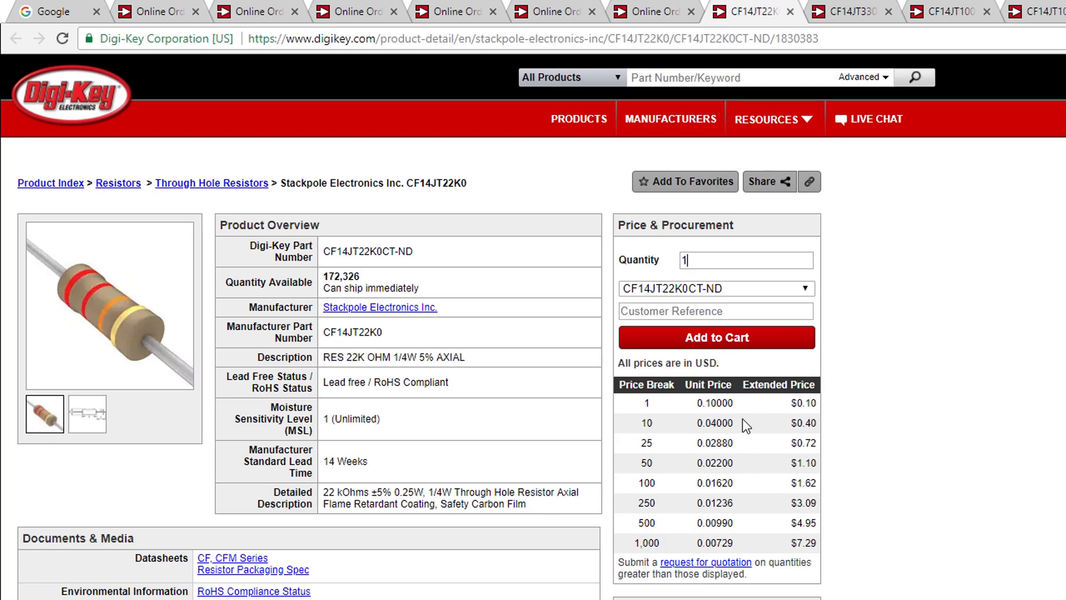
{"action": "mouse_move", "coordinate": [724, 411]}
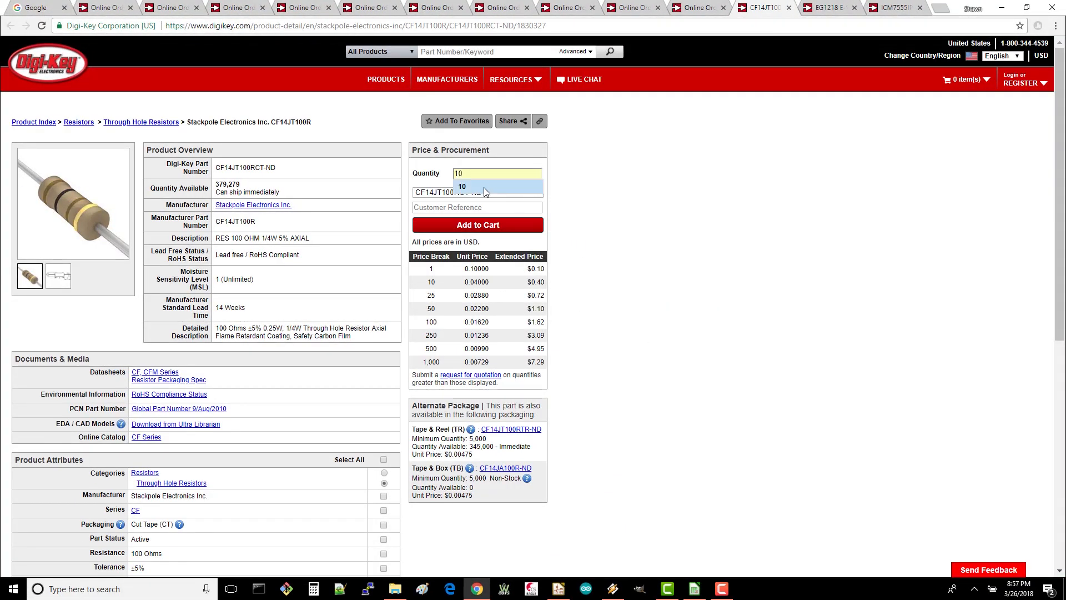
{"action": "left_click", "coordinate": [477, 225]}
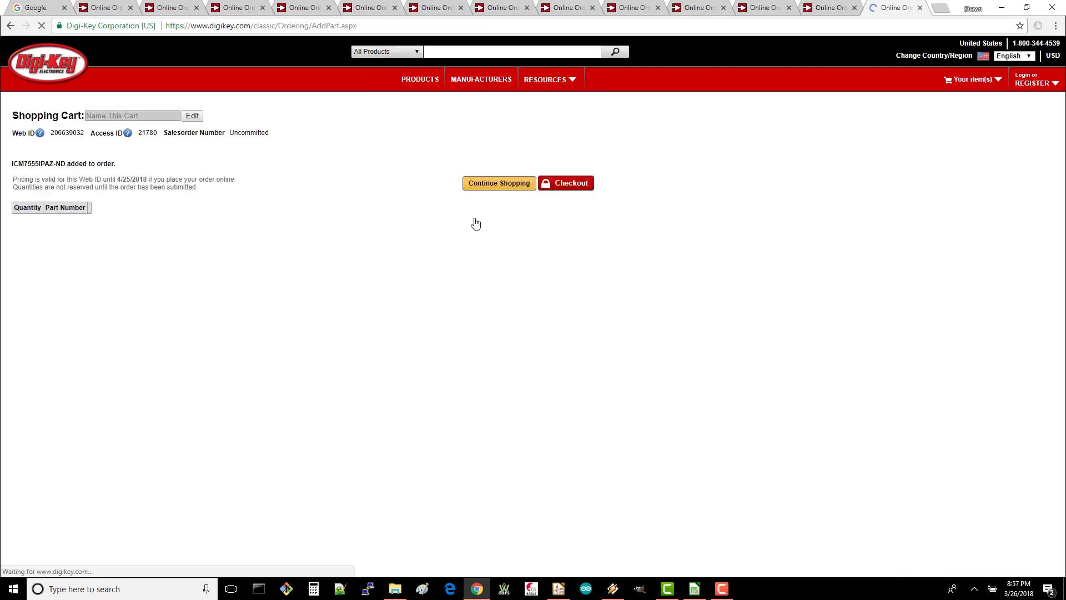
{"action": "key", "text": "alt+tab"}
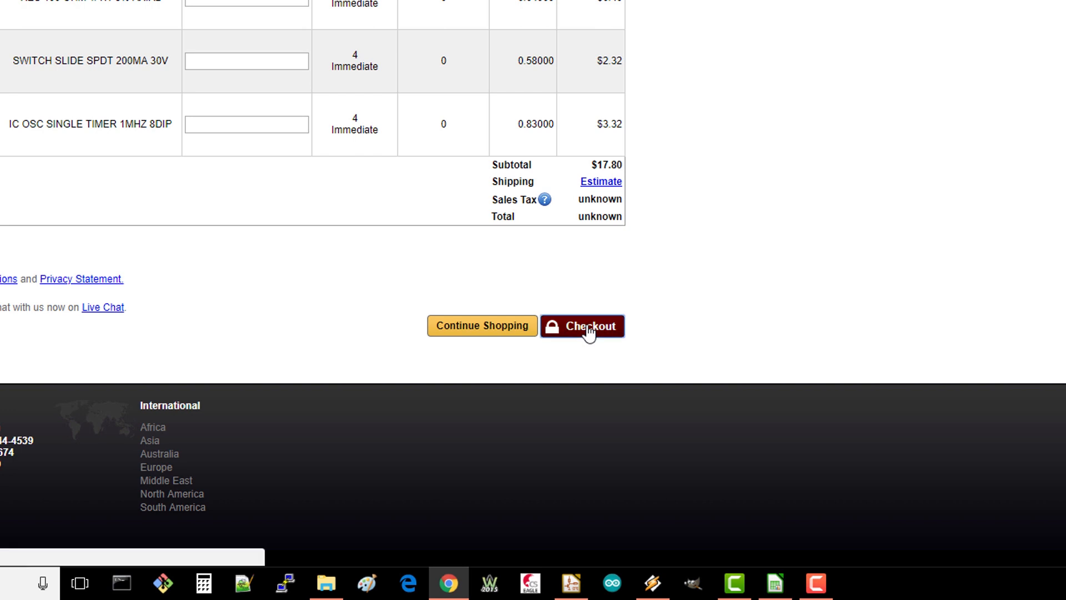
- Start checkout and continue as a guest without a Digi-Key account
{"action": "left_click", "coordinate": [581, 326]}
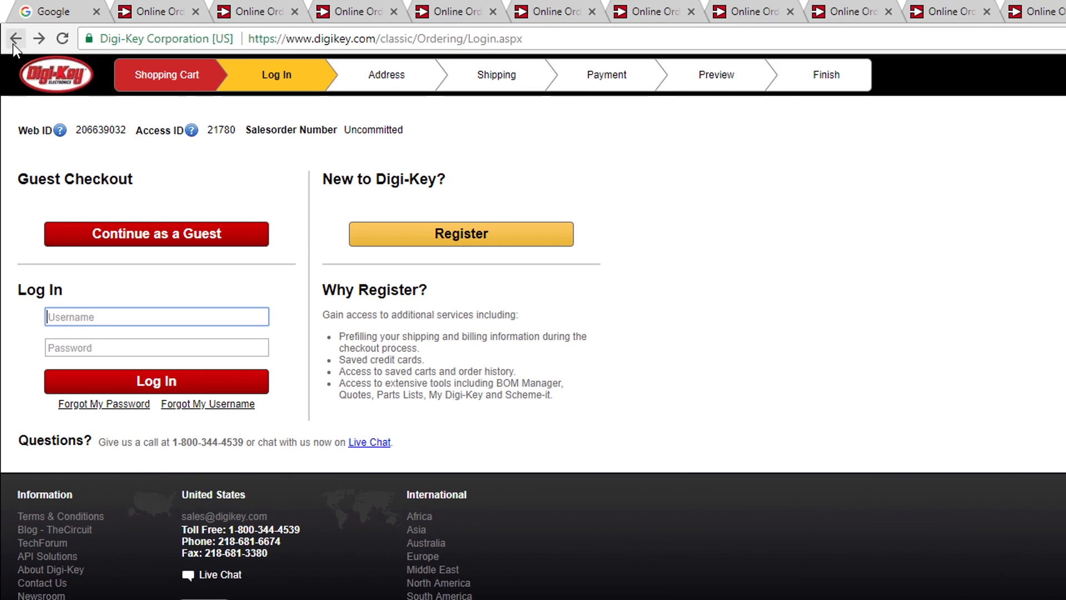
{"action": "mouse_move", "coordinate": [220, 183]}
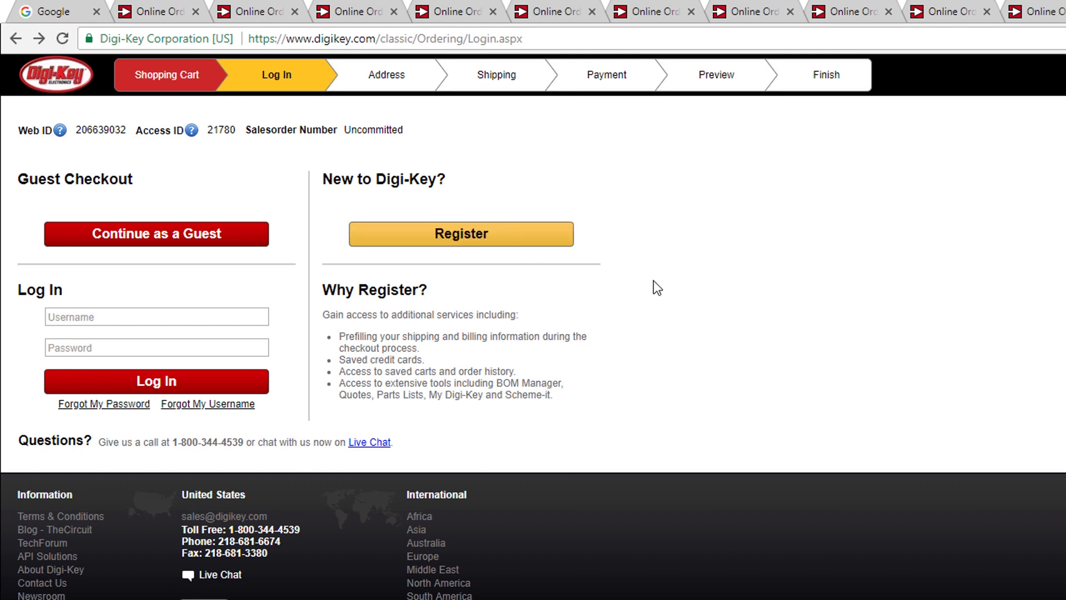
{"action": "mouse_move", "coordinate": [185, 252]}
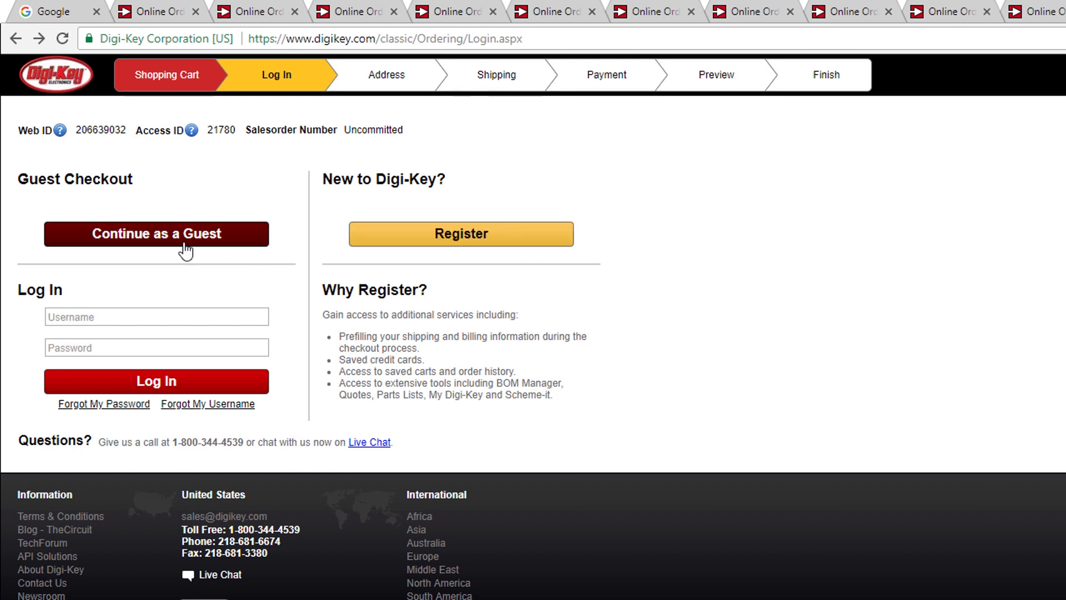
{"action": "left_click", "coordinate": [156, 234]}
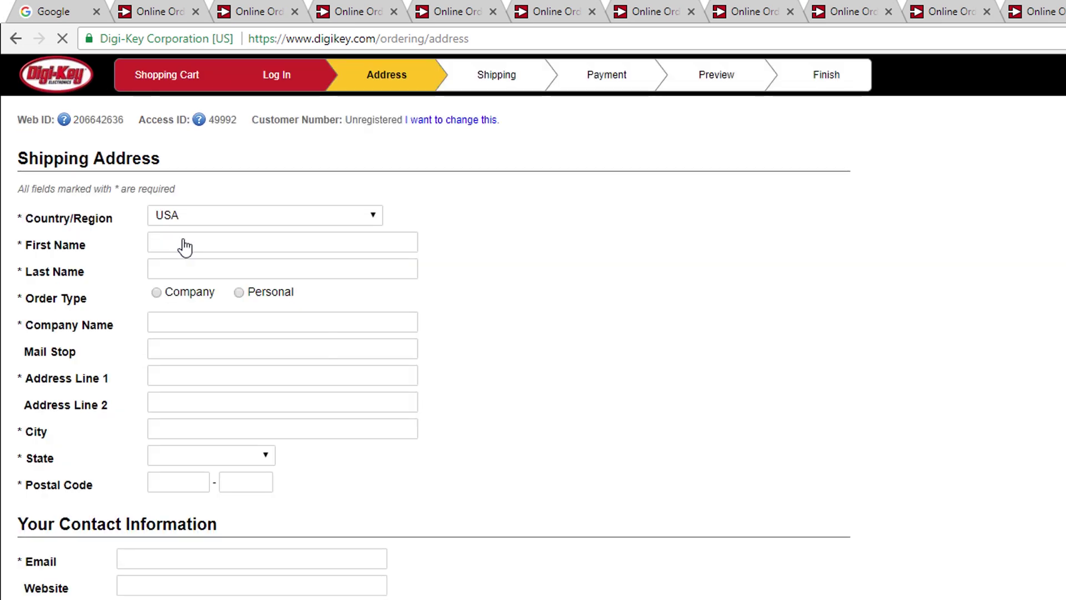